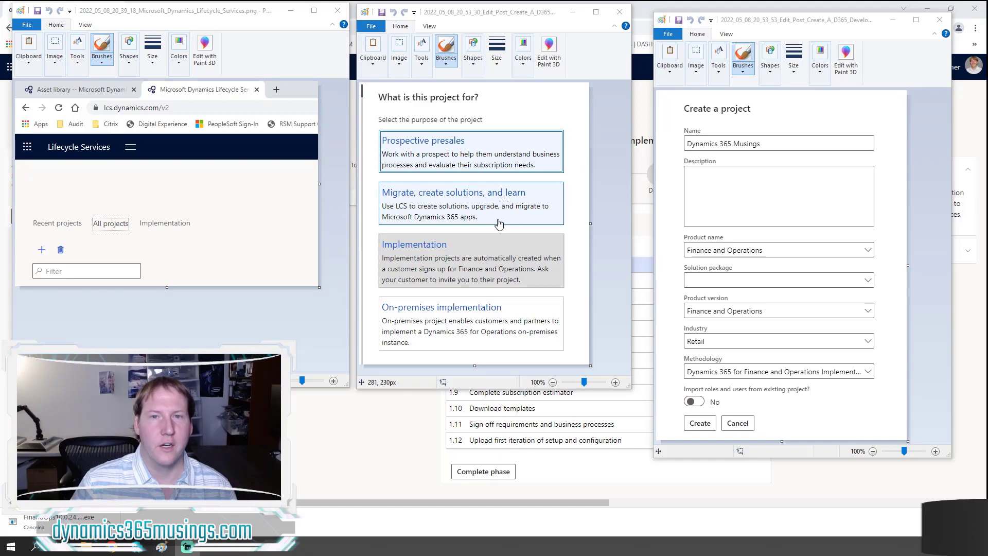
mouse_move(831, 332)
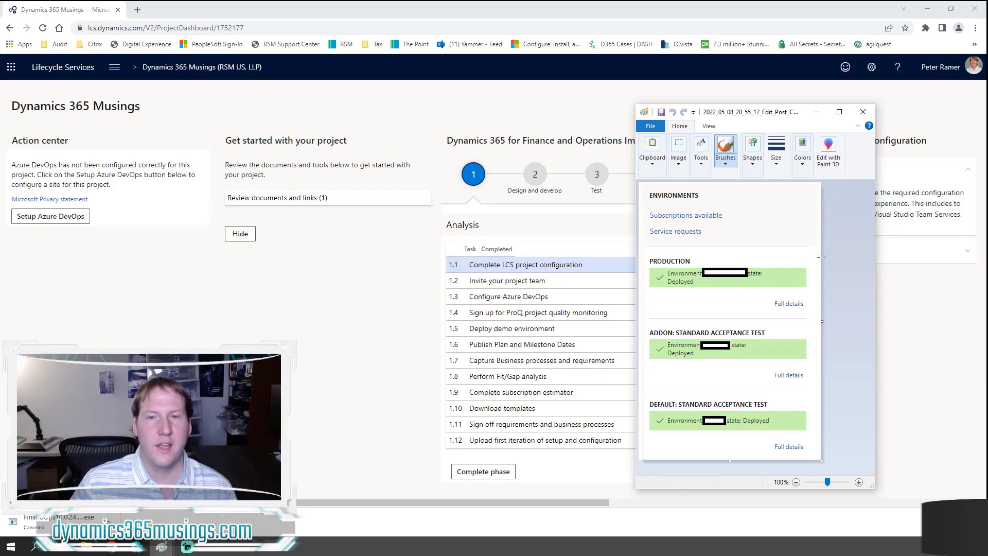
mouse_move(820, 259)
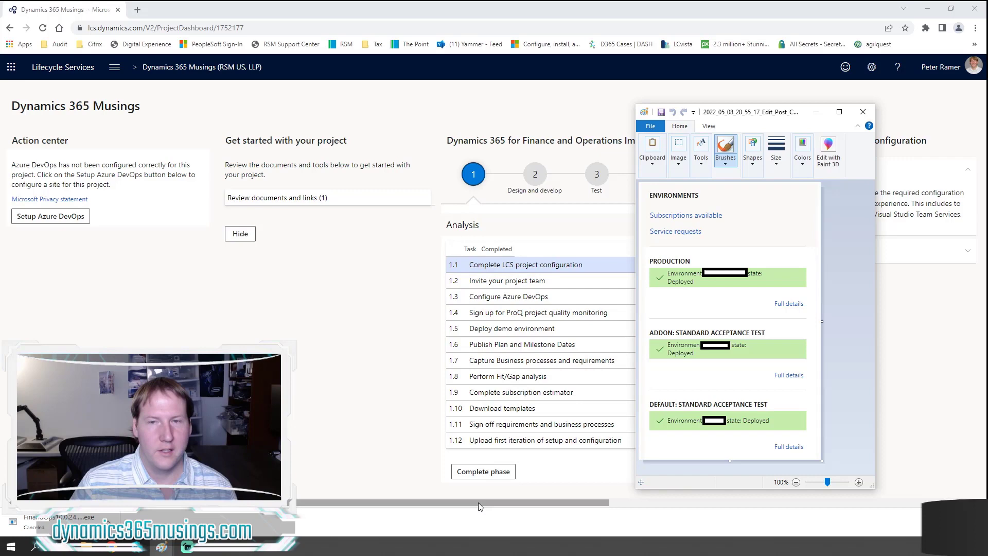
Bring Project tools into view and restore the deployed-environments screenshot from the taskbar.
left_click(863, 111)
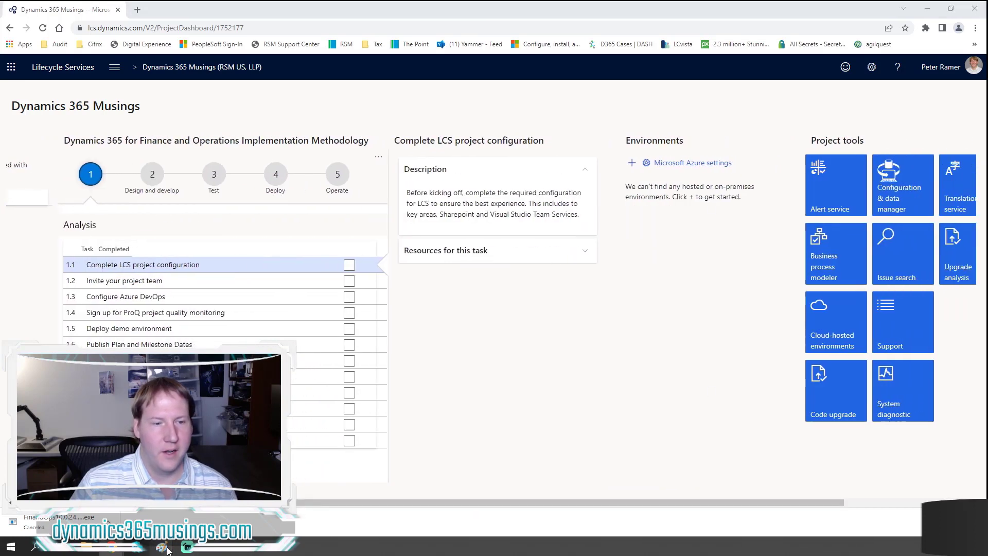
left_click(186, 546)
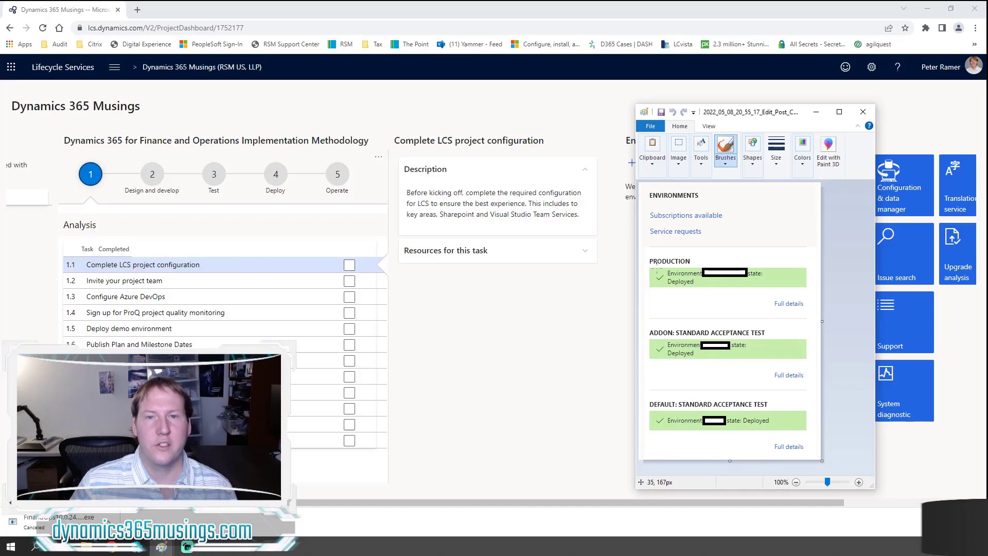
mouse_move(748, 327)
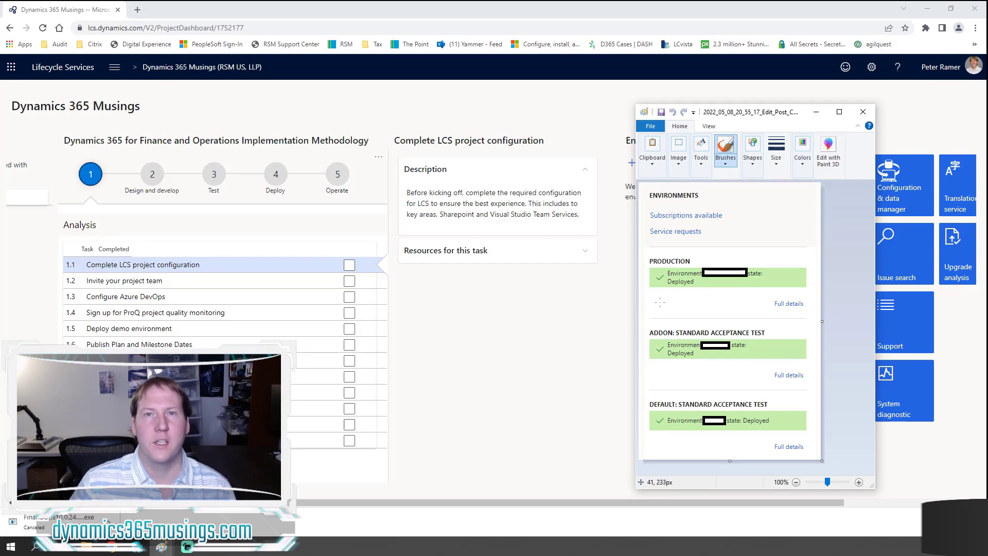
mouse_move(674, 302)
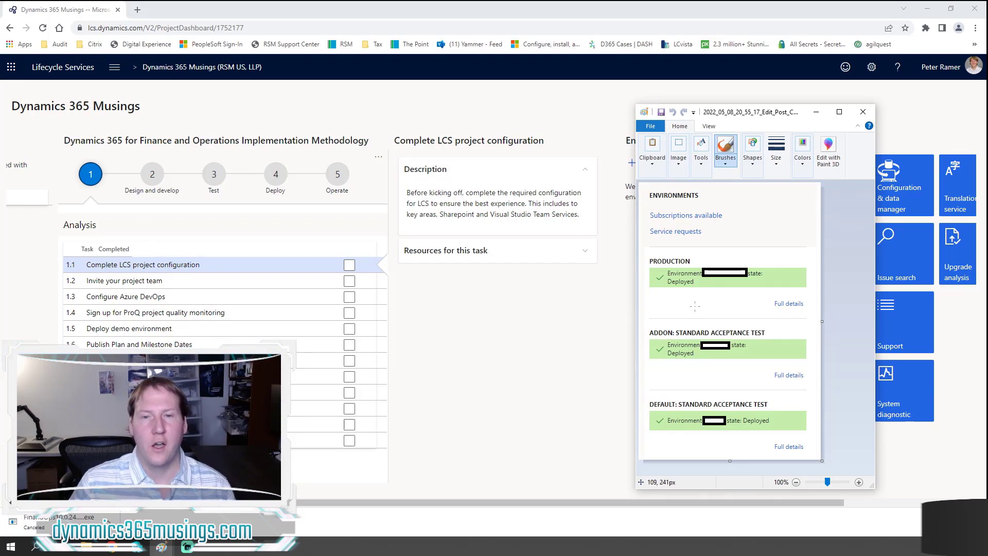
mouse_move(765, 299)
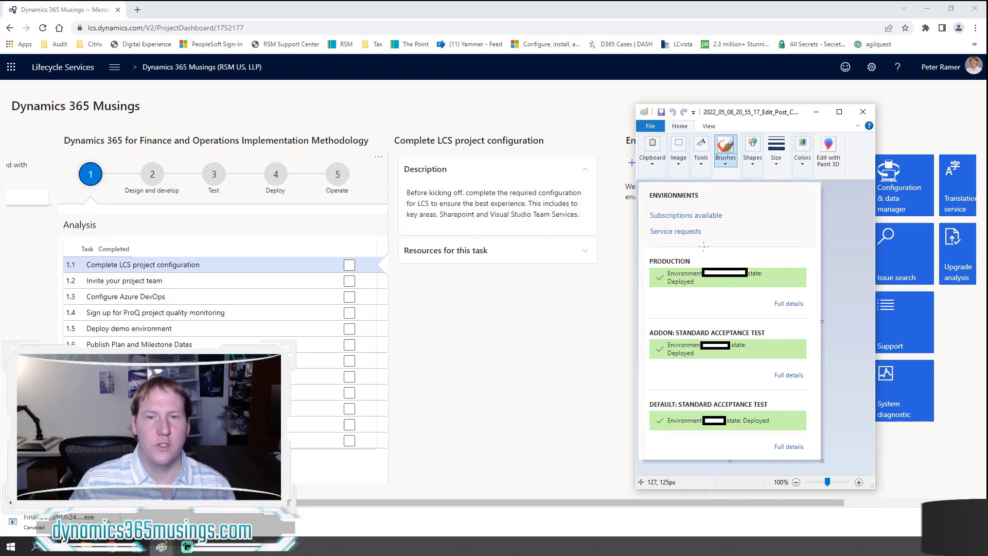
mouse_move(765, 291)
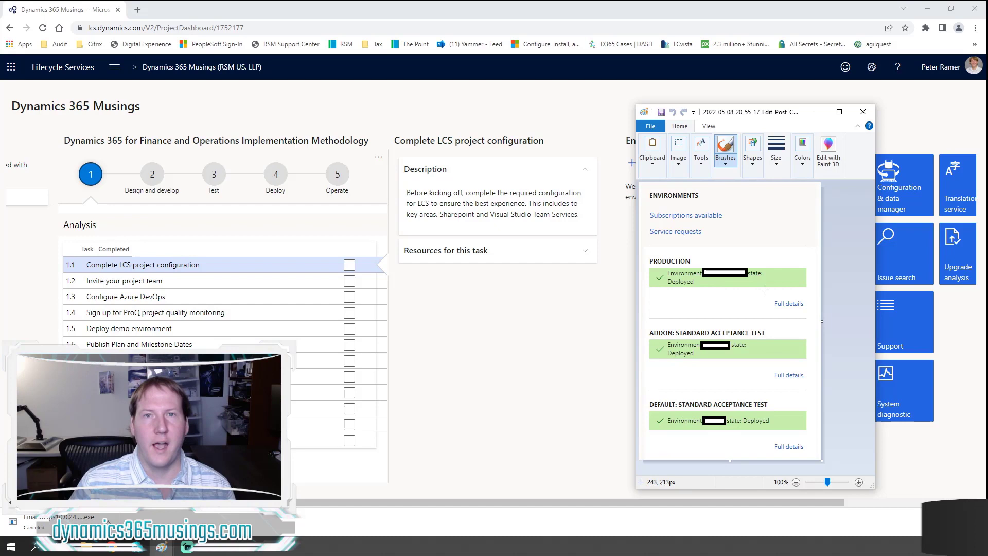
mouse_move(740, 344)
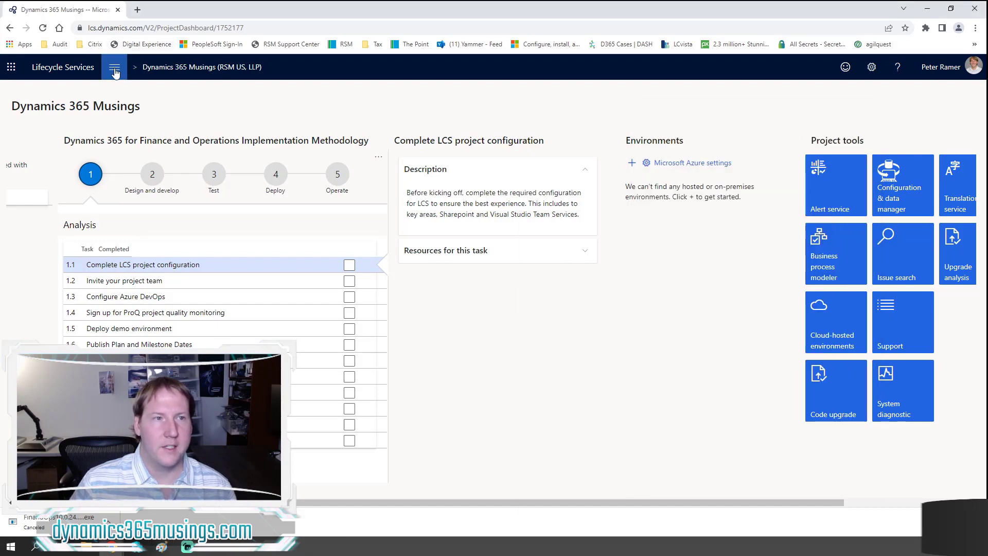
Go to Cloud-hosted environments and answer No to the Configure Azure connector prompt.
left_click(114, 67)
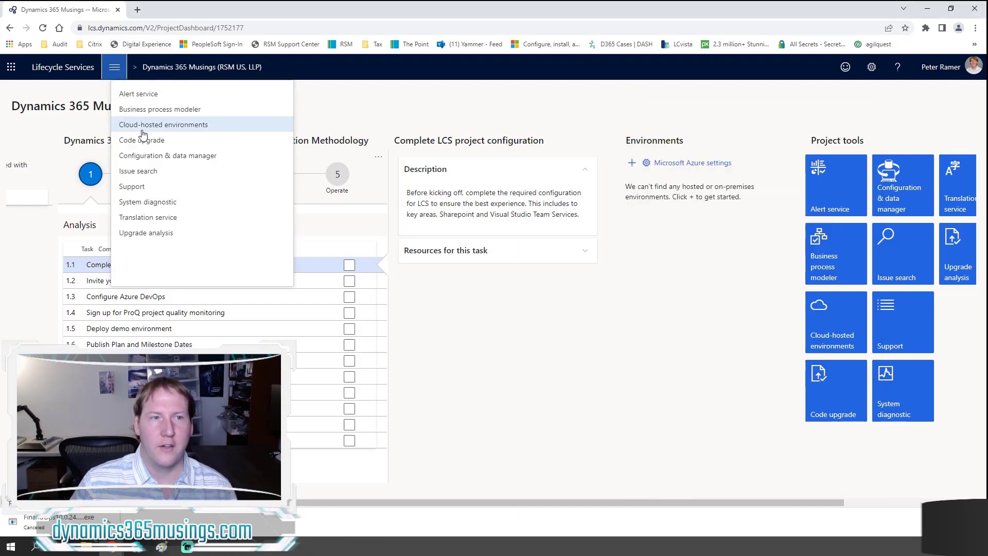
mouse_move(115, 67)
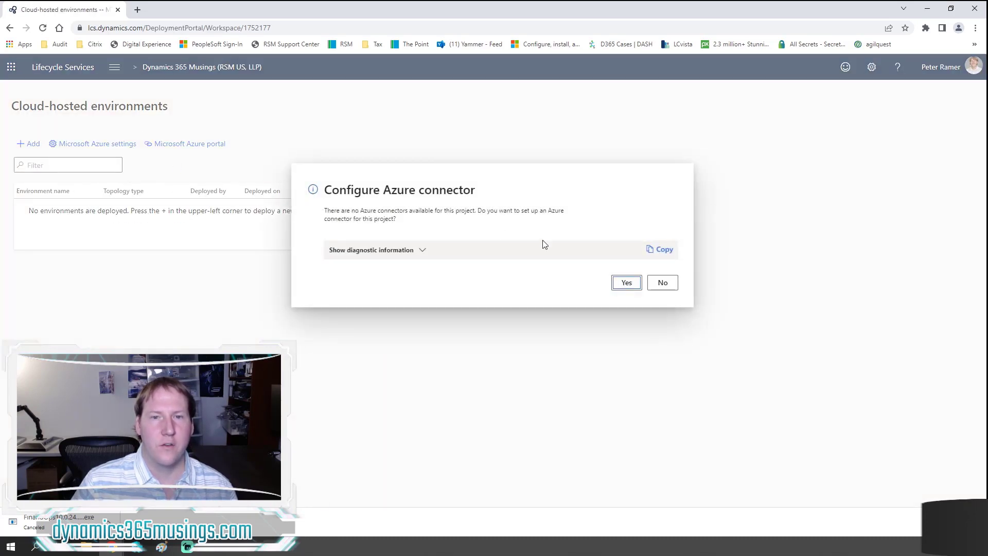
left_click(662, 282)
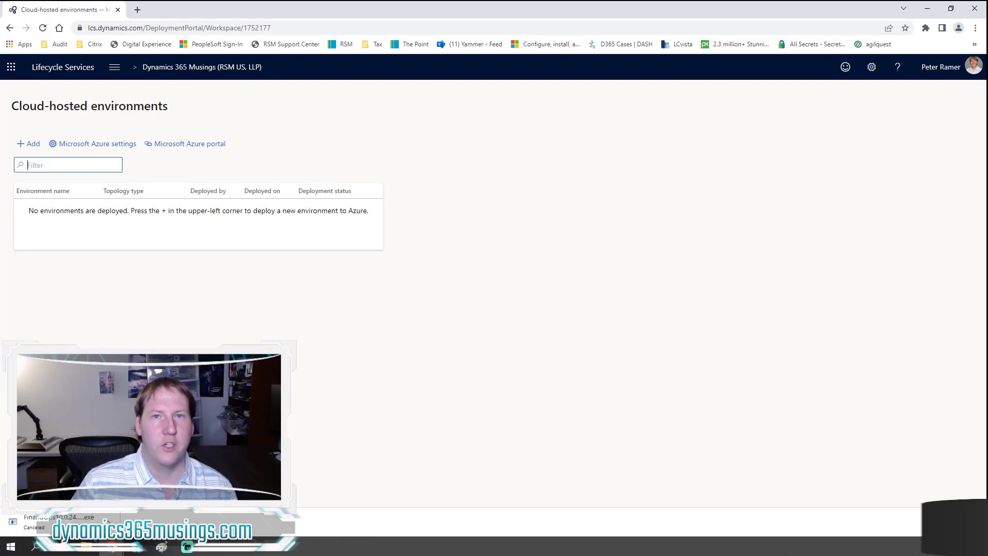
mouse_move(24, 228)
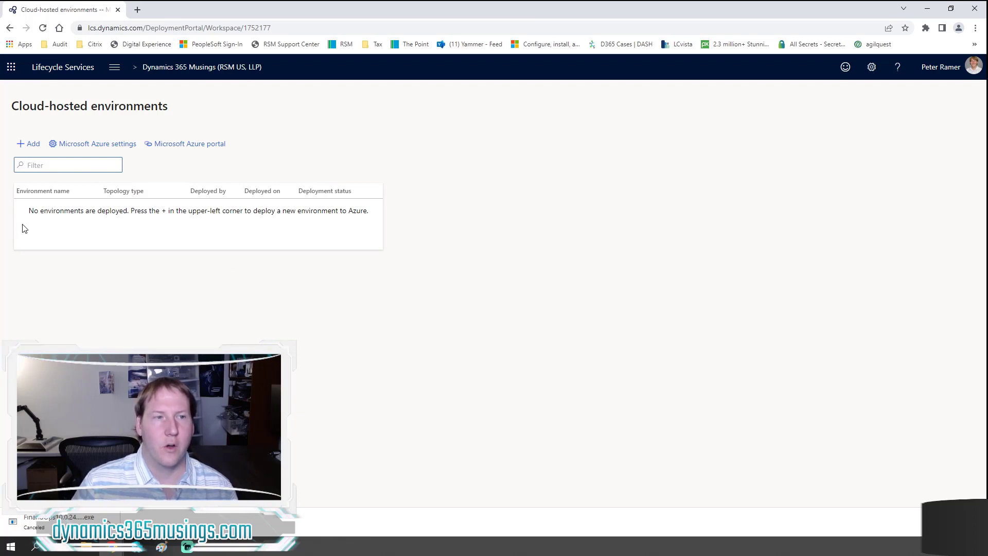
mouse_move(433, 234)
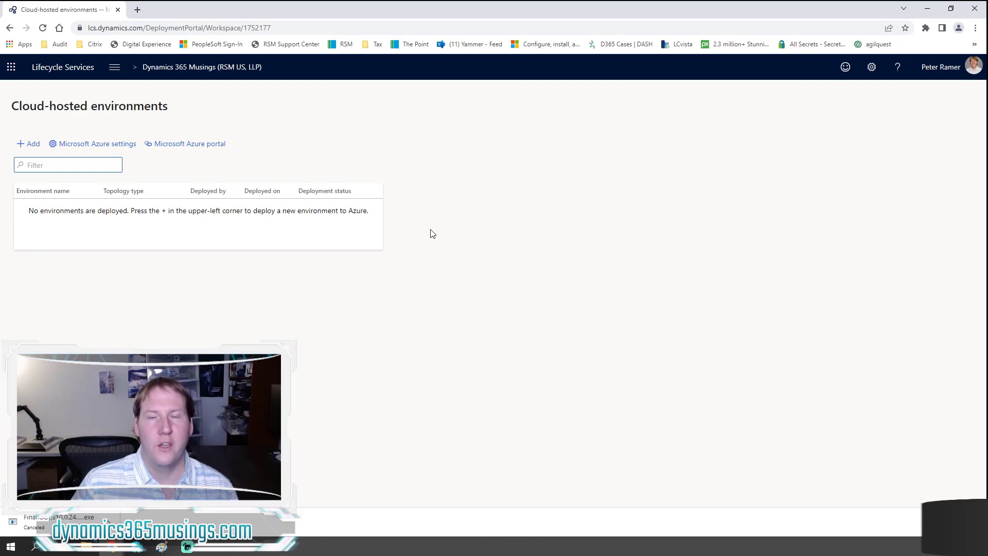
mouse_move(501, 224)
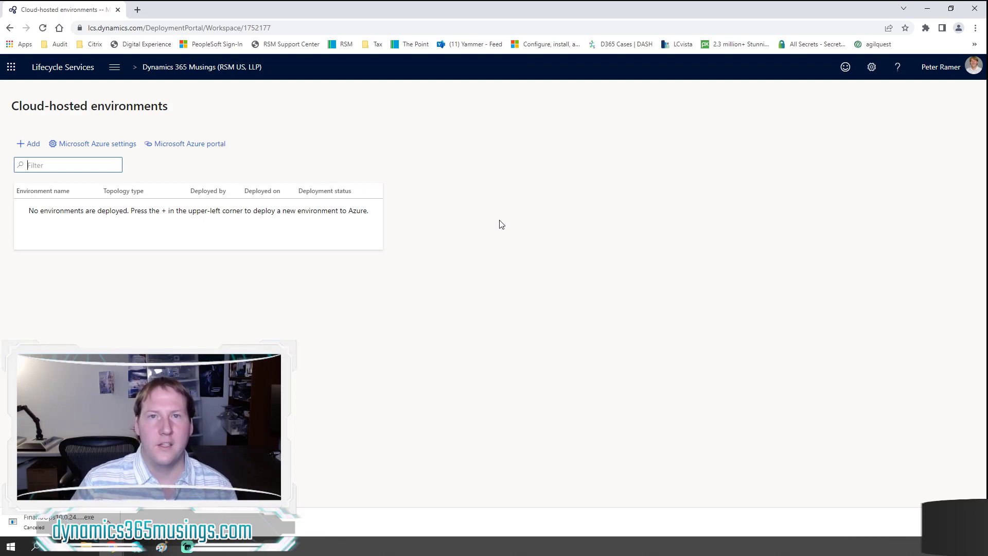
mouse_move(406, 219)
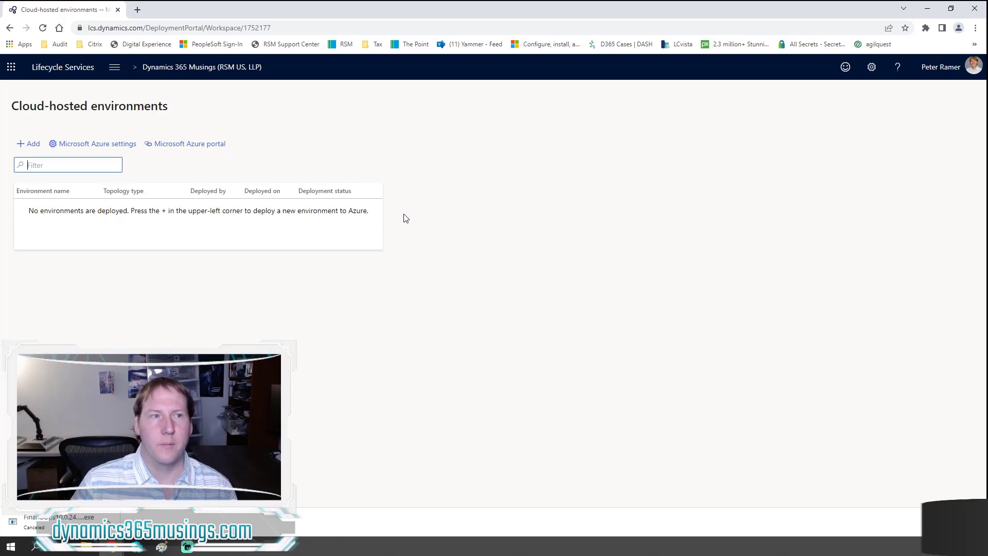
mouse_move(459, 200)
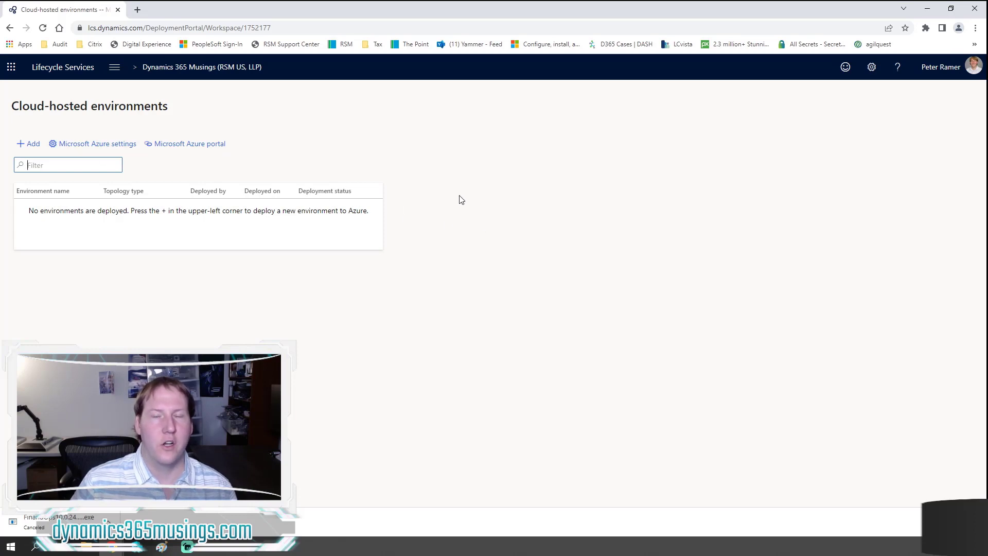
mouse_move(460, 333)
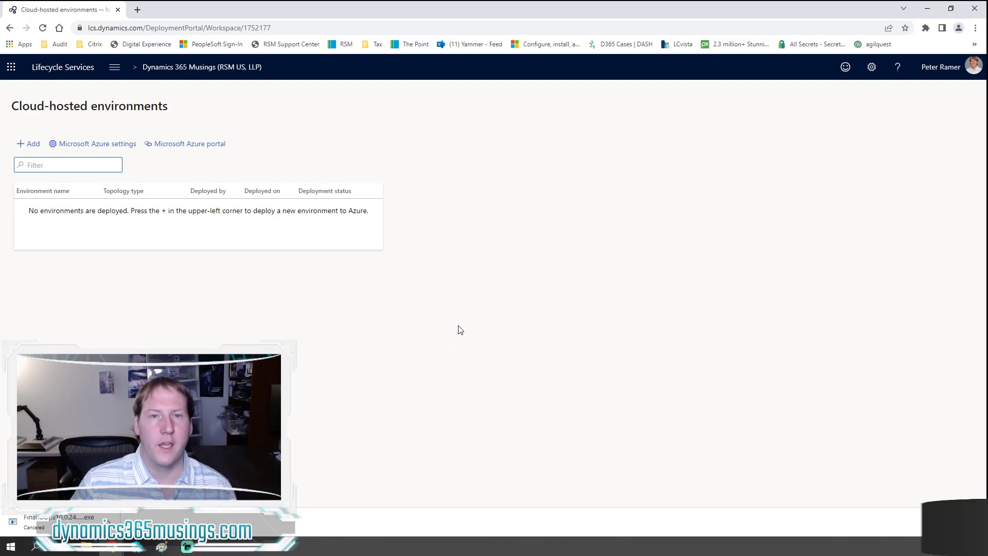
mouse_move(460, 324)
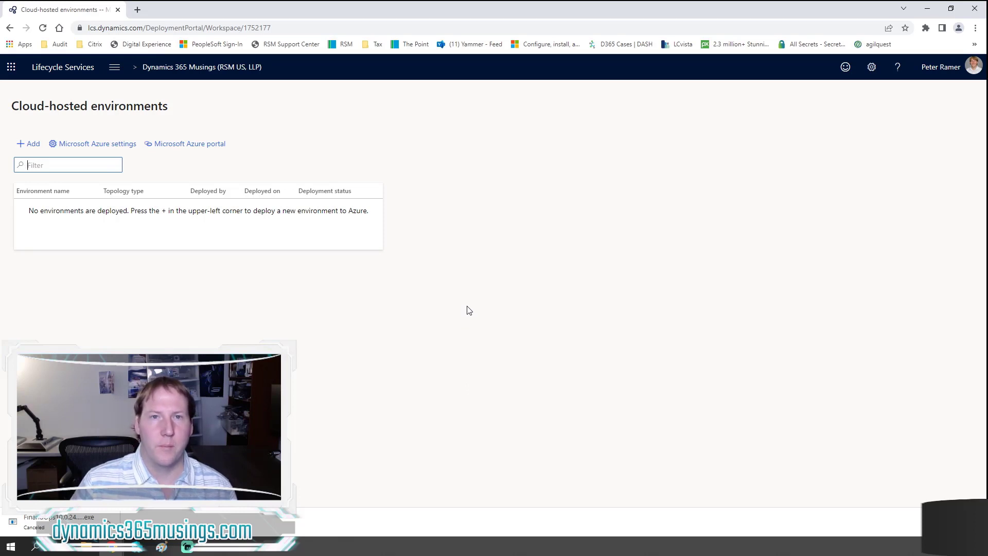
mouse_move(685, 162)
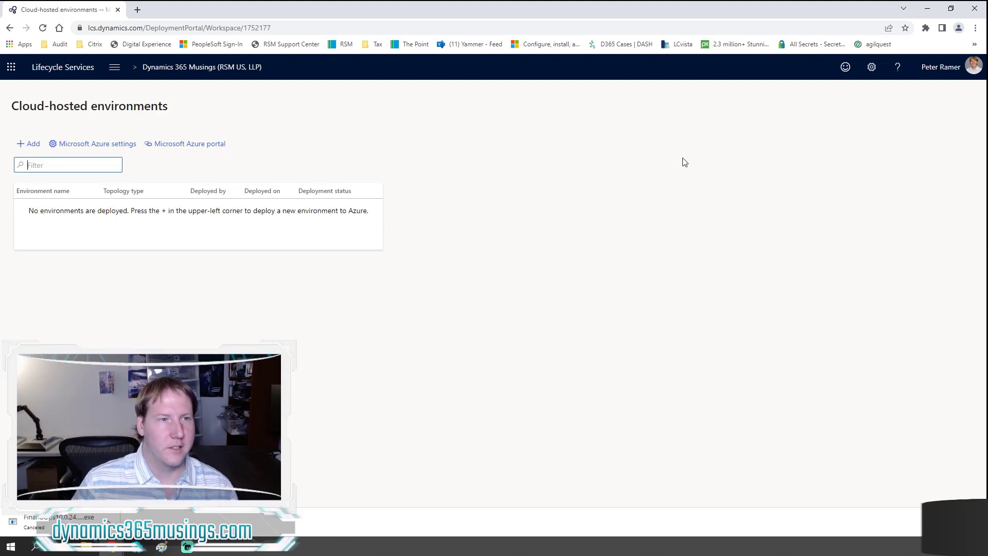
mouse_move(459, 164)
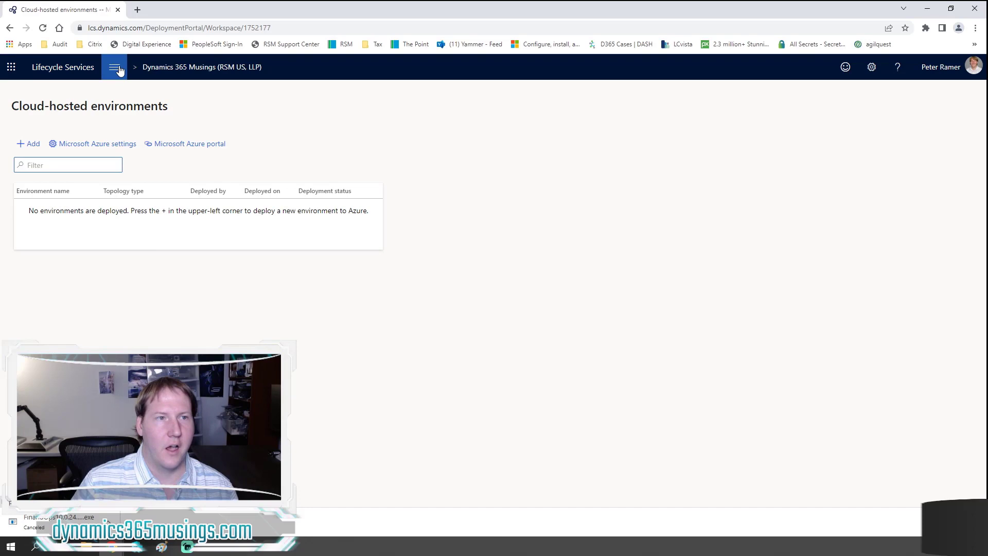
Return to the project dashboard and enter the Asset library from Project tools.
left_click(115, 67)
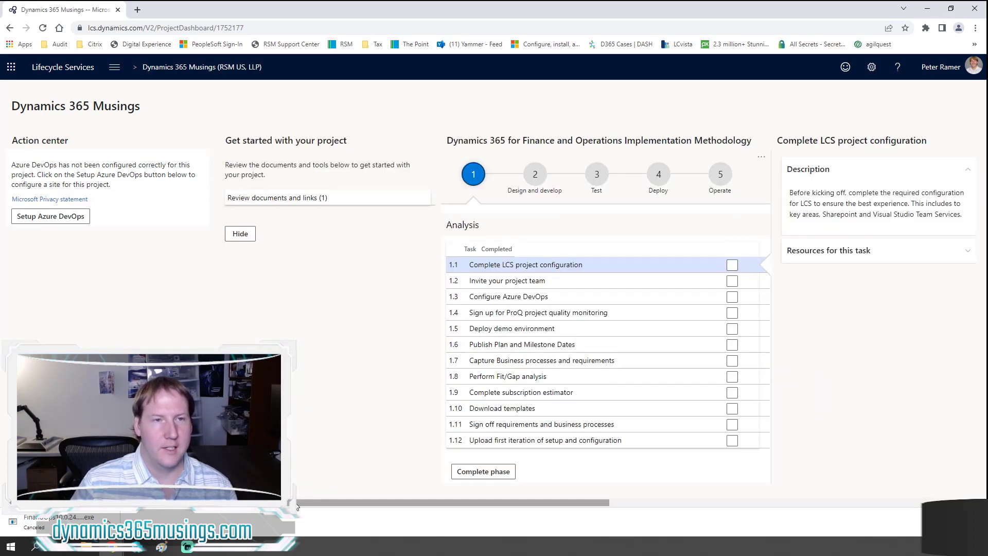
mouse_move(114, 66)
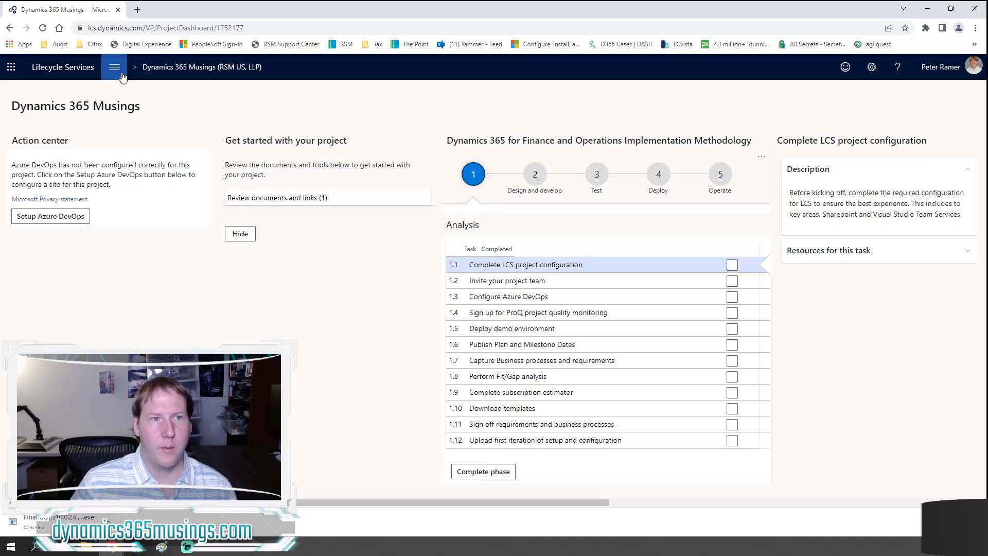
mouse_move(434, 510)
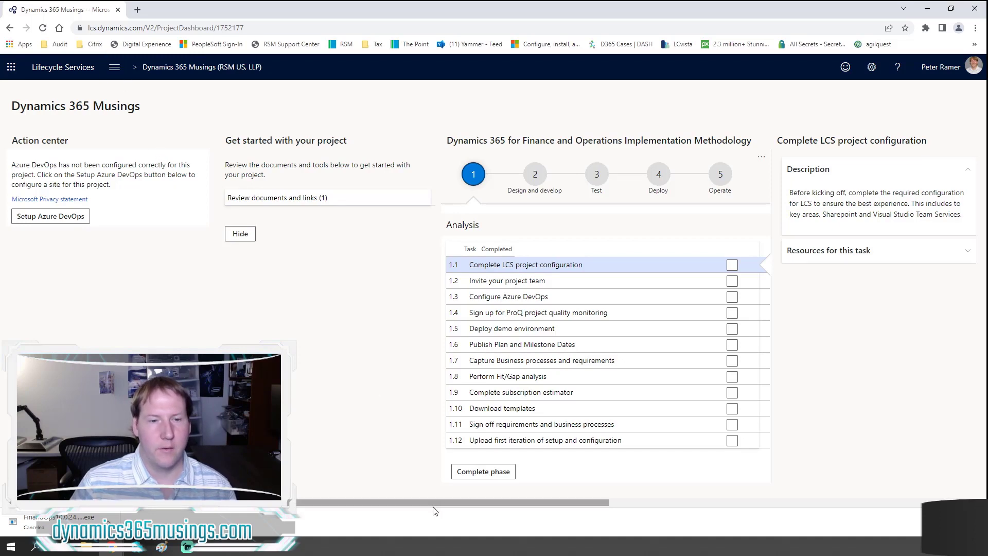
scroll("right", 3)
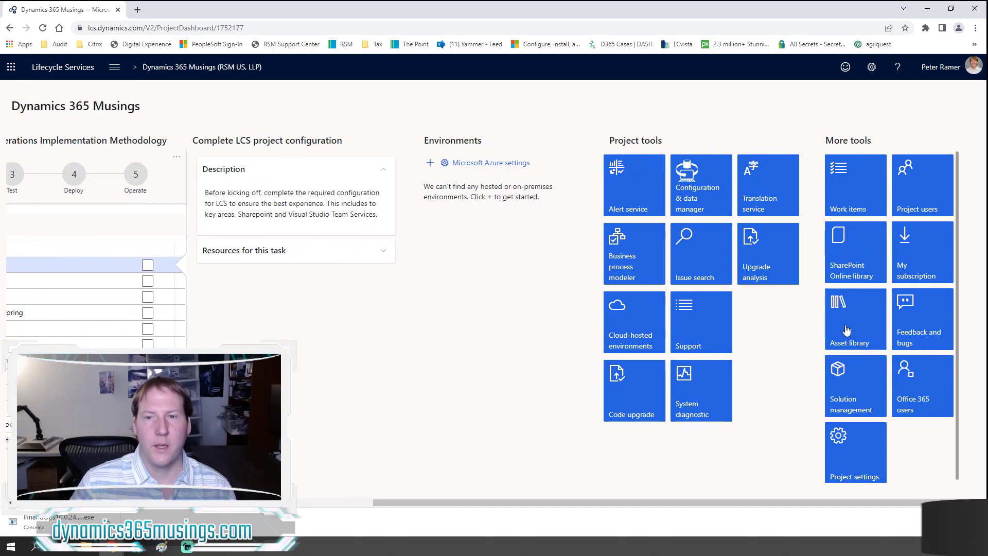
mouse_move(855, 317)
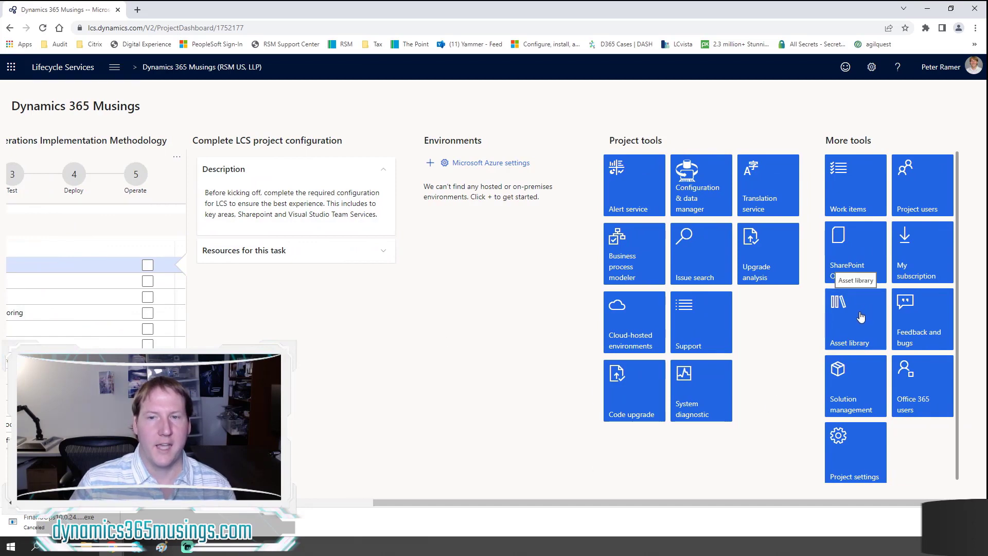
left_click(854, 318)
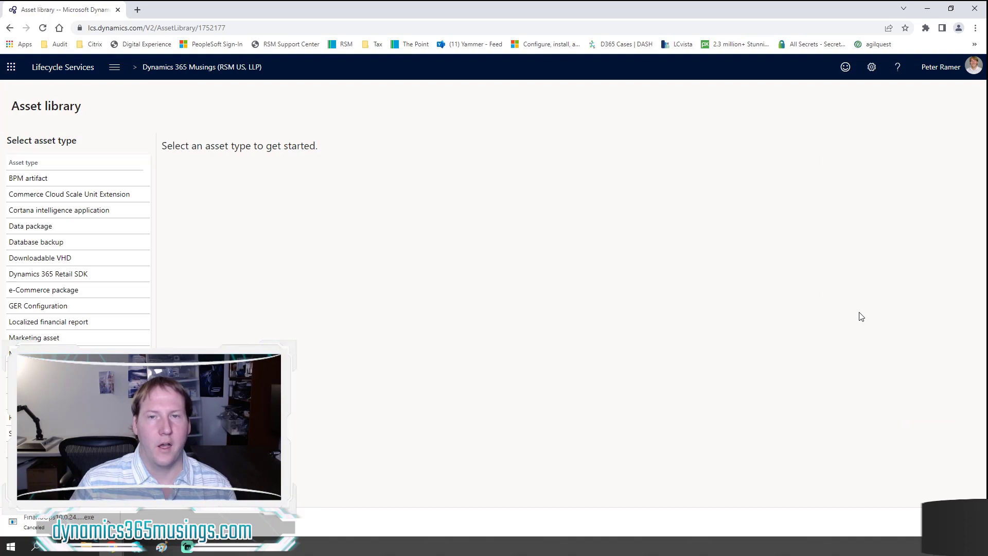
mouse_move(696, 327)
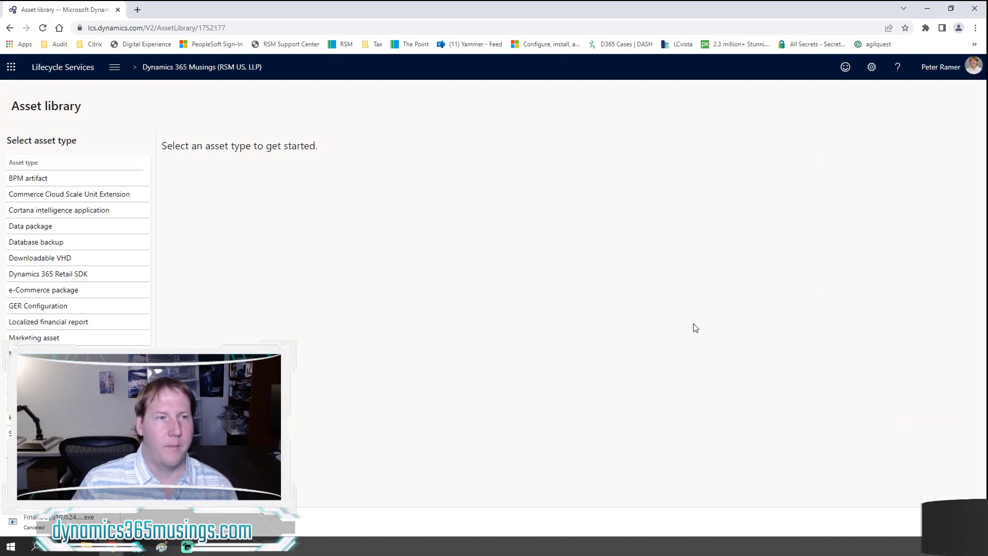
mouse_move(77, 276)
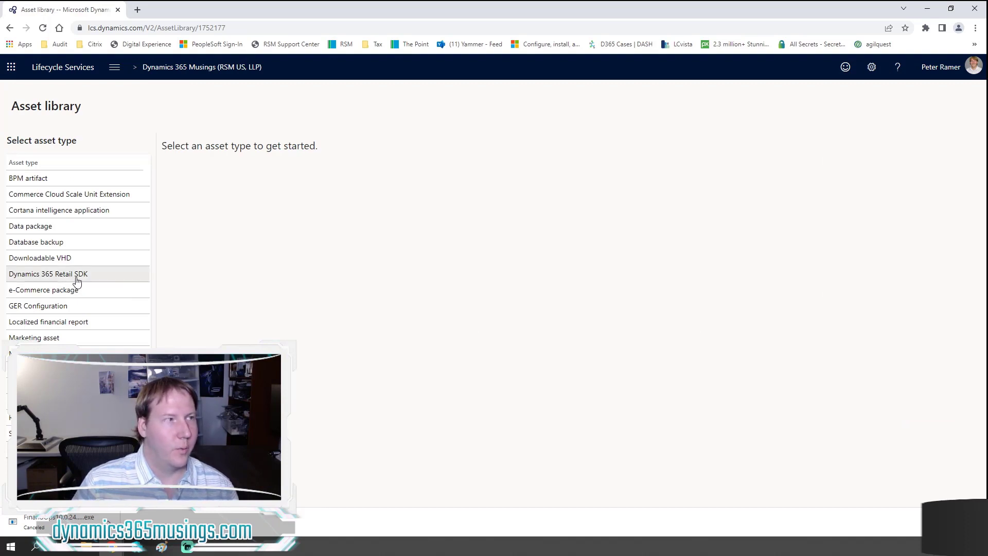
mouse_move(86, 262)
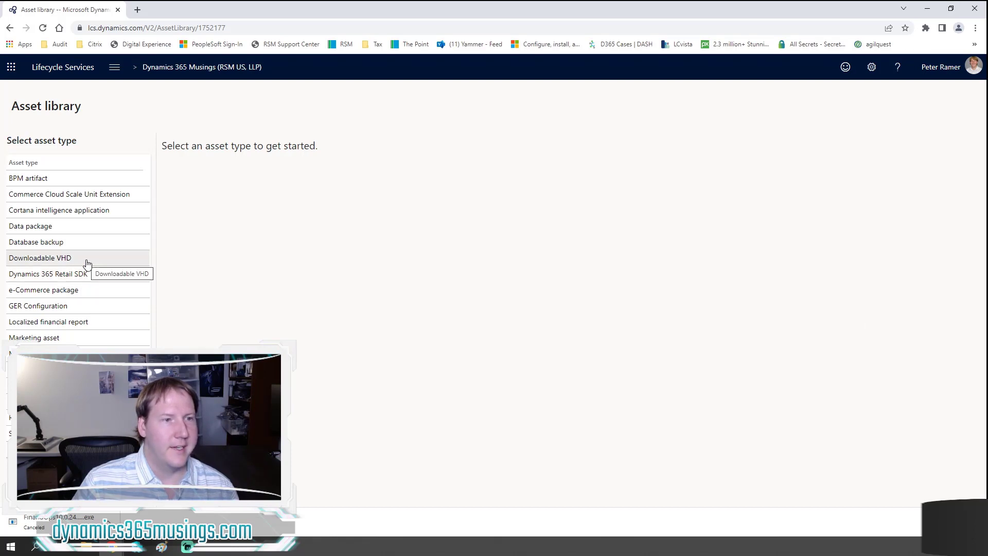
Show the Downloadable VHD list, select part09 in the shared-library picker, then cancel without adding.
left_click(41, 257)
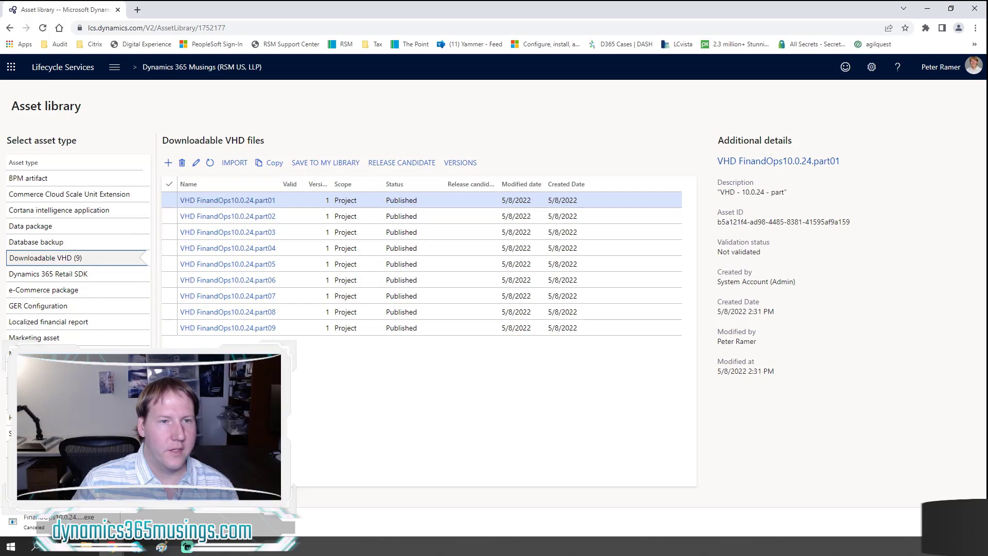
mouse_move(406, 399)
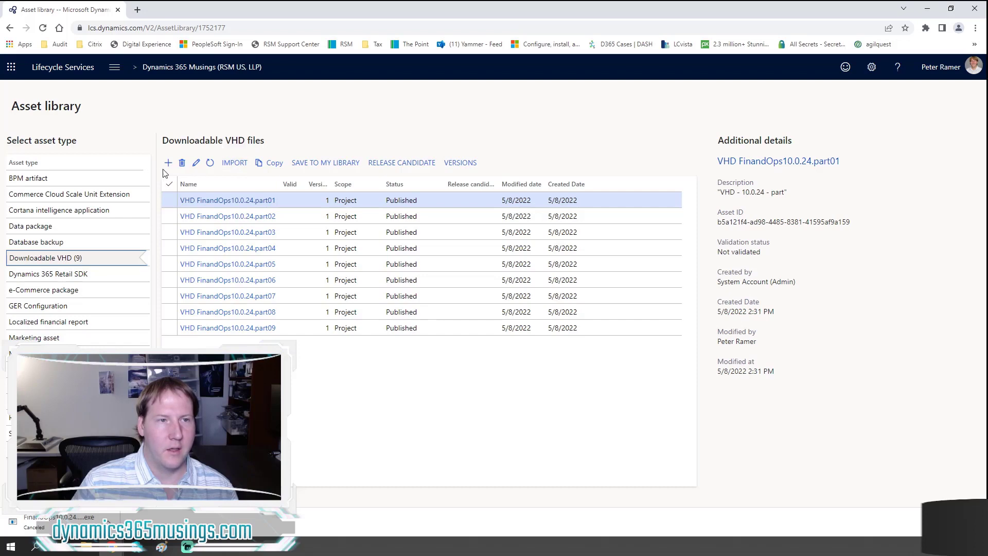
left_click(235, 162)
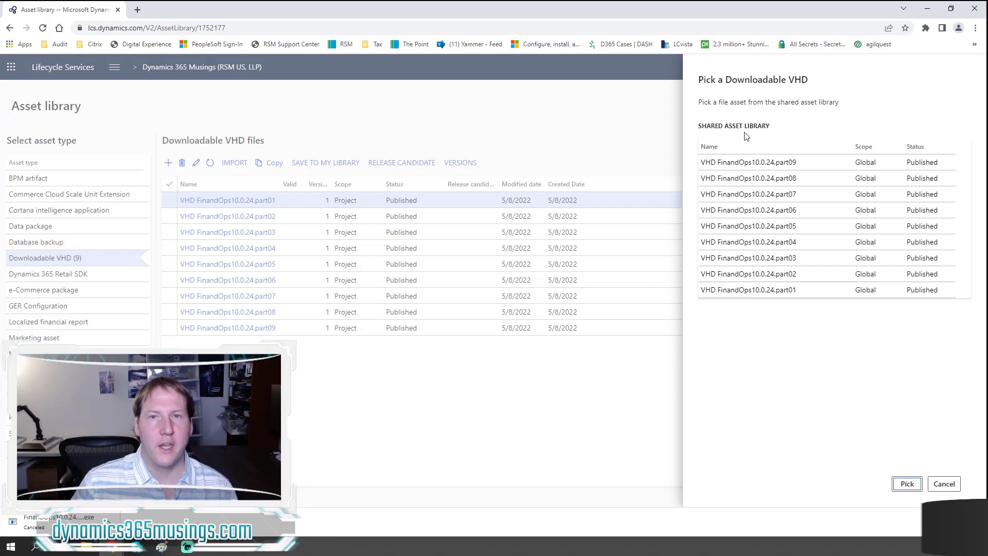
mouse_move(97, 249)
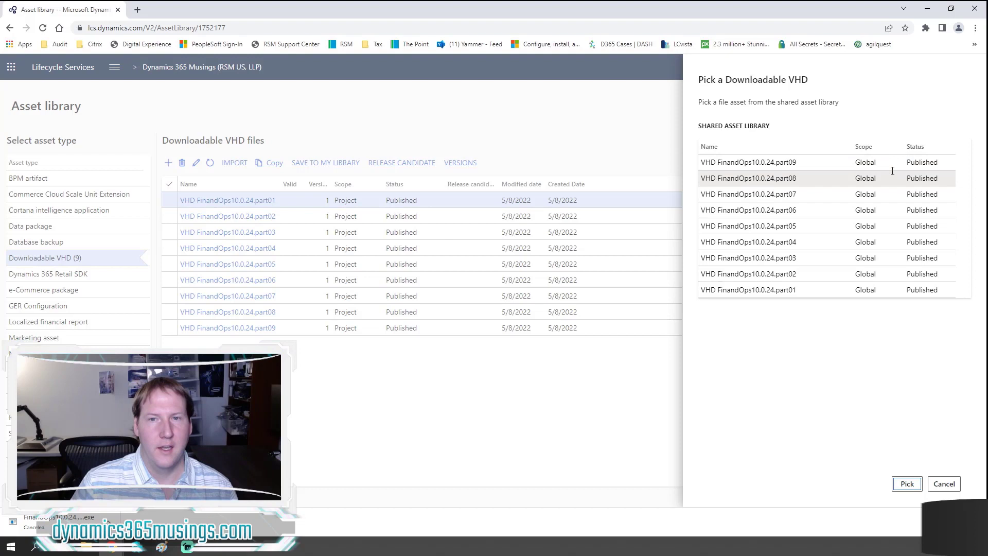
mouse_move(762, 161)
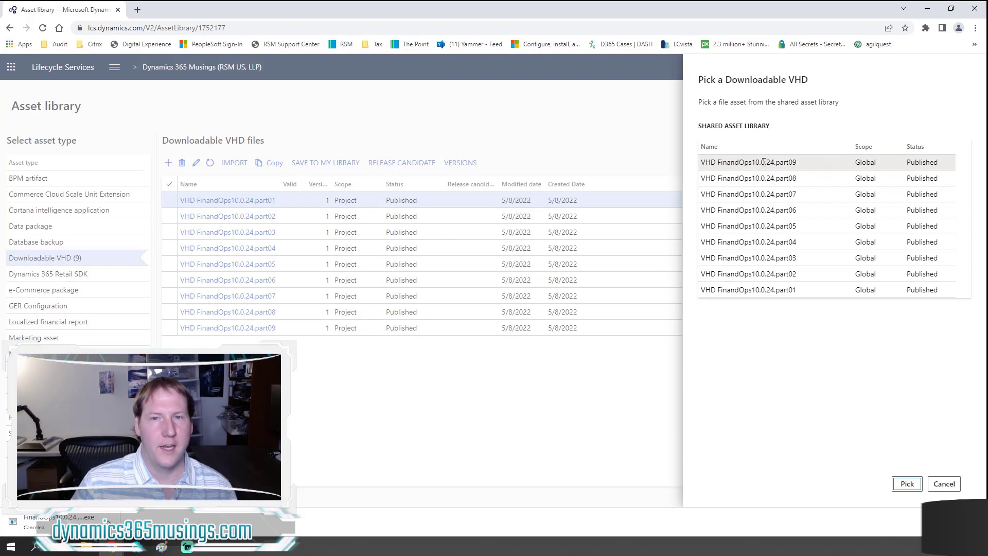
mouse_move(765, 161)
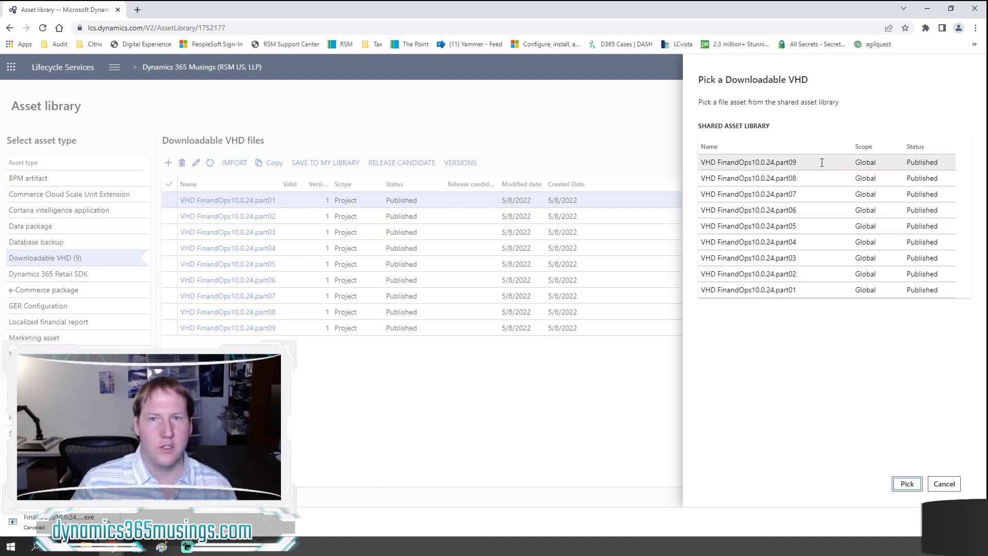
mouse_move(784, 315)
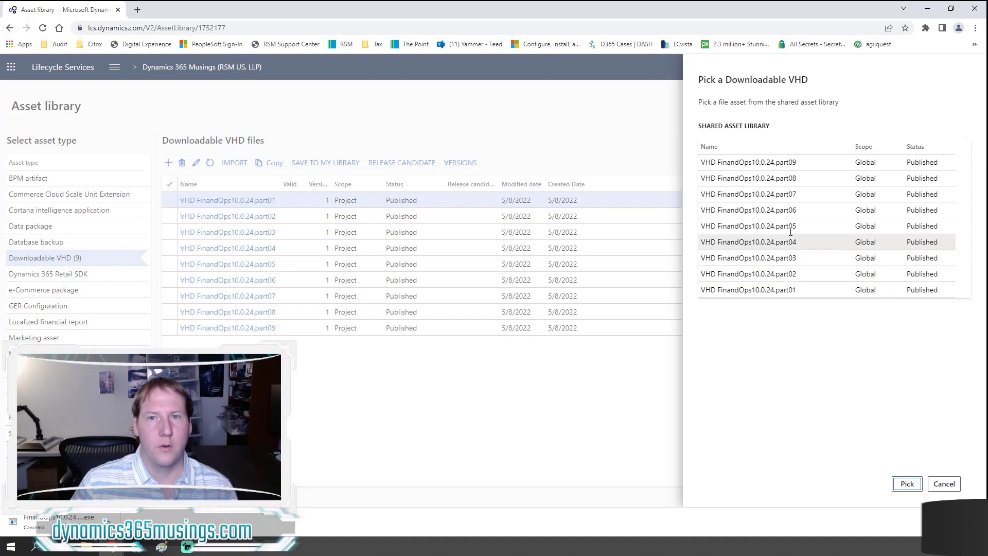
left_click(748, 161)
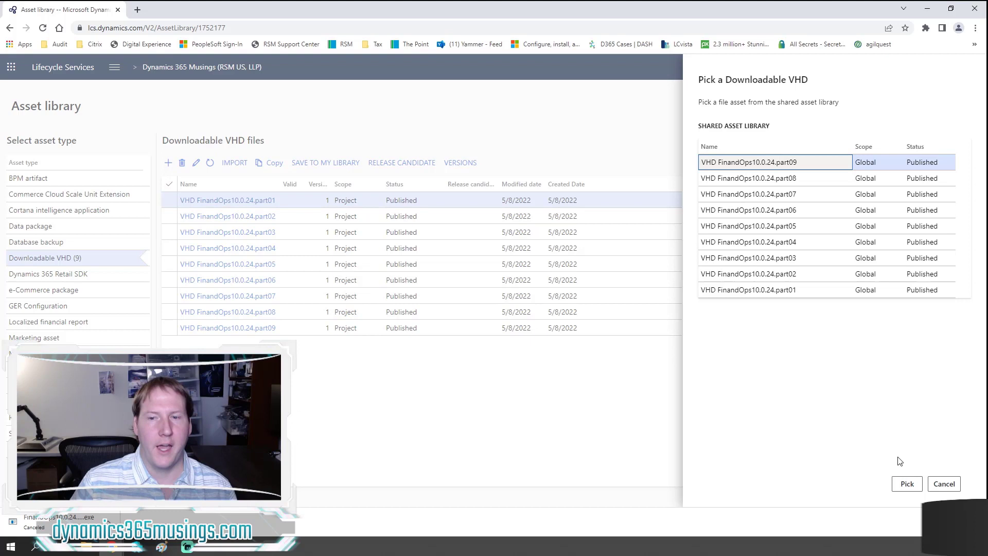
mouse_move(423, 265)
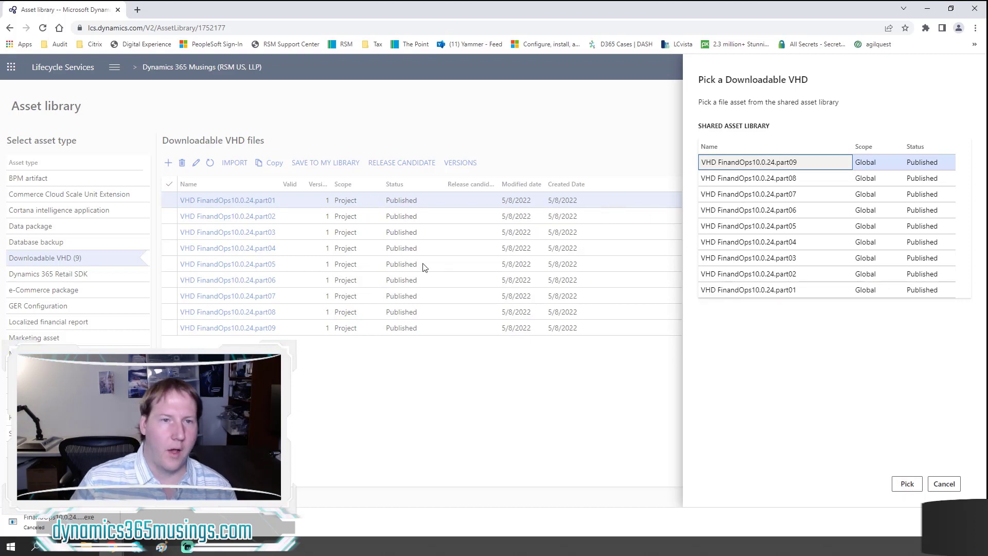
mouse_move(228, 170)
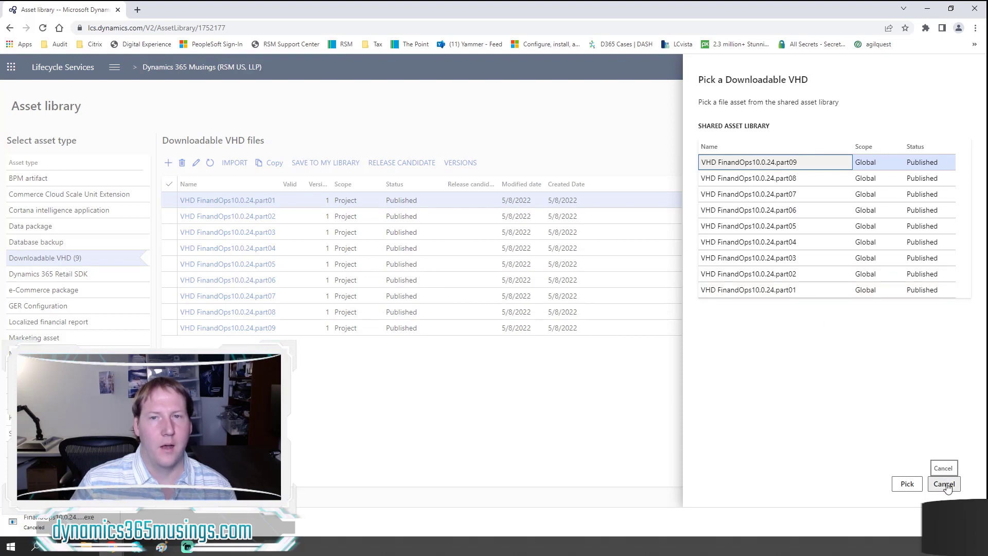
left_click(944, 483)
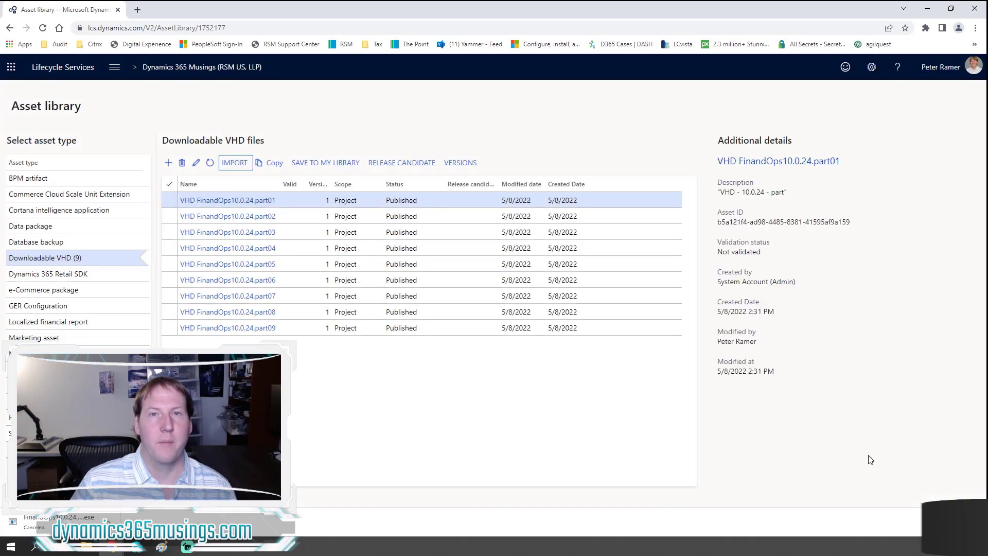
mouse_move(420, 446)
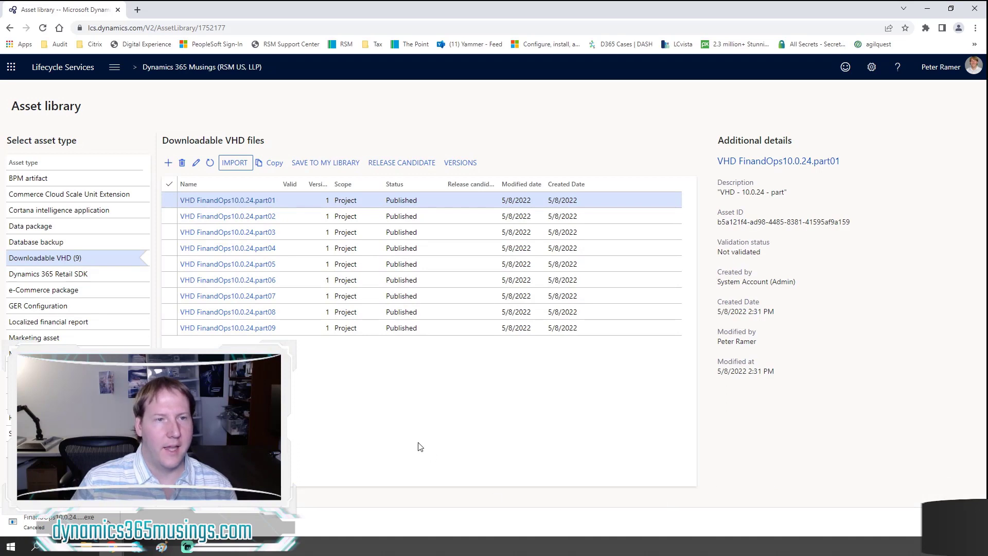
mouse_move(228, 200)
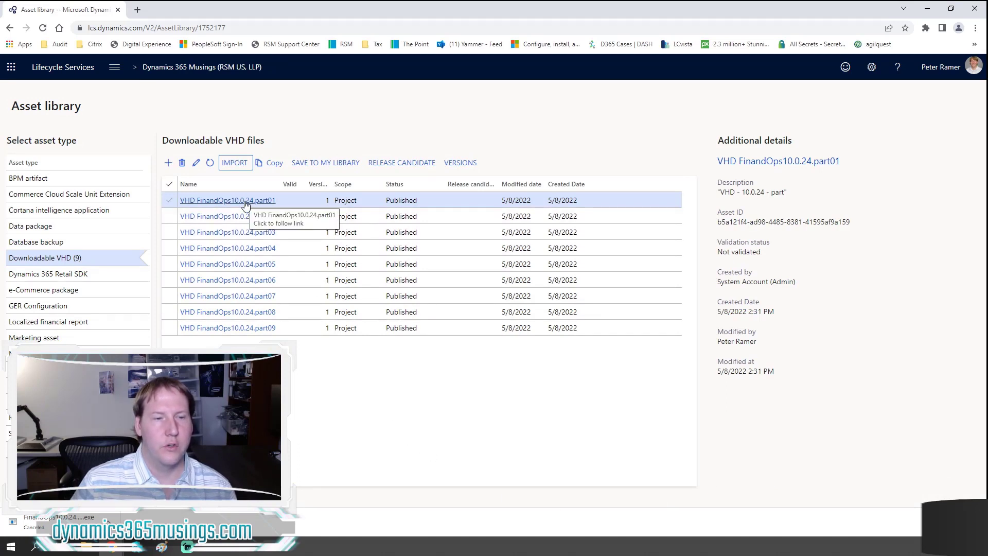
Start downloading VHD FinandOps10.0.24.part01.
left_click(228, 200)
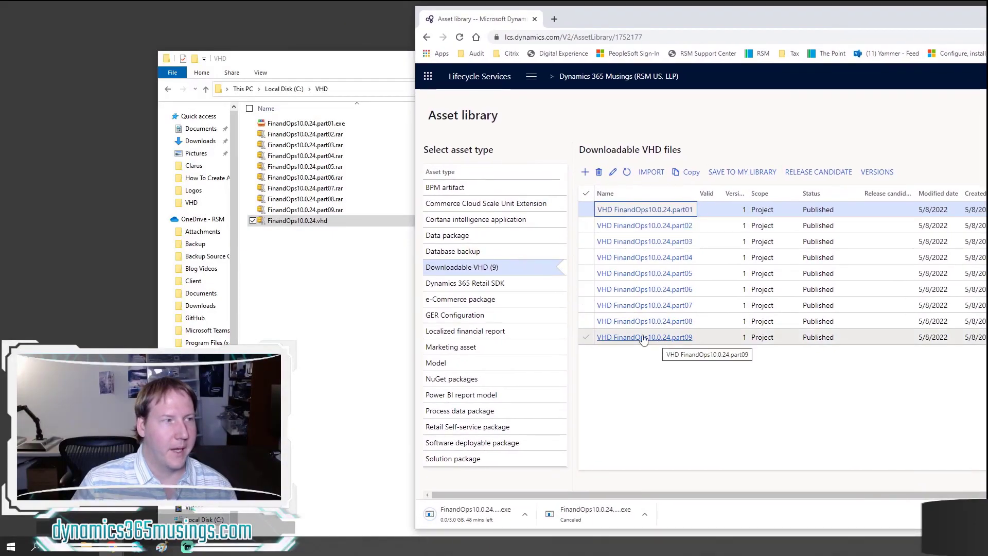
mouse_move(492, 515)
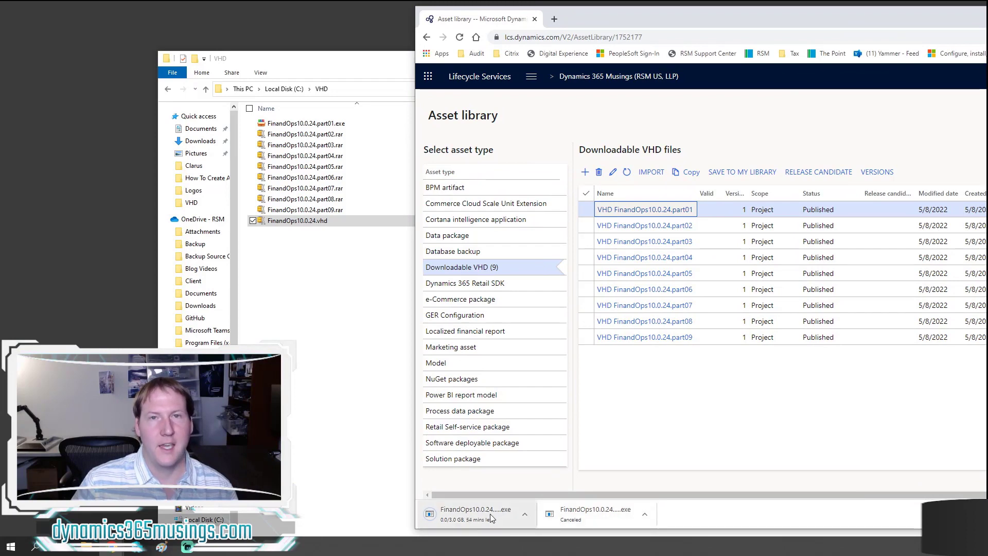
mouse_move(493, 515)
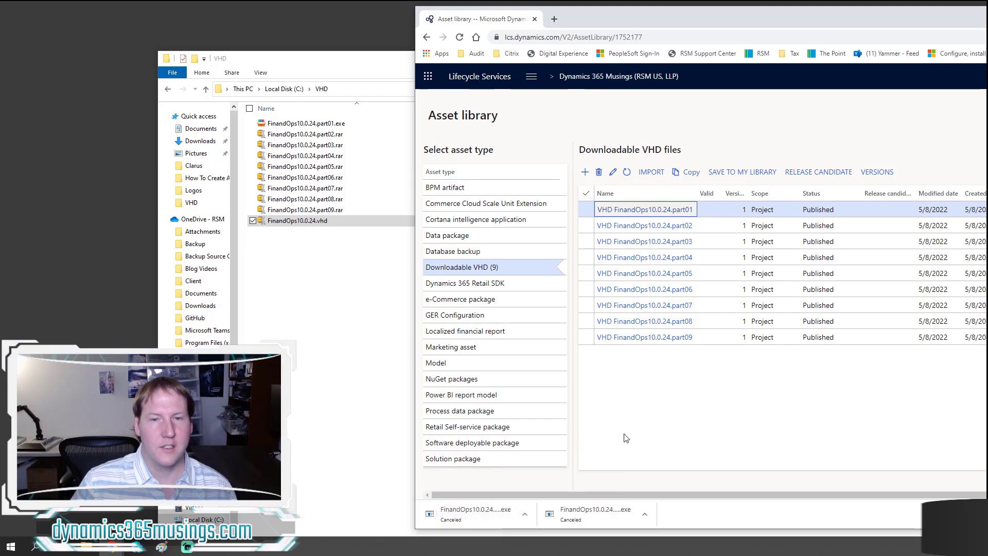
mouse_move(445, 304)
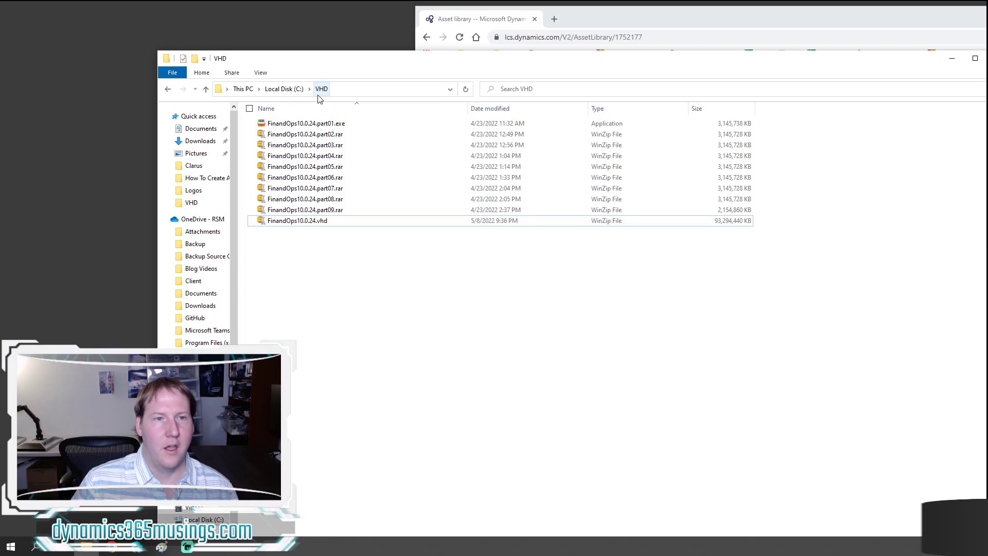
mouse_move(306, 123)
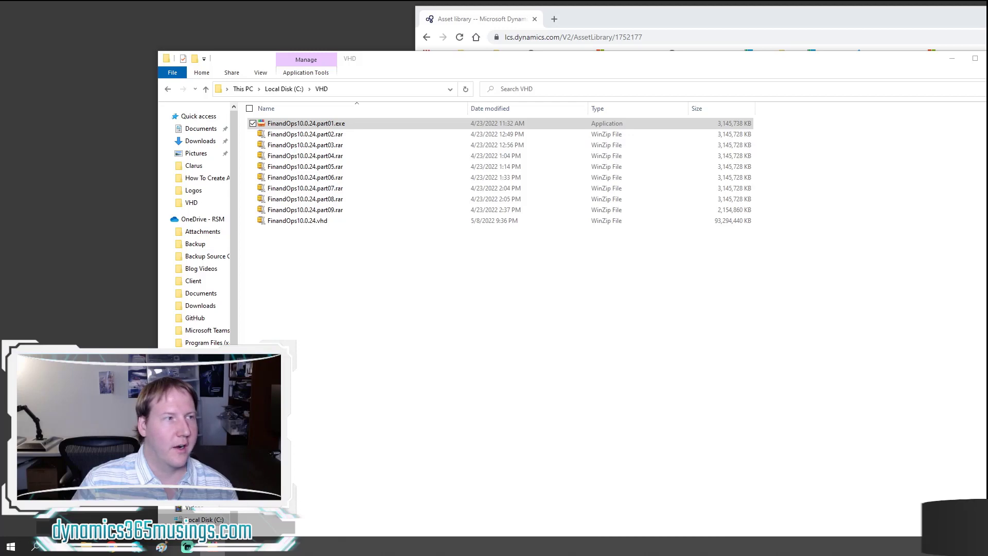
Run the part01 self-extractor, view its license and C:\VHD destination prompts, and cancel extraction.
double_click(307, 123)
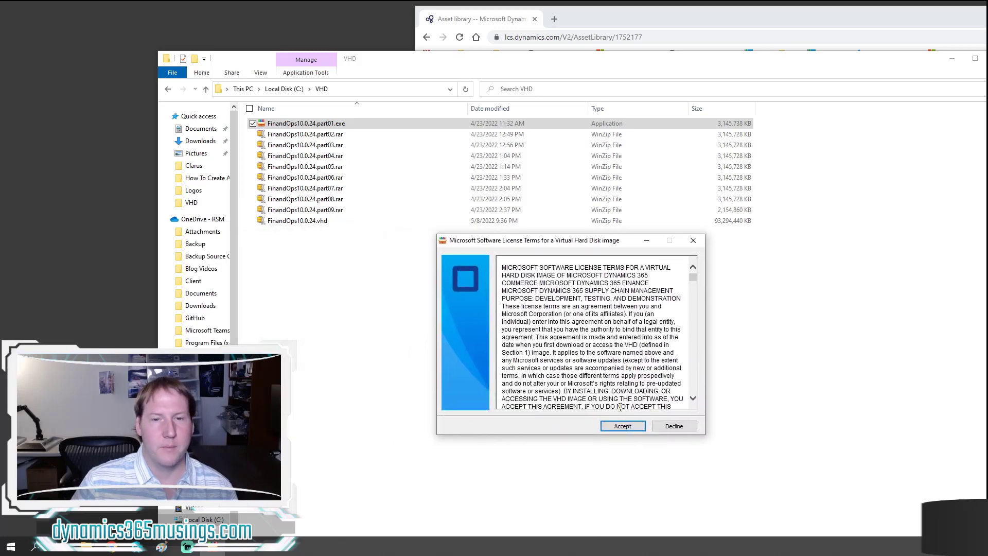
left_click(622, 425)
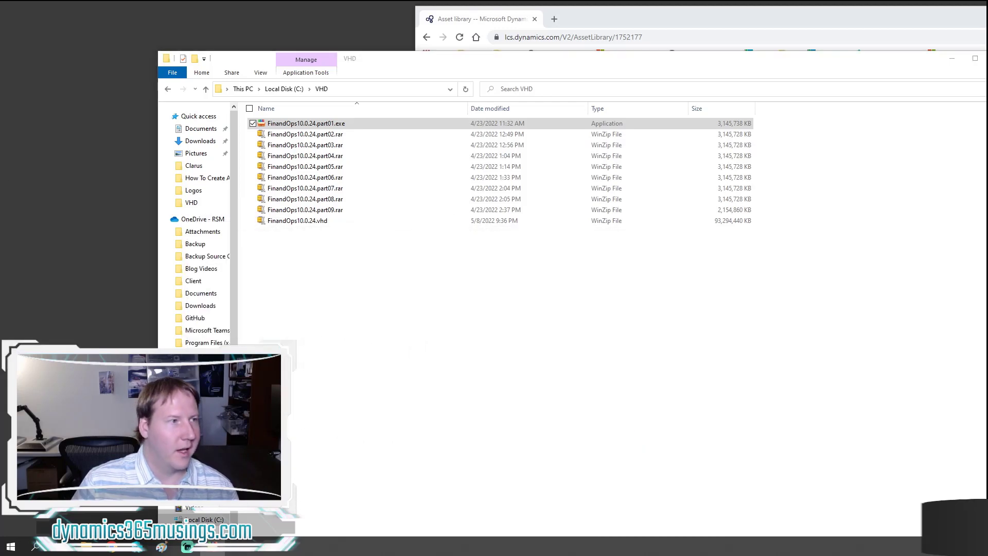
double_click(307, 123)
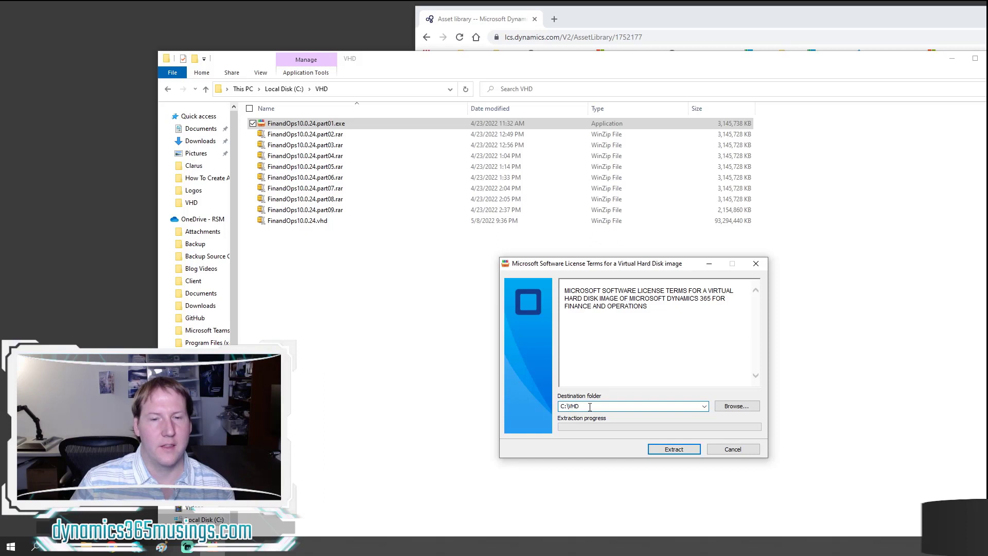
mouse_move(673, 449)
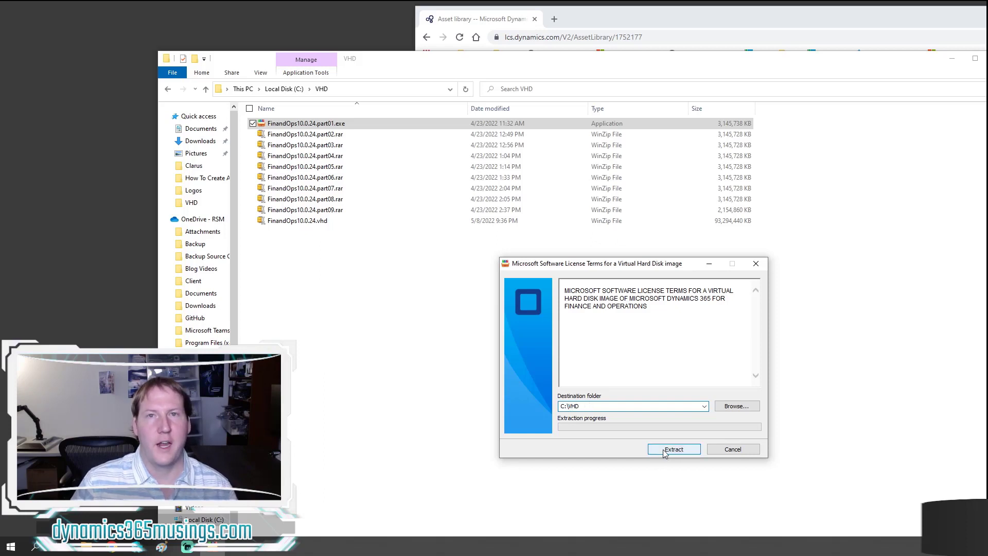
mouse_move(733, 449)
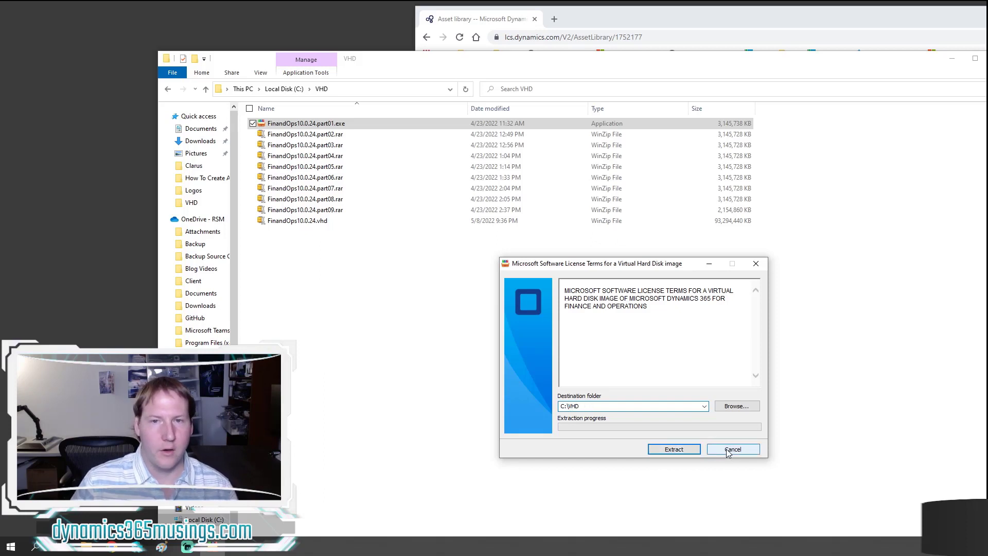
left_click(731, 449)
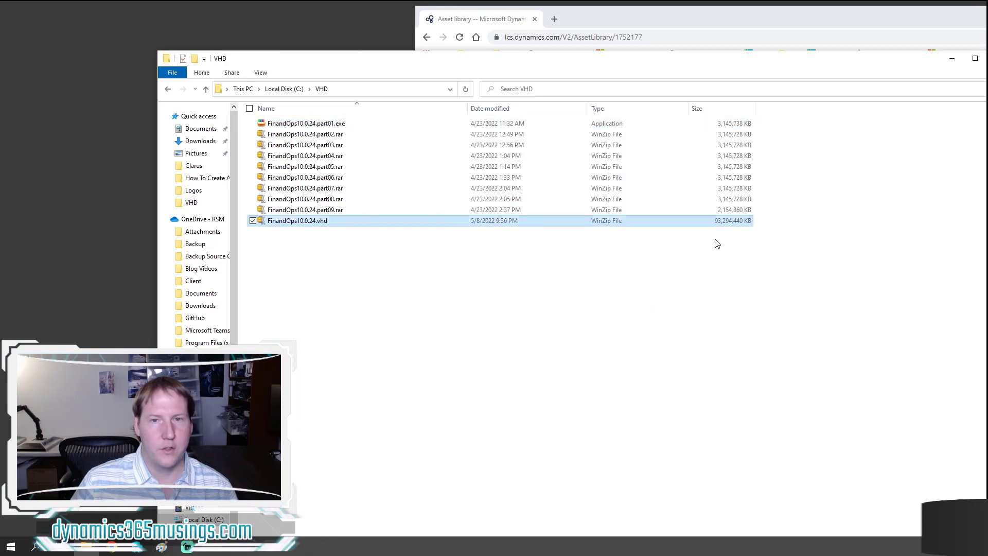
mouse_move(734, 227)
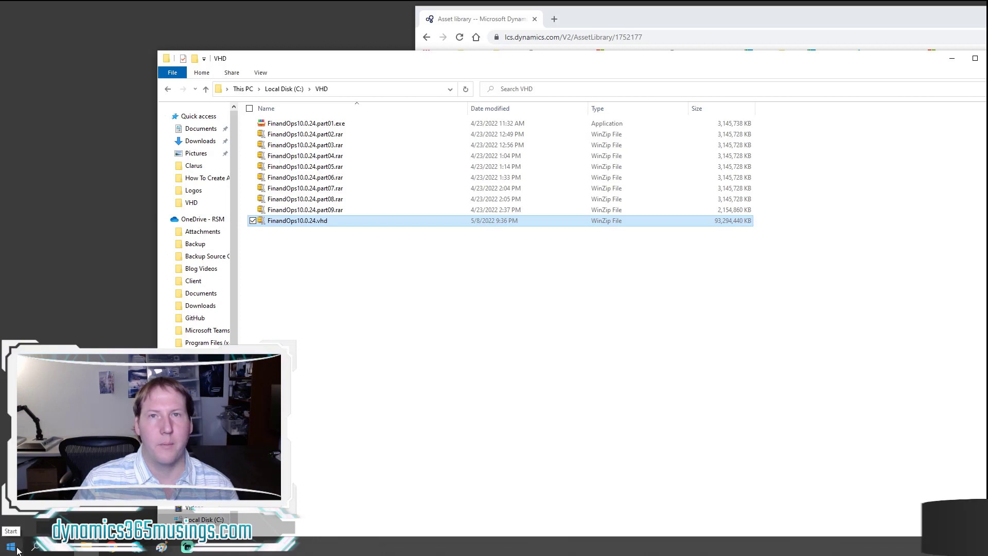
left_click(9, 546)
type("programs")
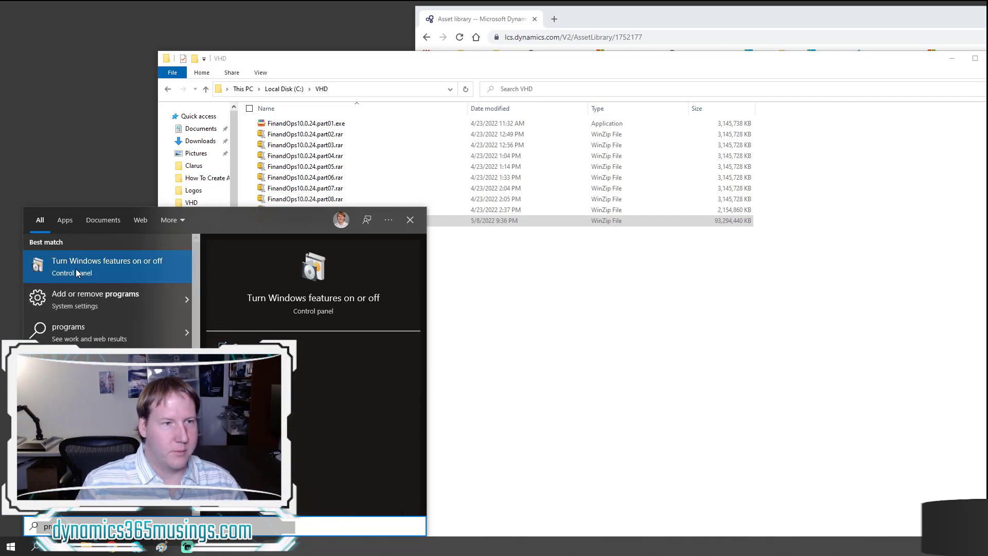
mouse_move(120, 268)
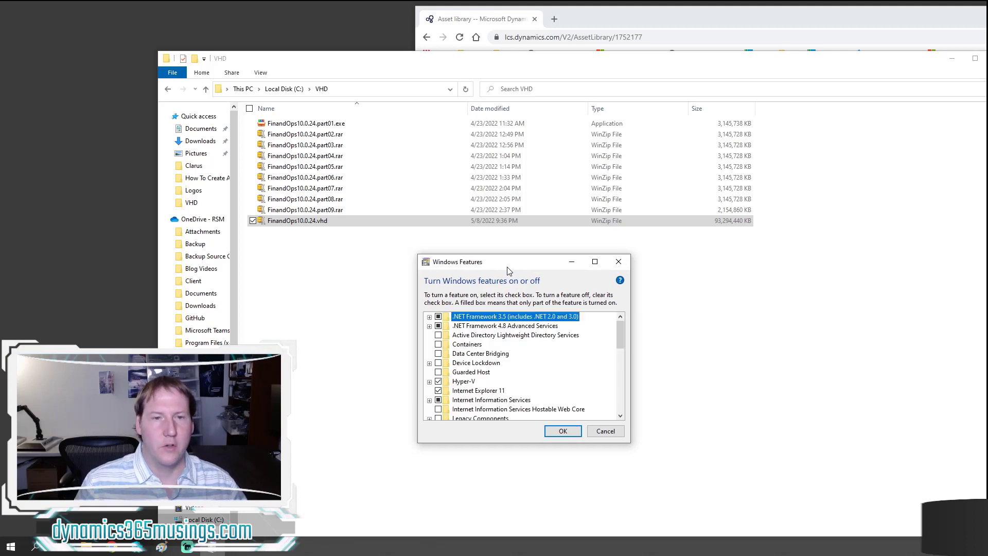
mouse_move(626, 443)
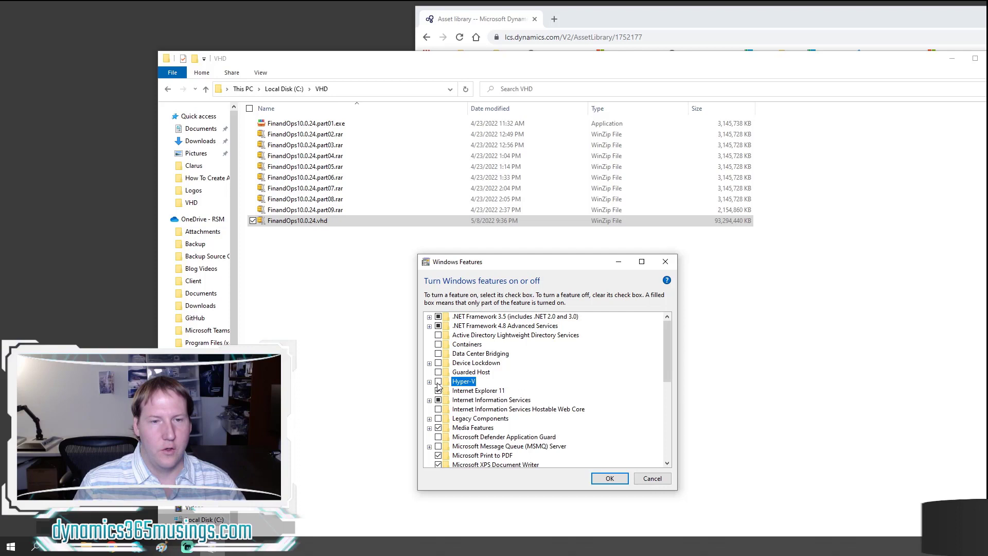
left_click(440, 381)
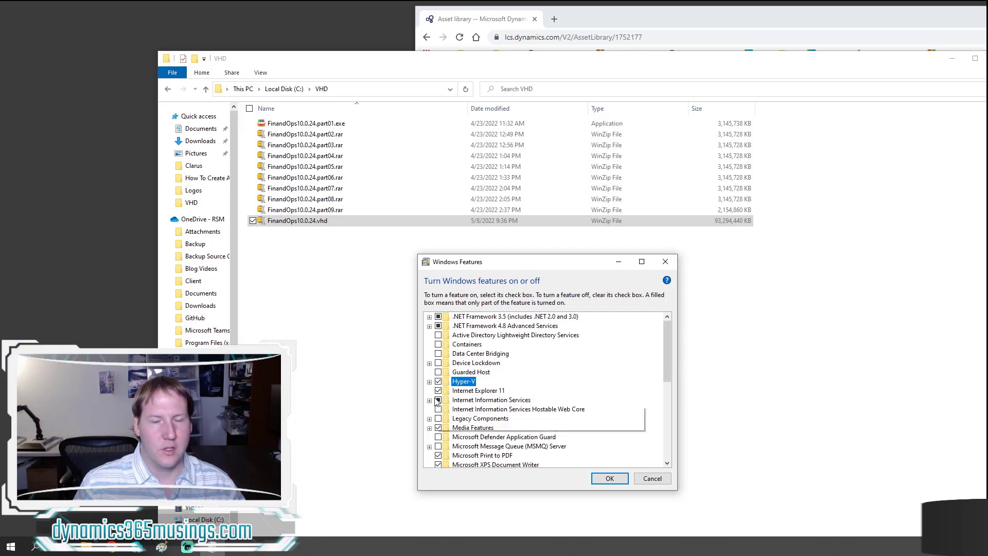
left_click(430, 381)
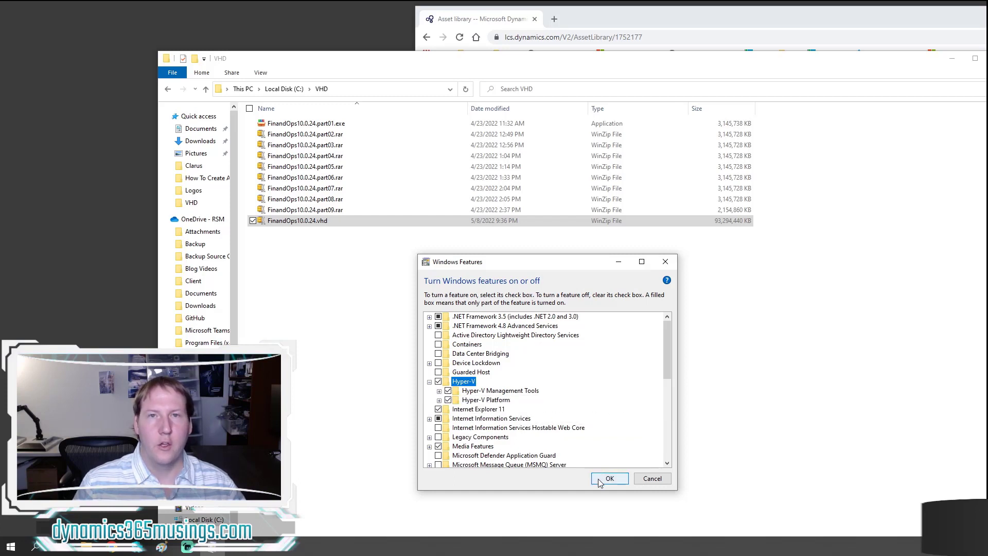
mouse_move(464, 403)
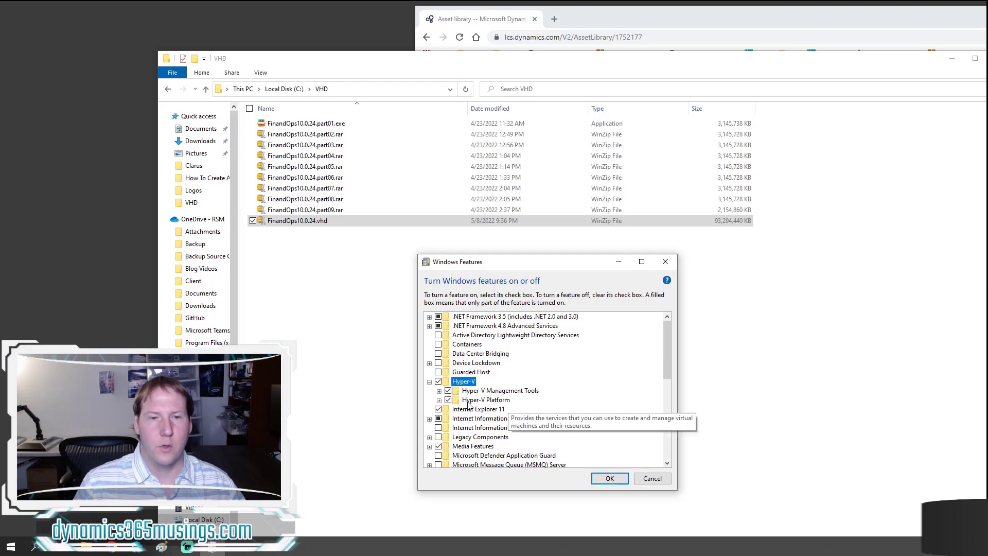
mouse_move(487, 399)
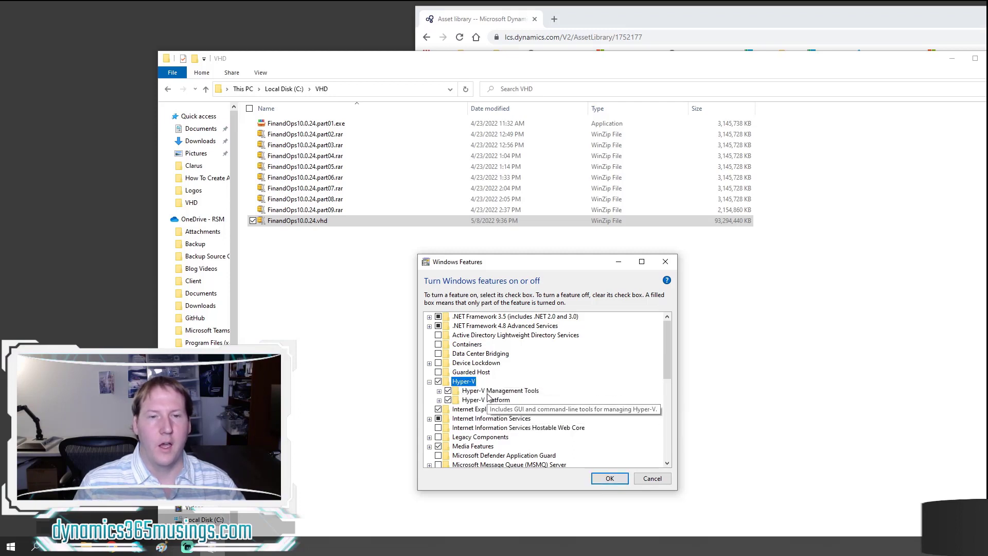
mouse_move(564, 406)
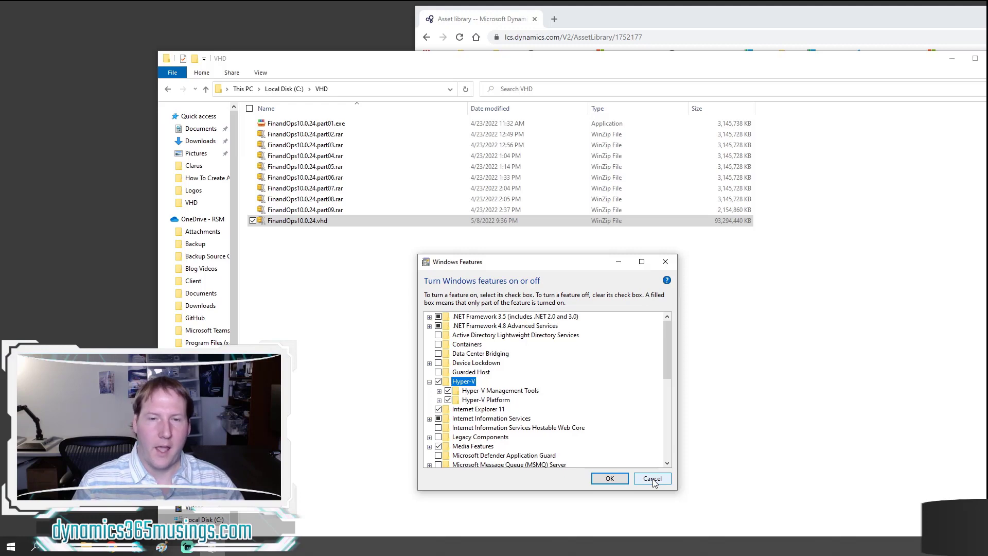
left_click(652, 478)
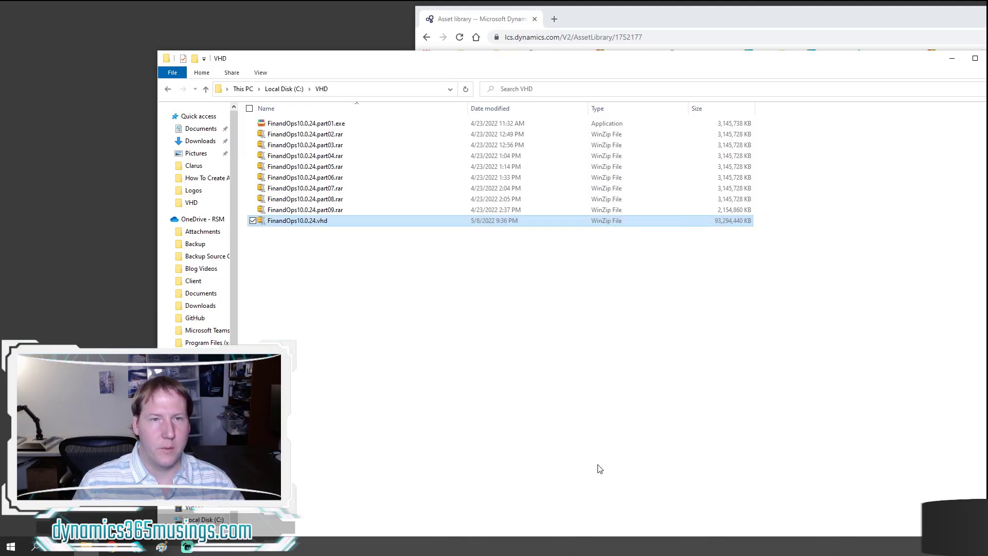
Launch Hyper-V Manager via Start search 'hy', select the local host, and start the New Virtual Machine wizard.
left_click(10, 545)
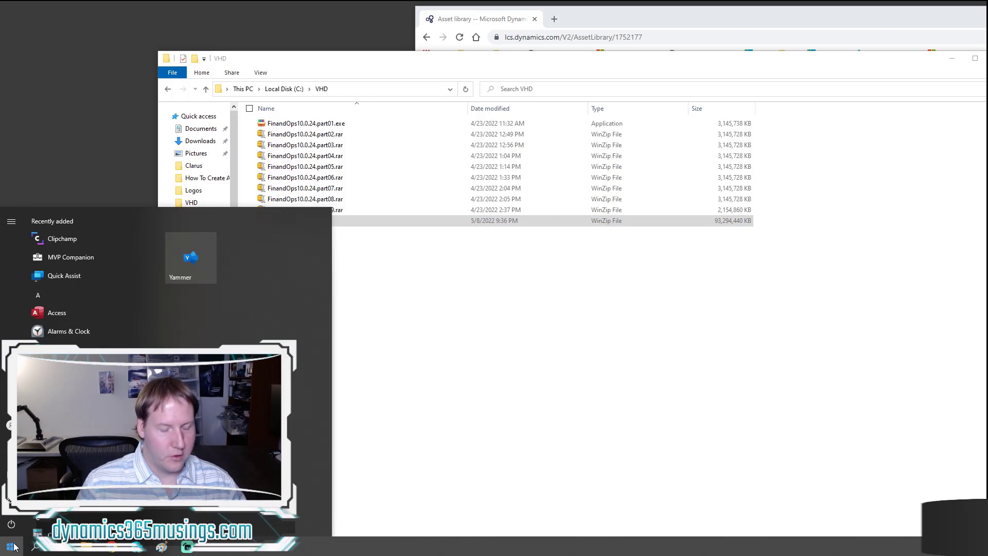
type("hype")
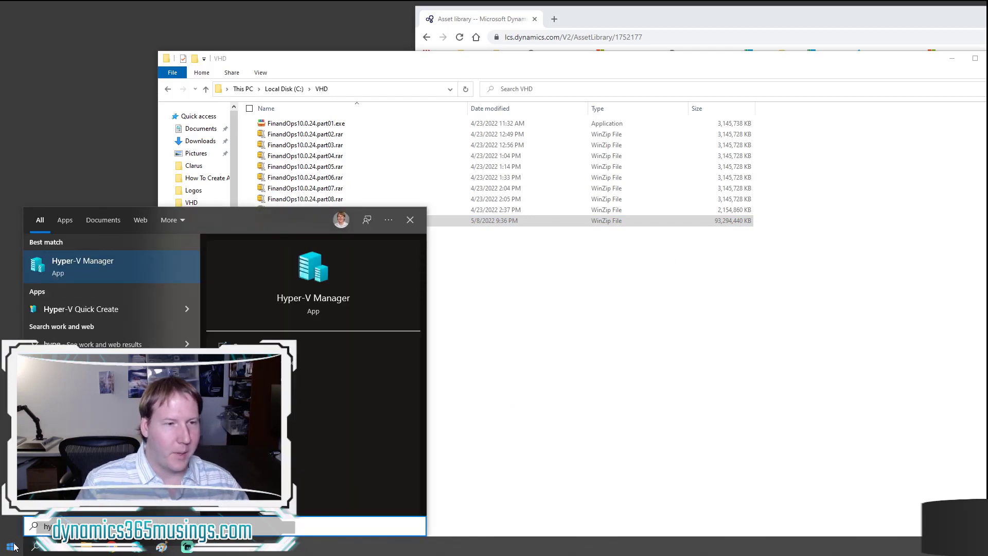
mouse_move(131, 276)
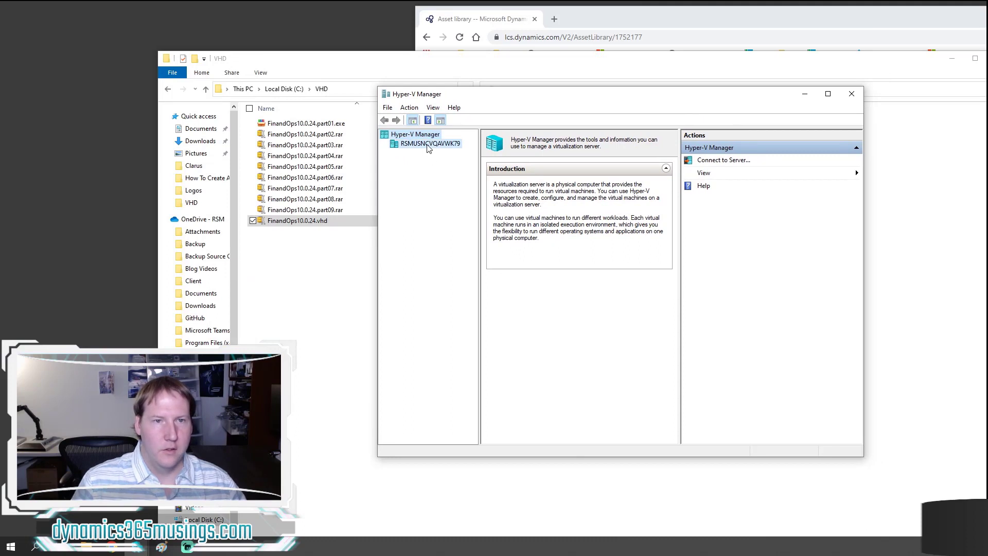
left_click(430, 143)
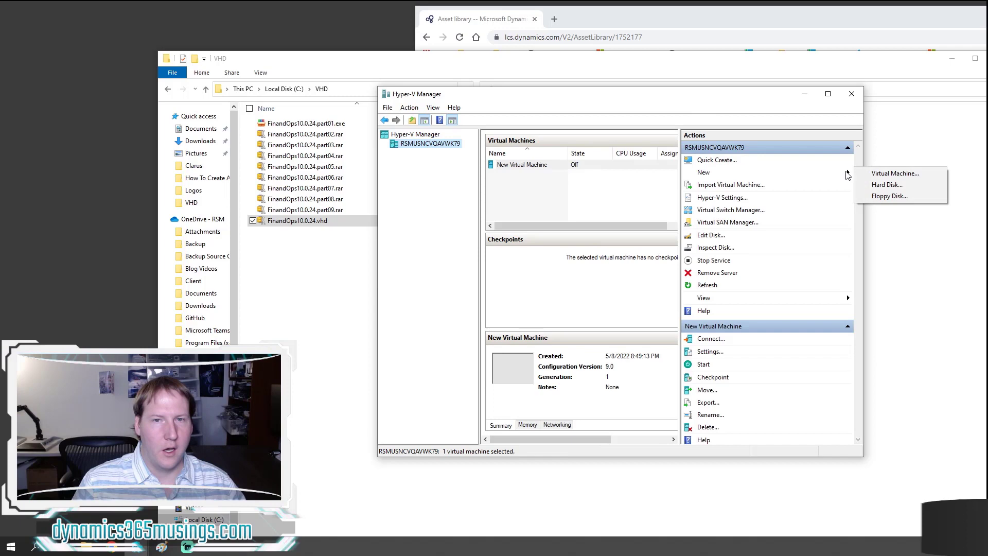
mouse_move(897, 173)
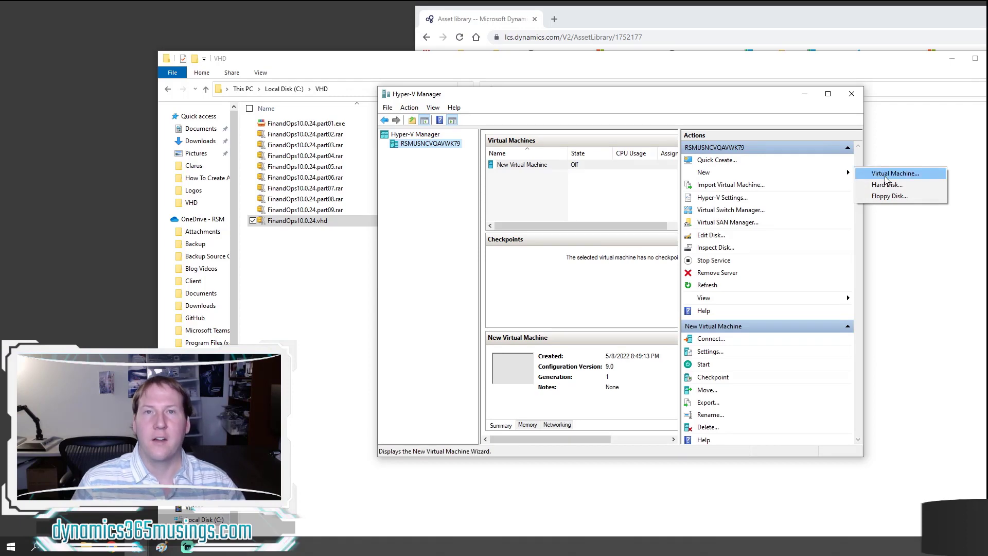
left_click(894, 173)
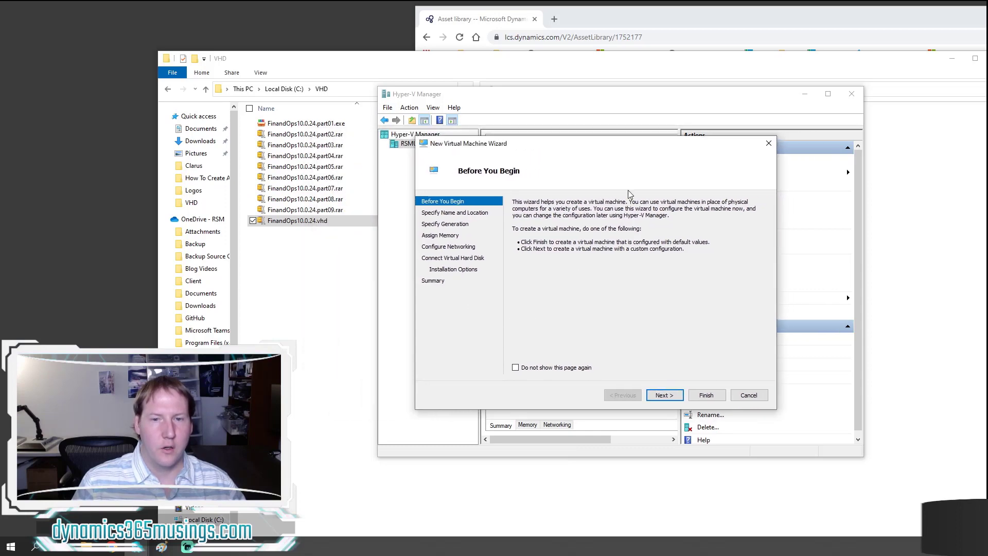
Name the VM 'New Virtual Machine 2', keep Generation 1, and reach the Assign Memory page.
left_click(664, 395)
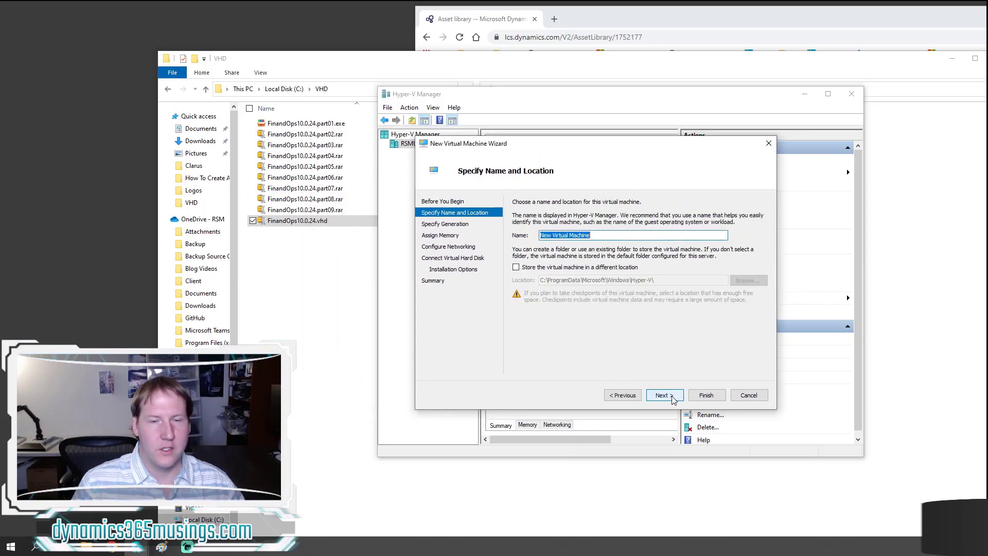
left_click(630, 235)
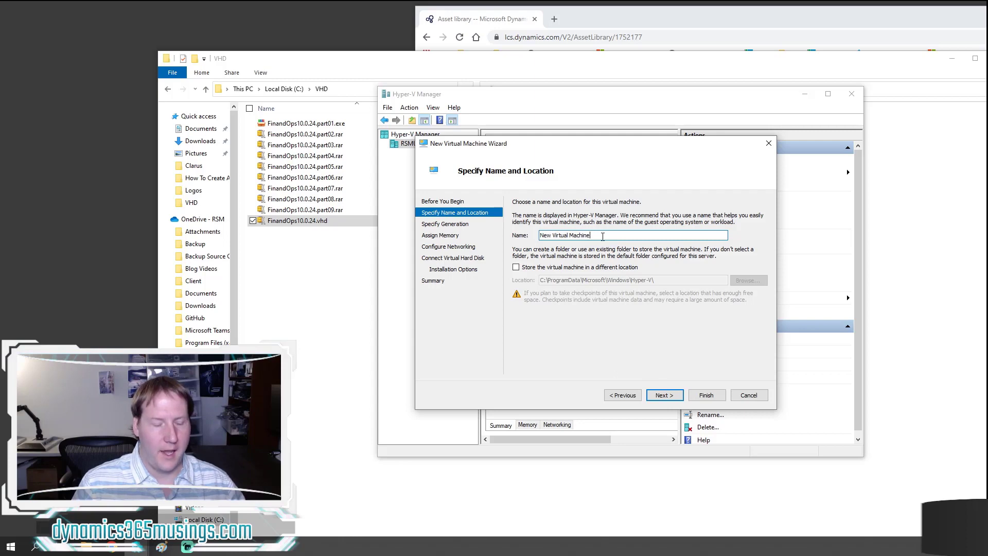
type("2")
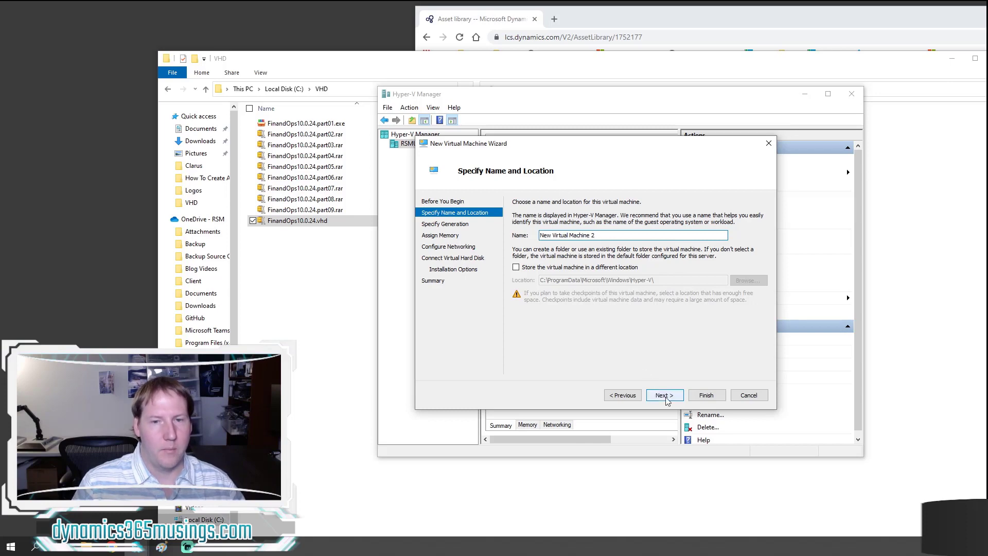
left_click(664, 395)
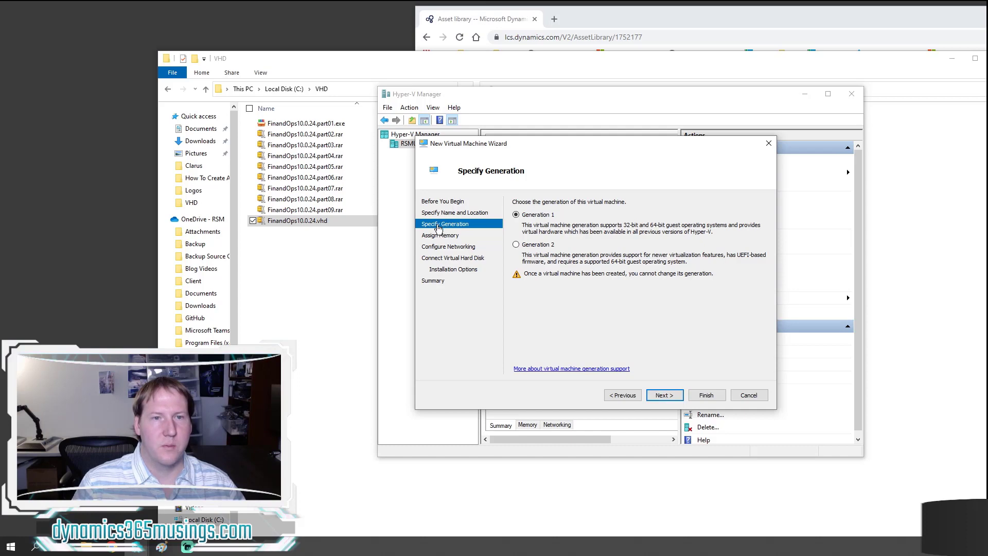
mouse_move(573, 309)
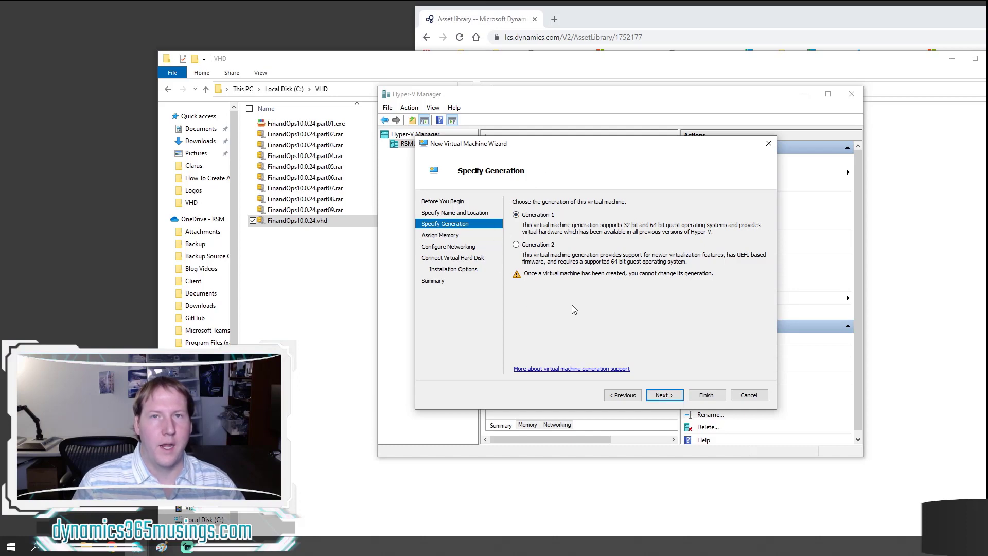
mouse_move(642, 378)
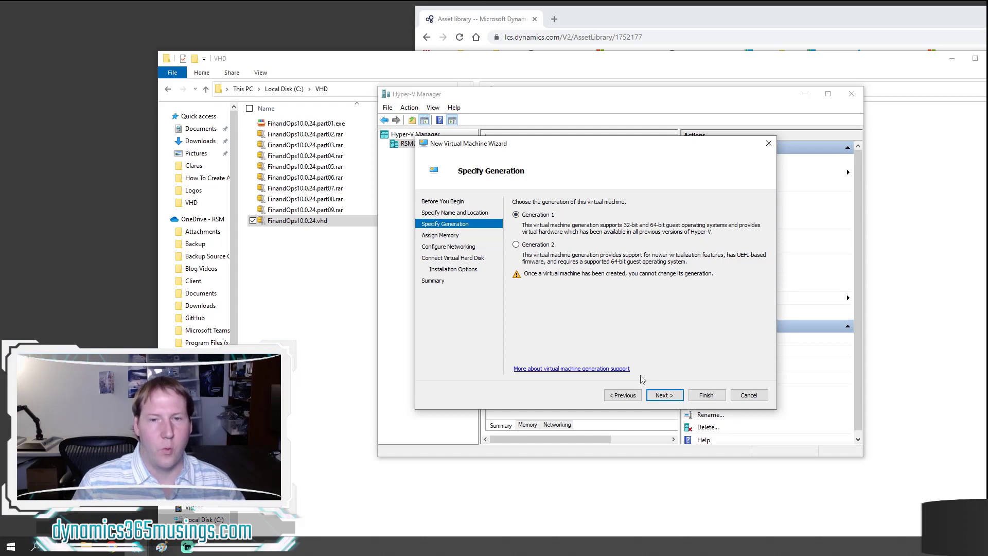
left_click(664, 395)
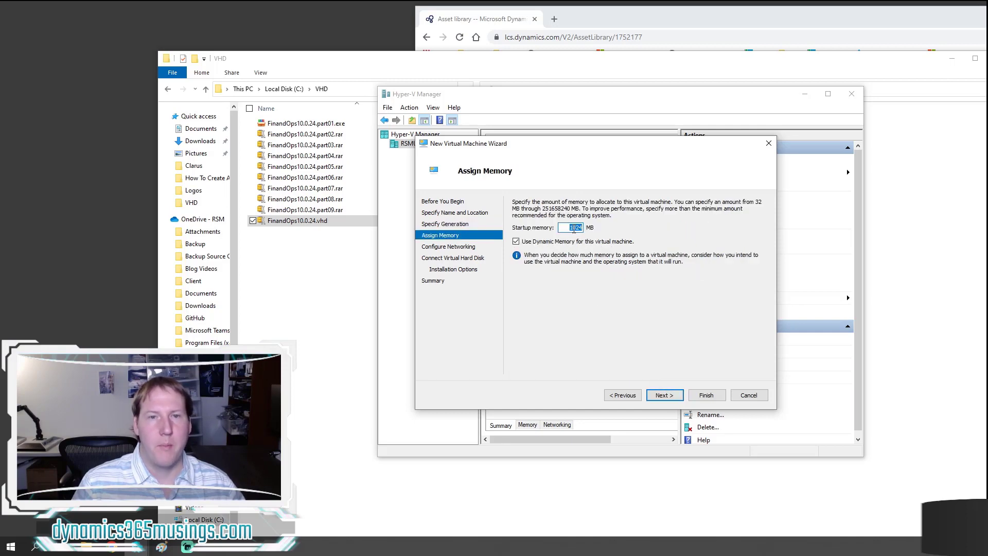
Set startup memory to 12024 MB with Dynamic Memory and continue to Configure Networking.
type("12024")
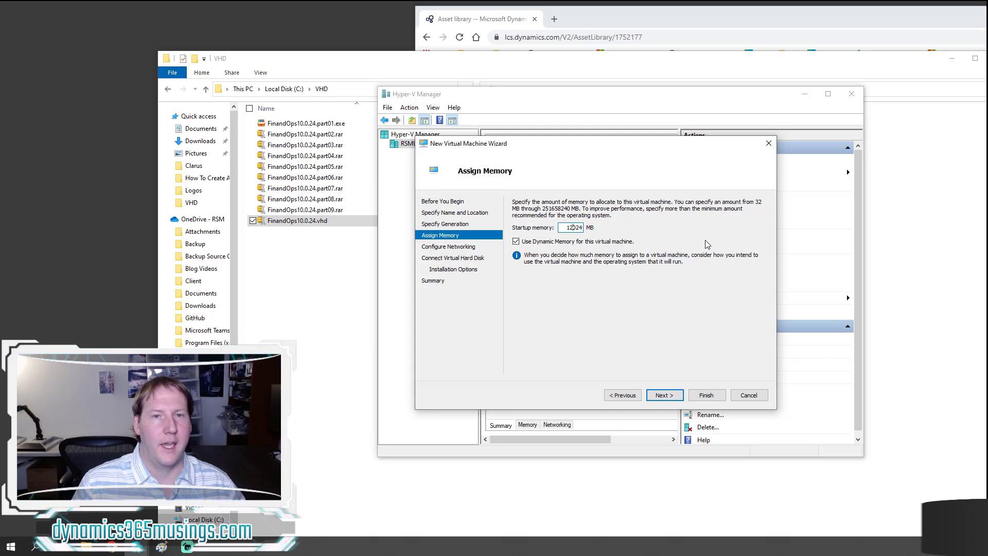
mouse_move(628, 288)
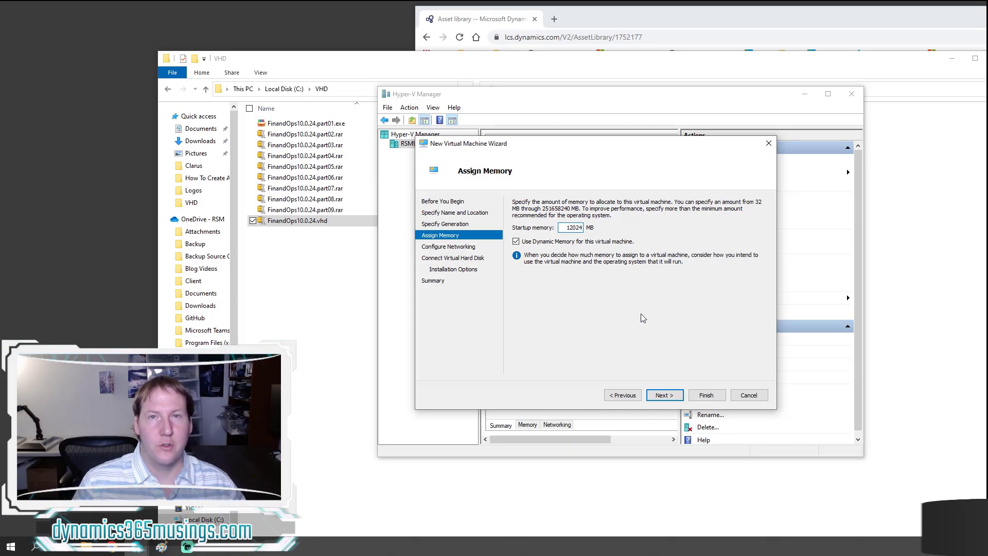
mouse_move(637, 326)
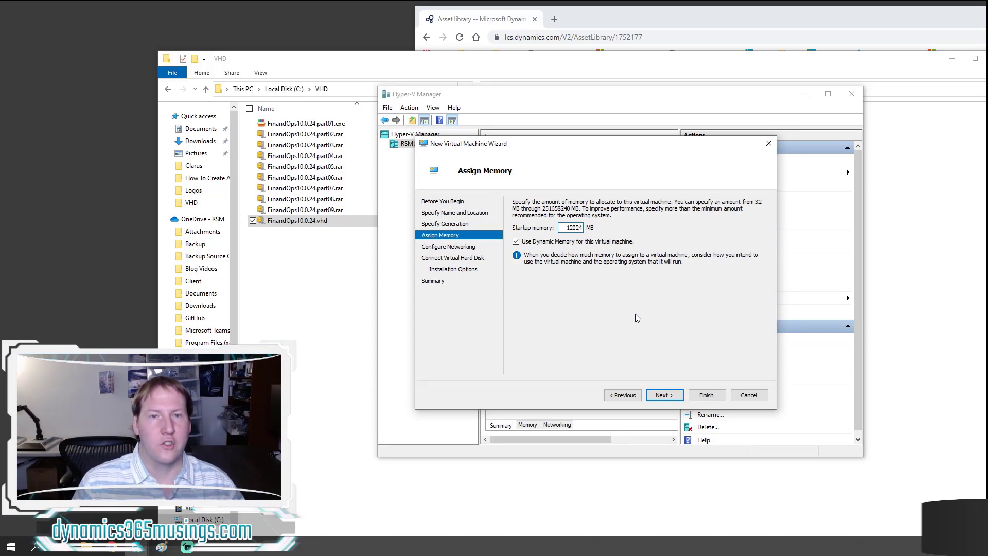
mouse_move(579, 289)
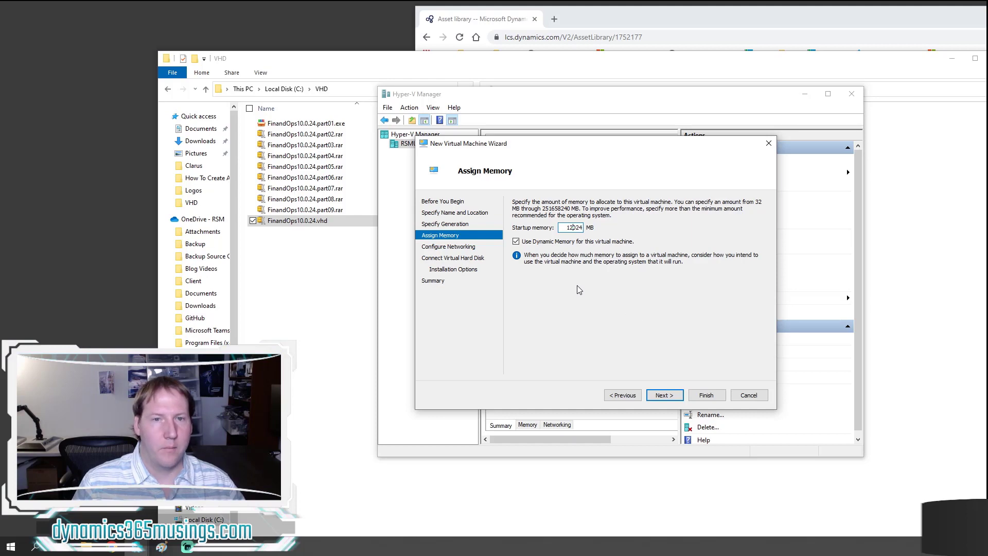
mouse_move(607, 307)
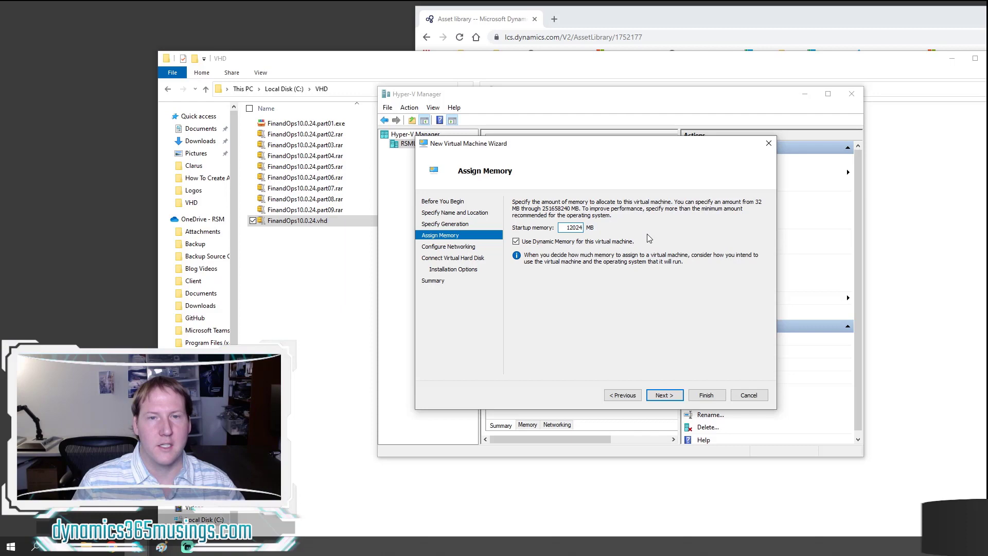
mouse_move(728, 250)
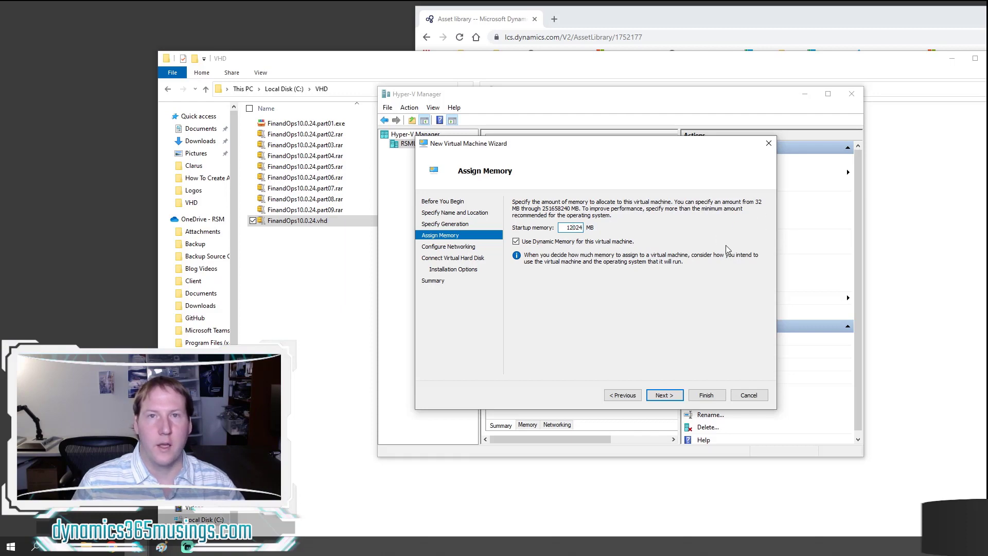
mouse_move(621, 357)
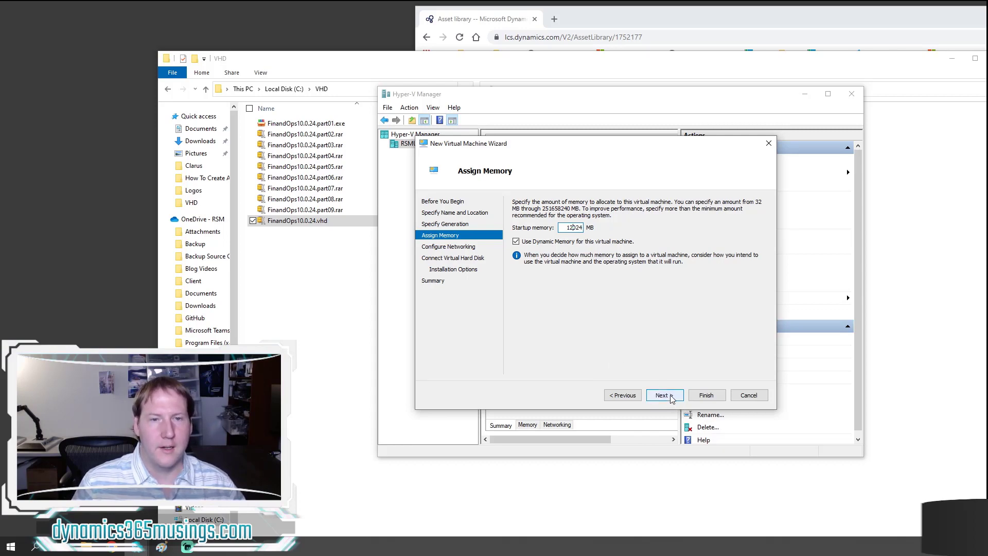
left_click(663, 394)
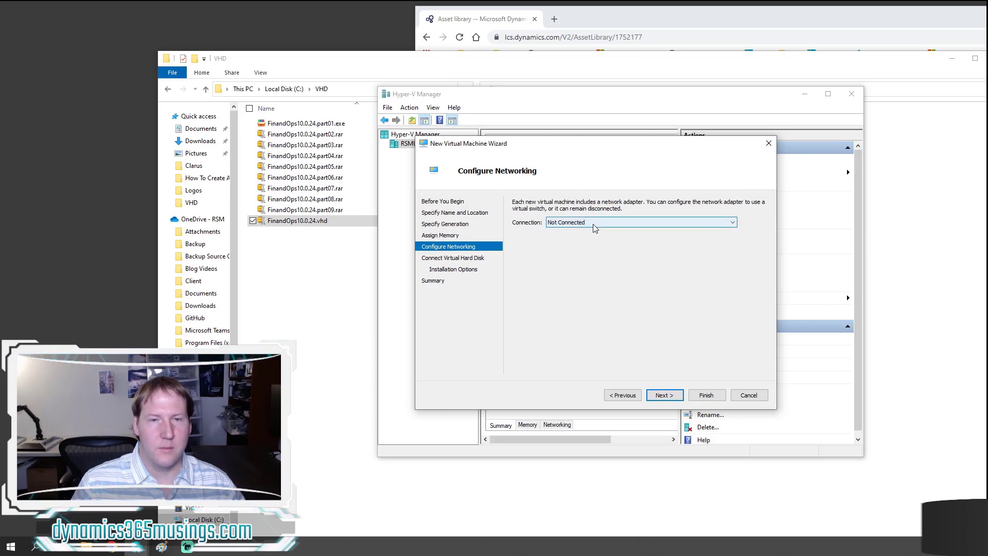
Connect the network adapter to Default Switch and continue to Connect Virtual Hard Disk.
left_click(731, 222)
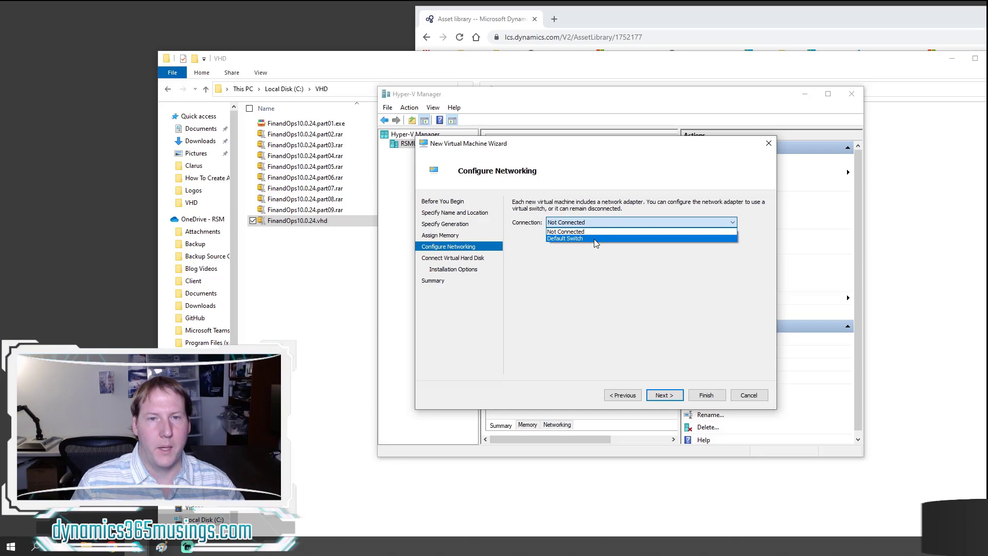
left_click(565, 238)
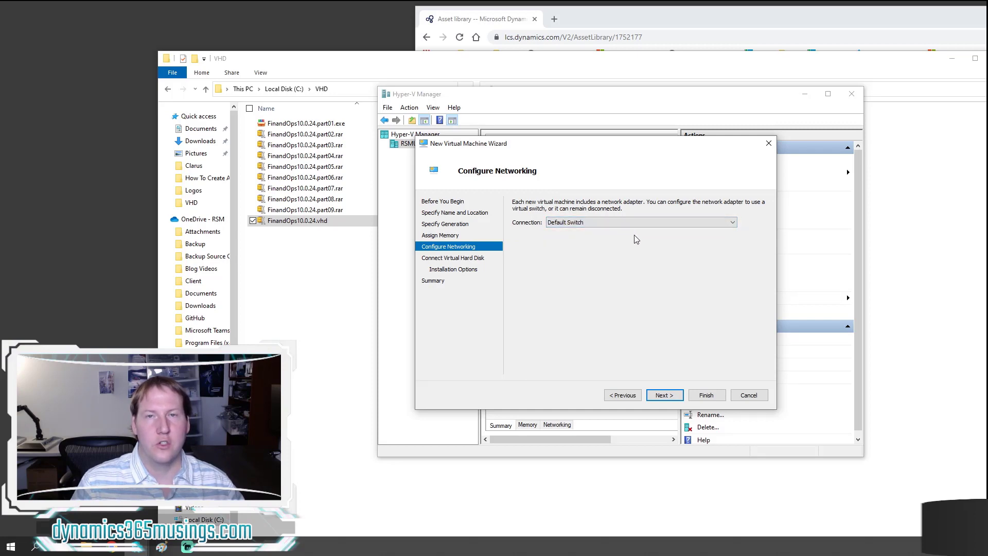
mouse_move(564, 288)
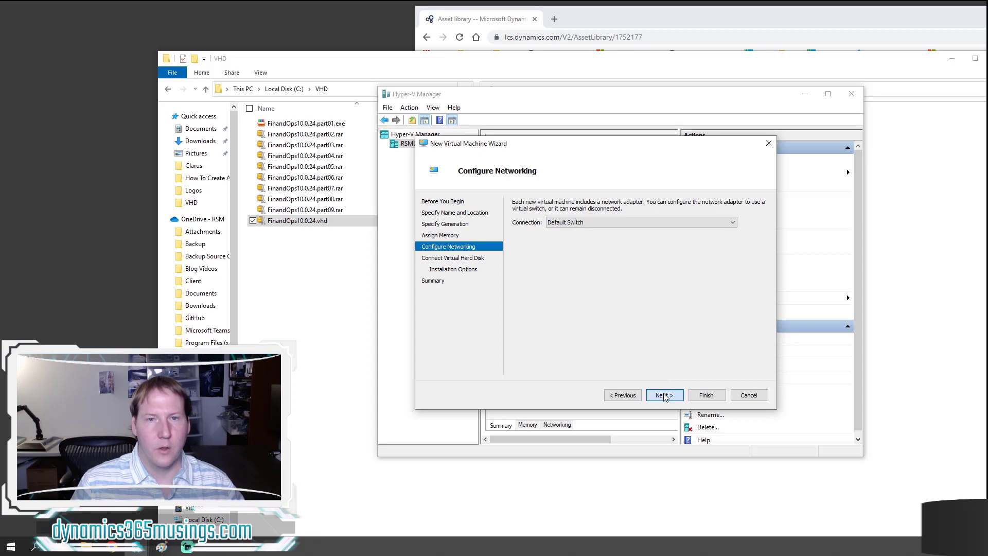
left_click(663, 394)
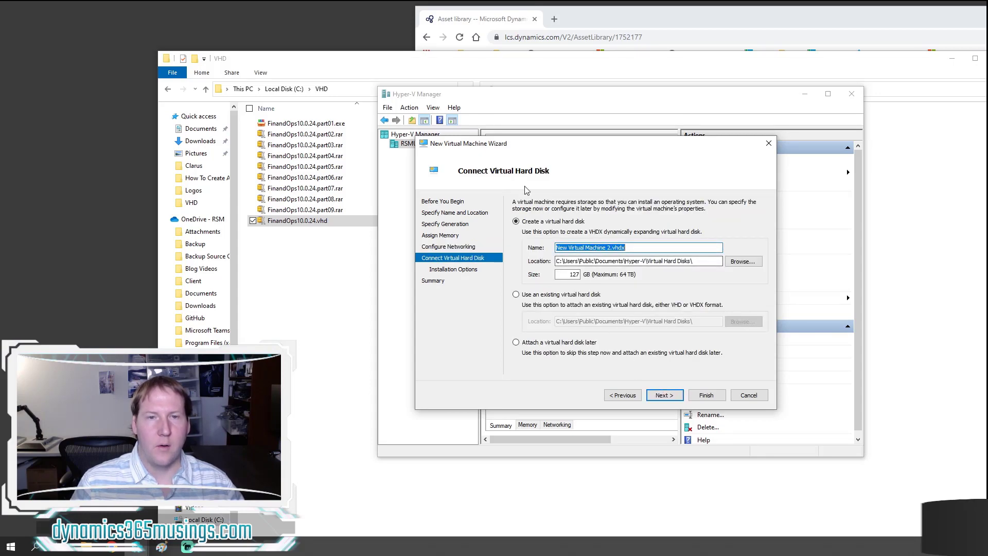
mouse_move(573, 345)
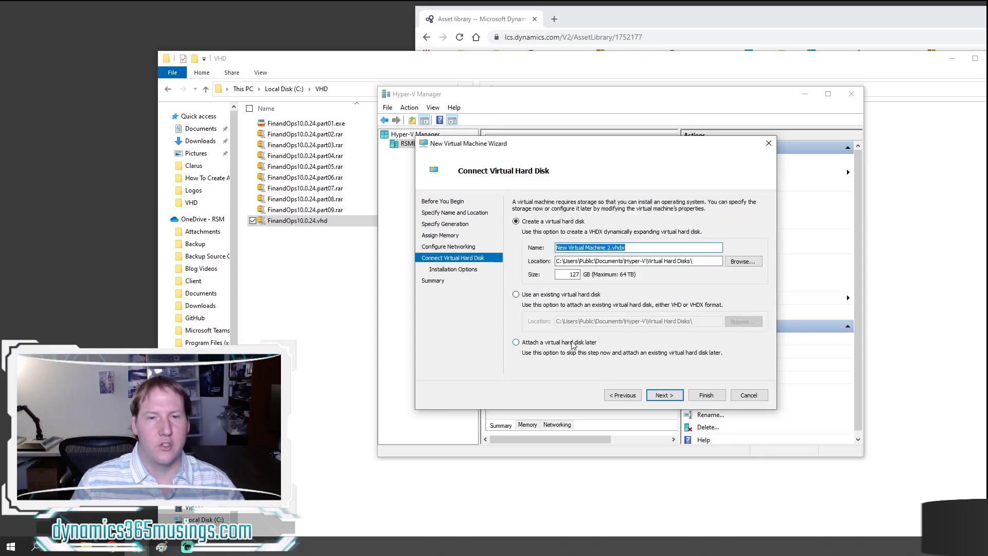
mouse_move(561, 226)
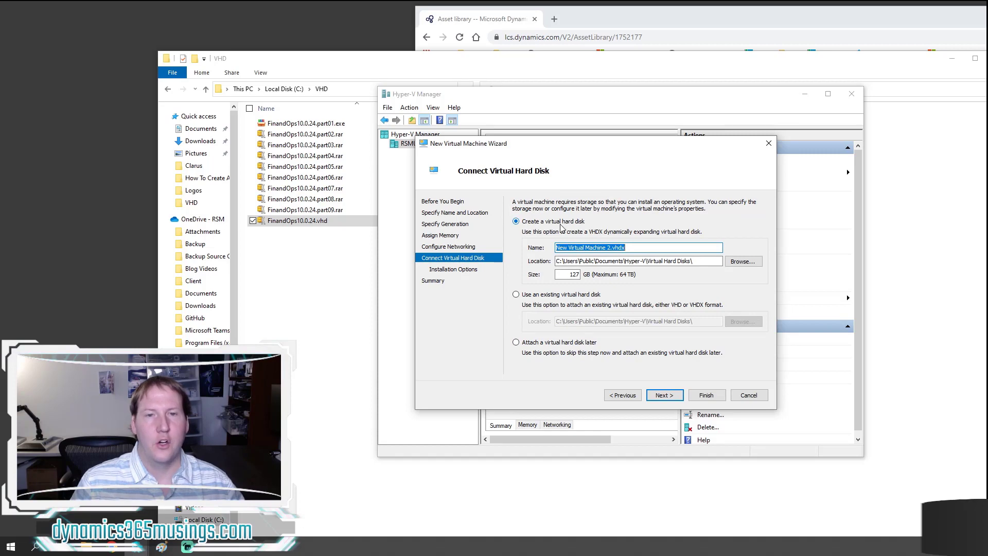
mouse_move(574, 231)
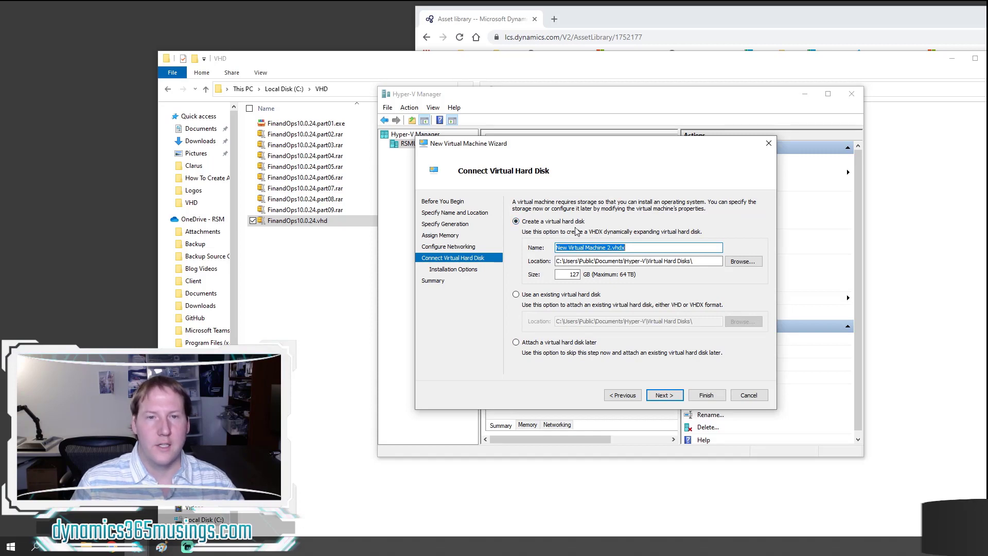
Choose an existing virtual hard disk and browse into the C:\VHD folder.
left_click(516, 294)
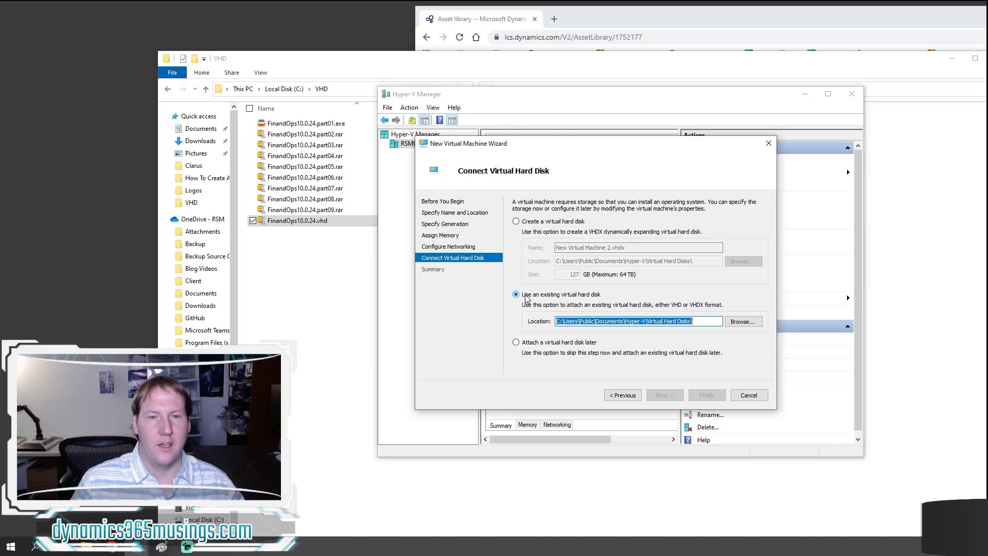
mouse_move(578, 302)
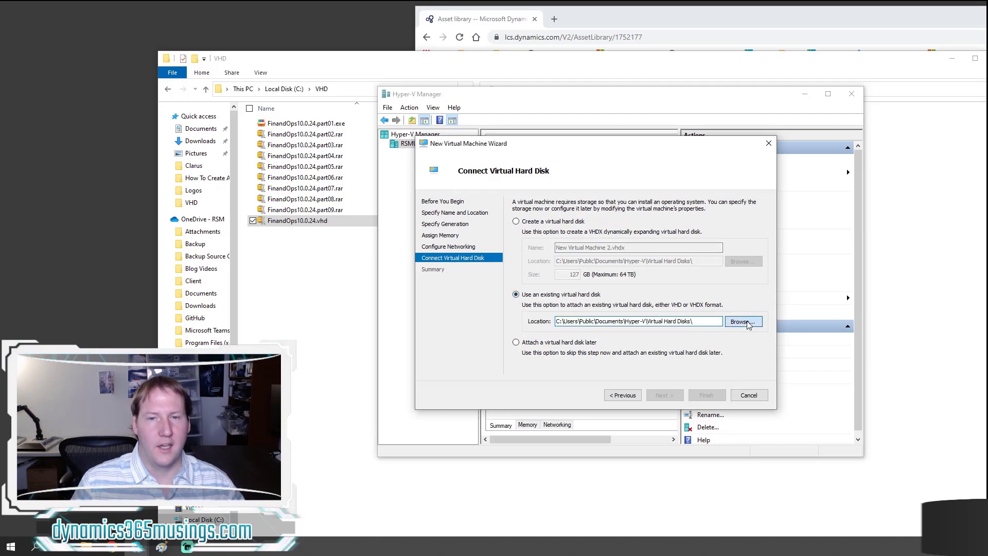
left_click(743, 321)
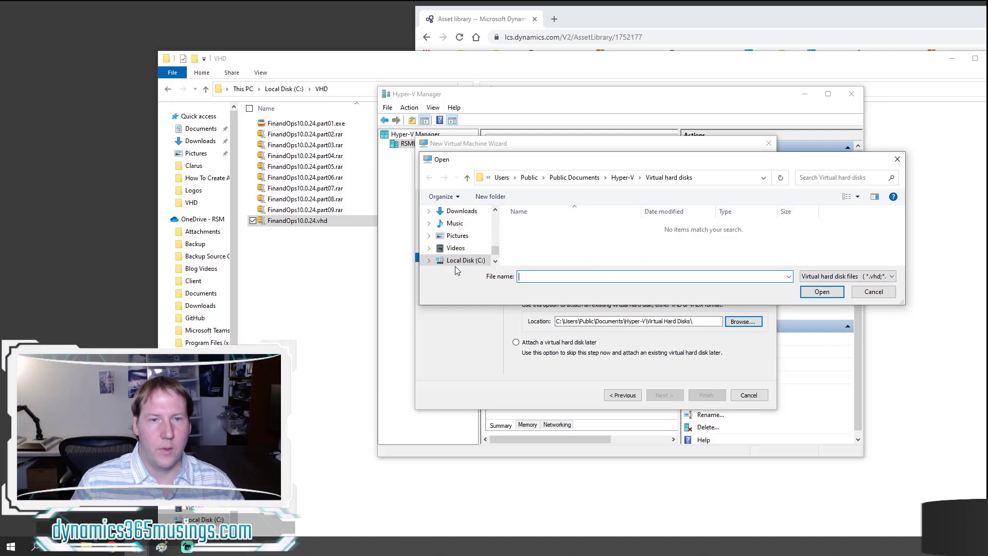
left_click(465, 260)
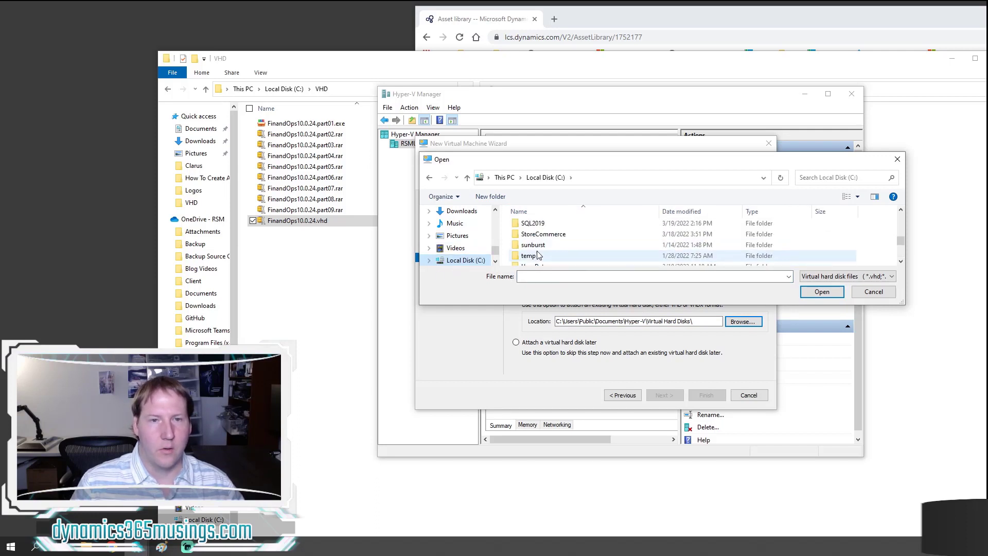
scroll("down", 3)
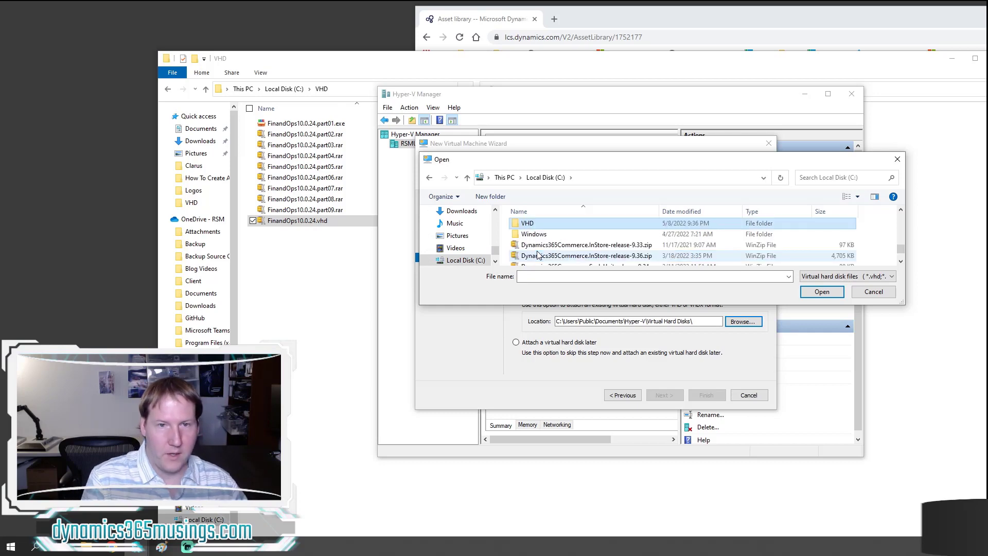
double_click(527, 223)
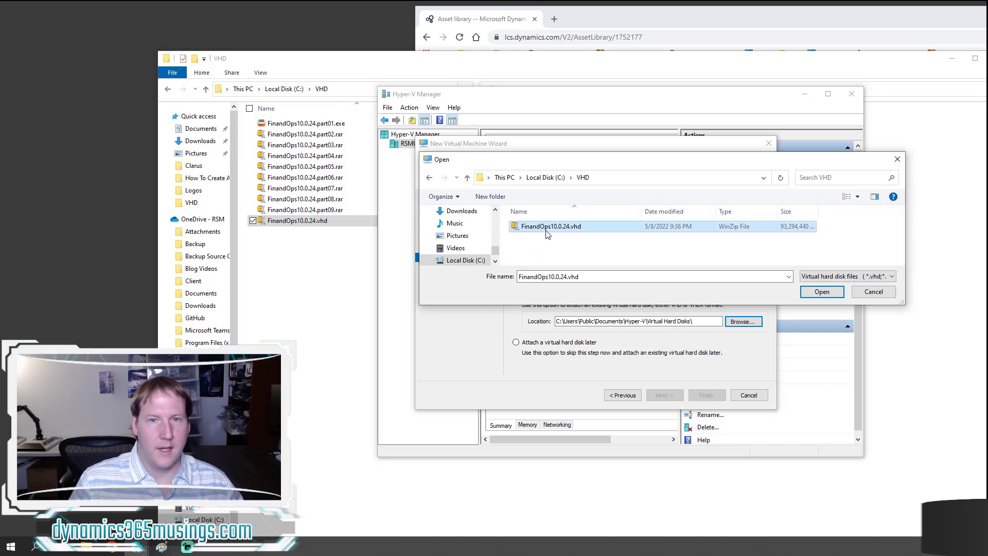
mouse_move(549, 226)
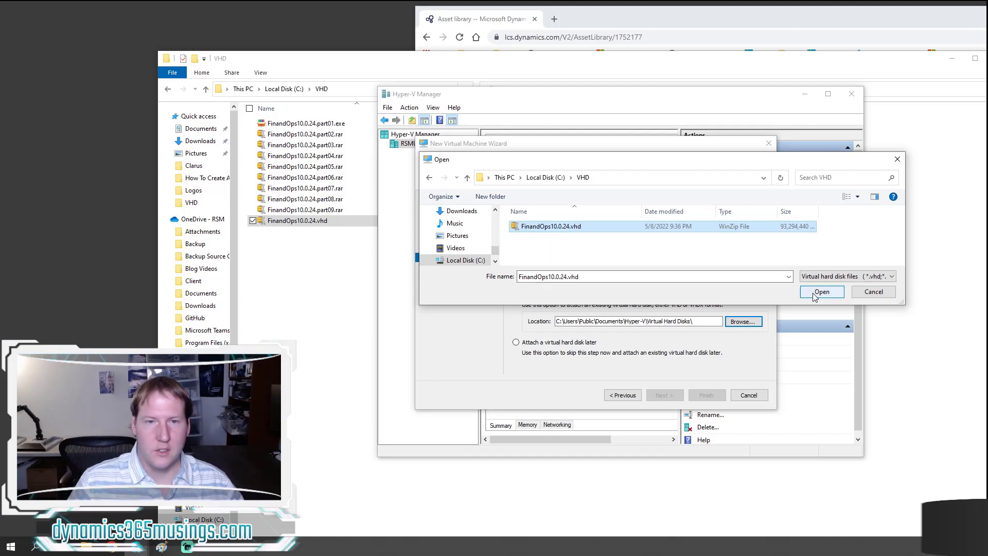
Select FinandOps10.0.24.vhd as the VM's disk and advance to the wizard summary.
left_click(821, 291)
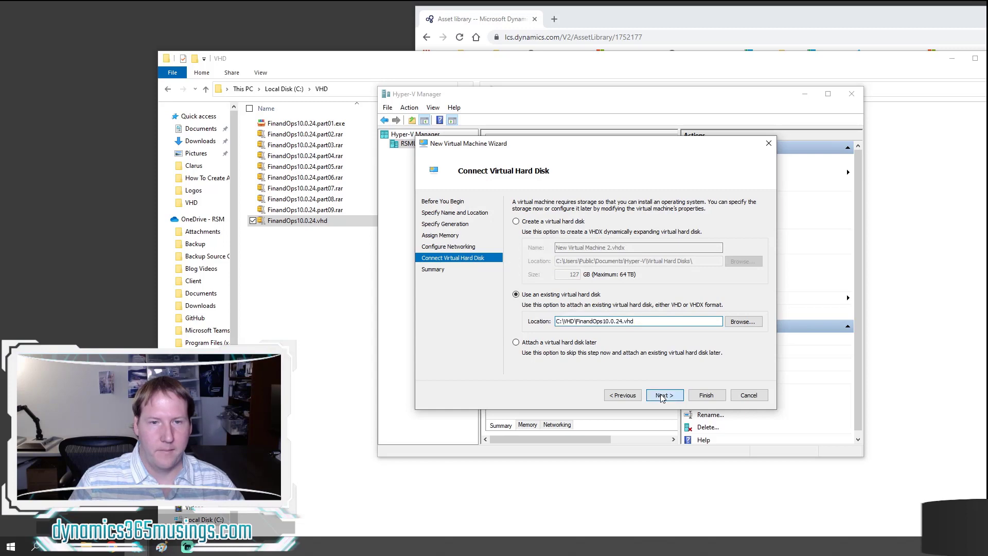
left_click(663, 395)
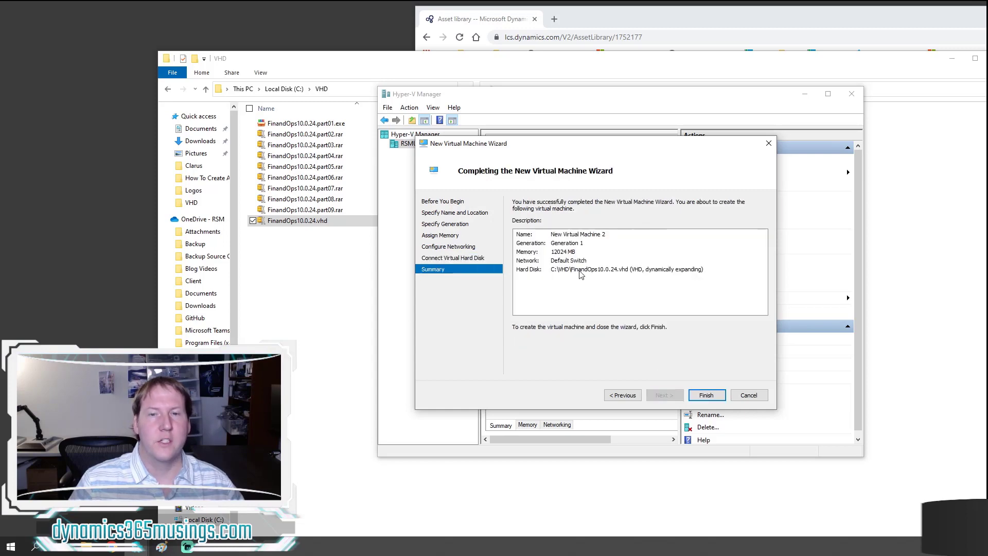
mouse_move(696, 325)
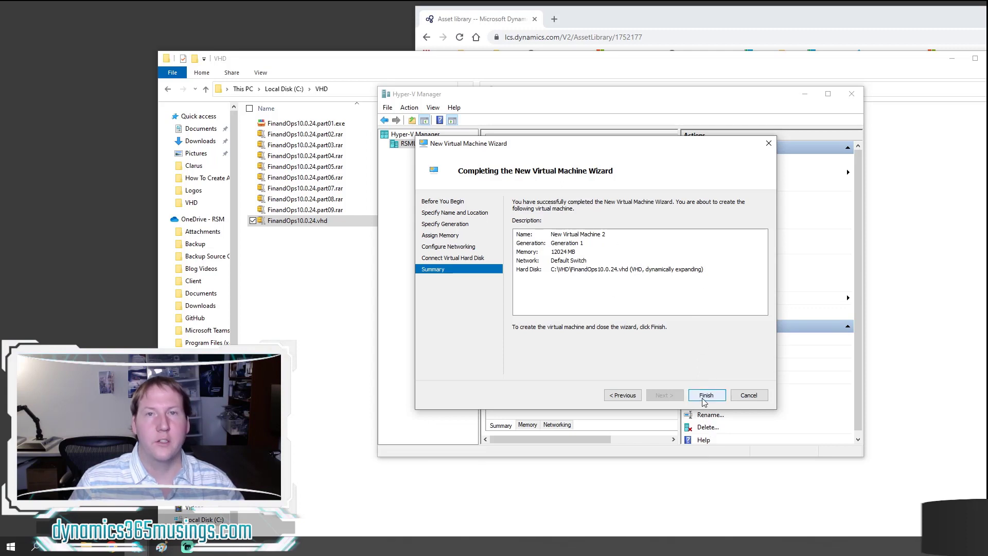
mouse_move(749, 395)
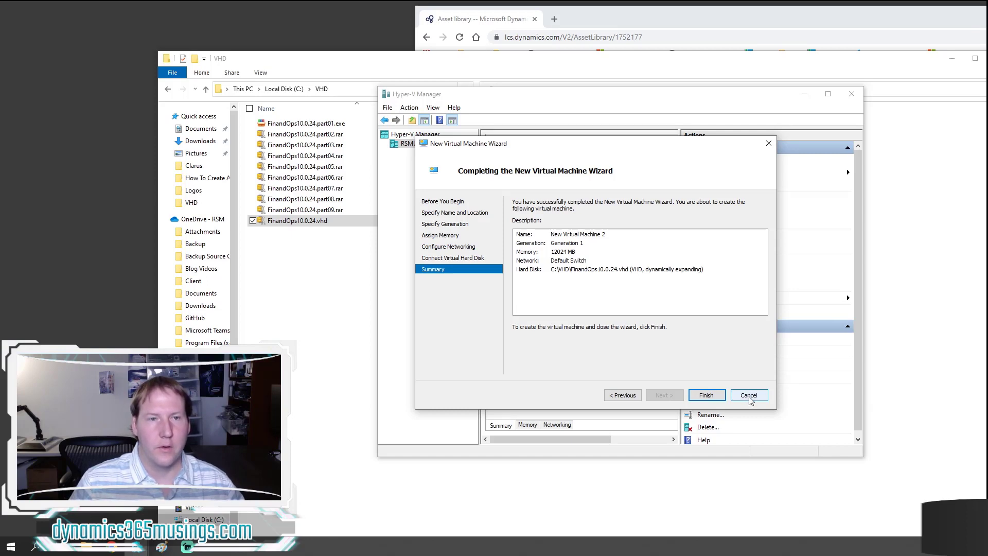
Finish the wizard so New Virtual Machine is created and listed, turned off.
left_click(706, 395)
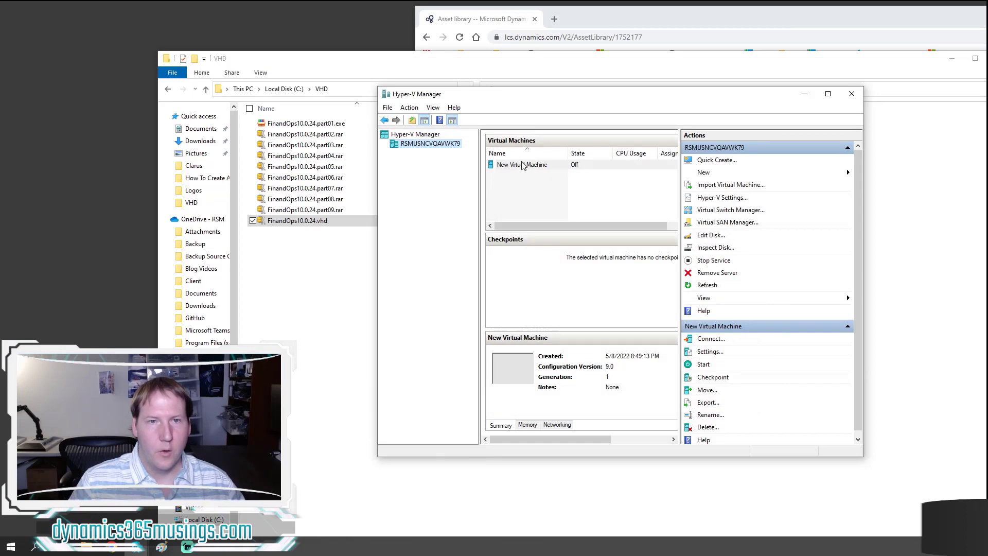
Connect to New Virtual Machine and start it from the Virtual Machine Connection window.
left_click(544, 179)
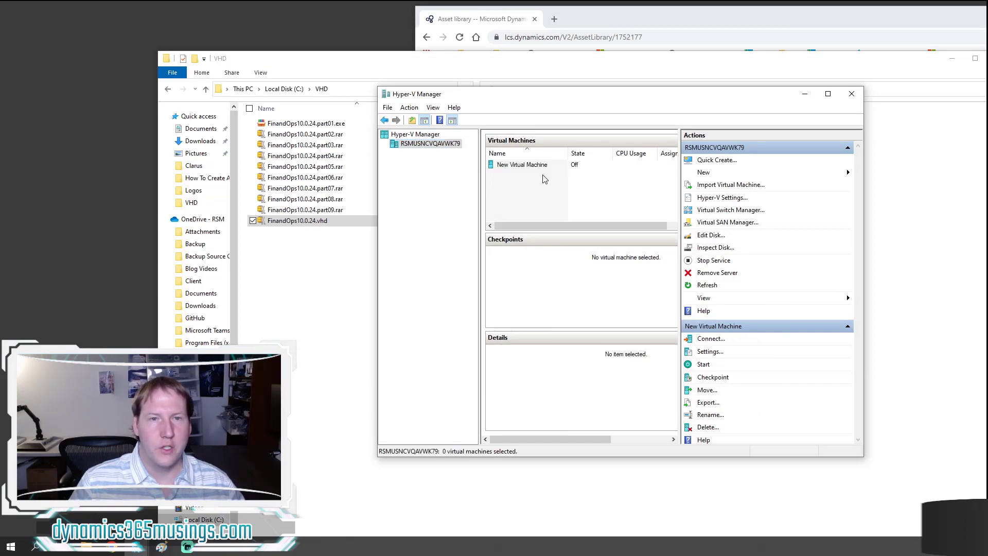
right_click(522, 165)
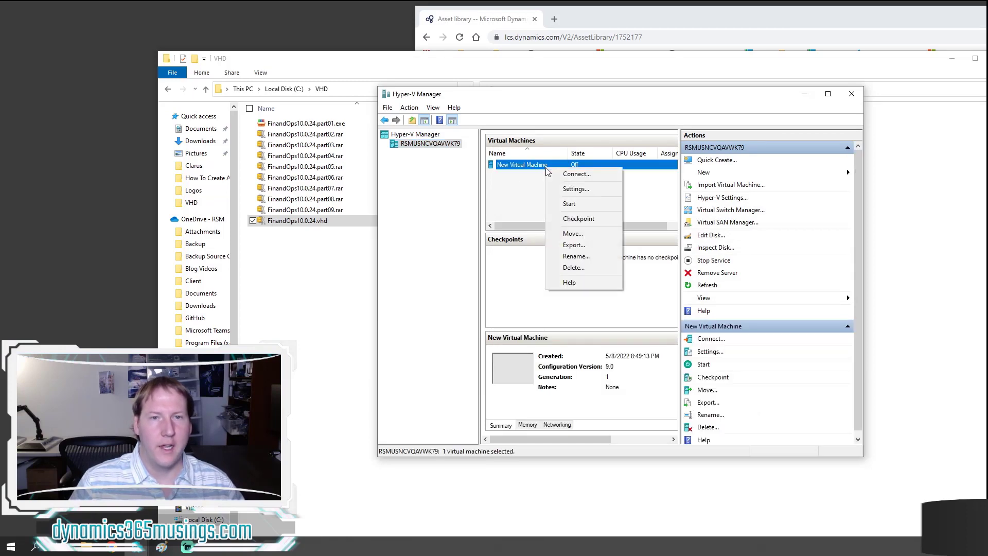
left_click(555, 176)
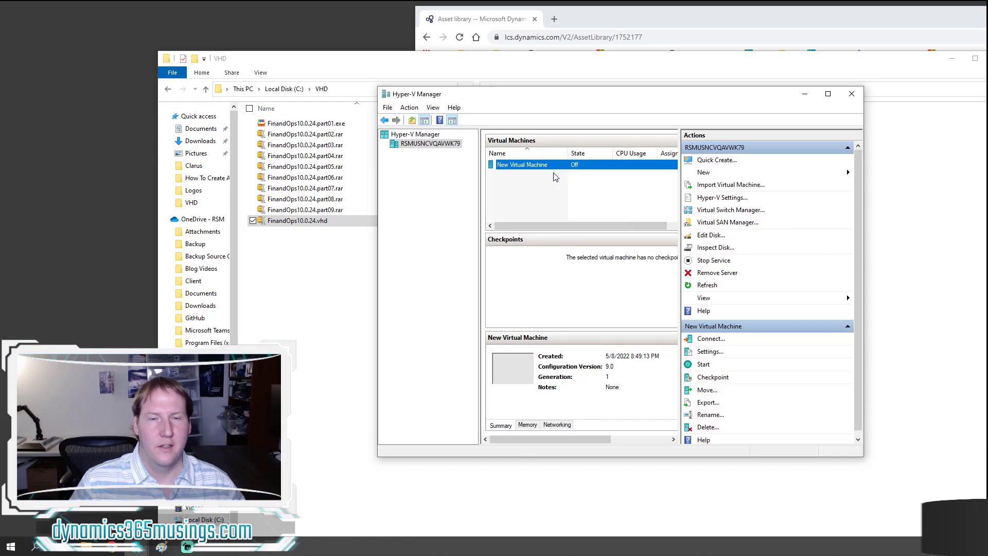
left_click(710, 339)
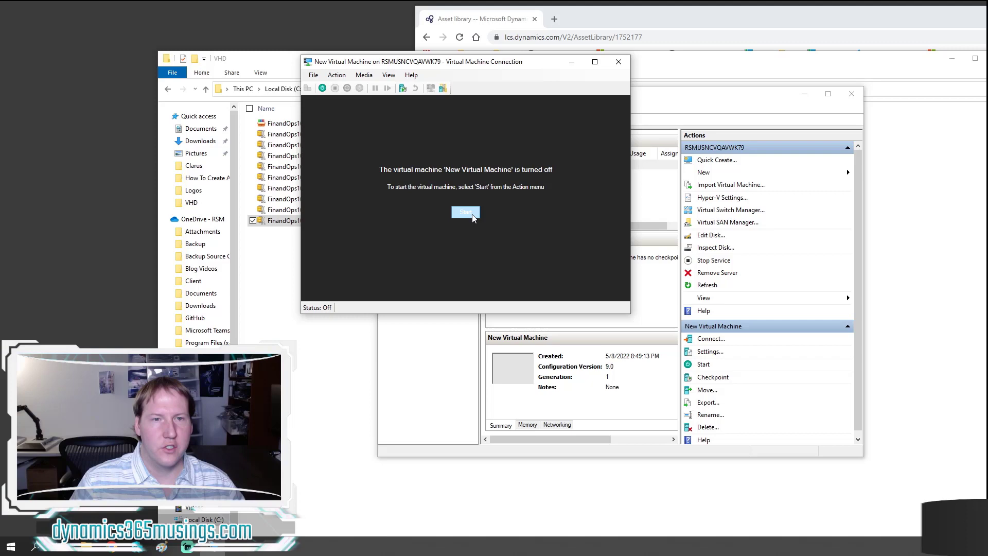
left_click(465, 212)
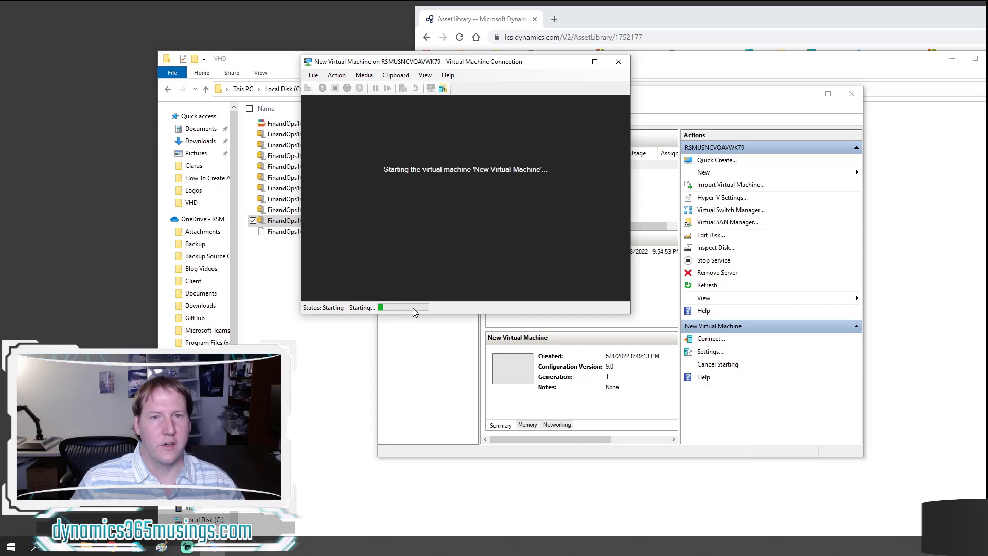
mouse_move(418, 311)
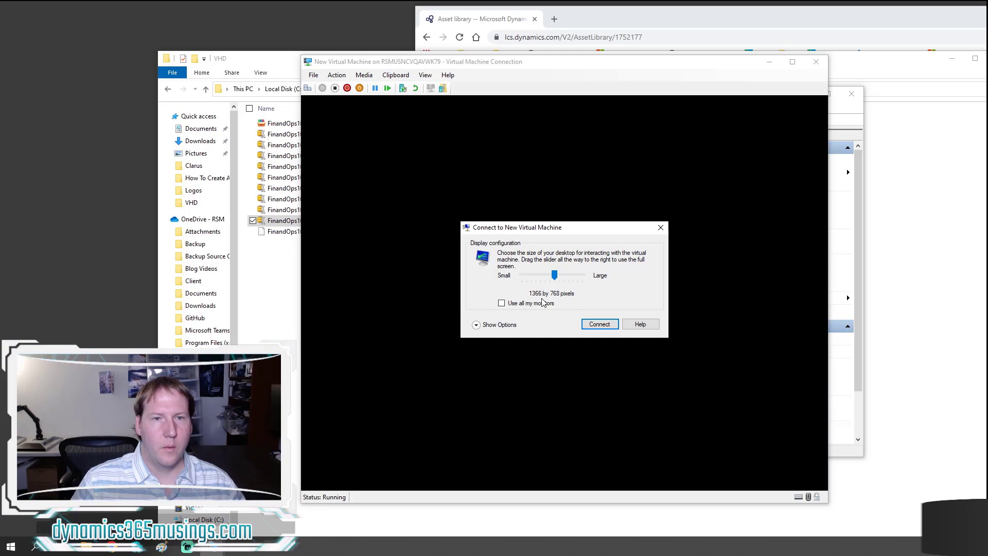
mouse_move(725, 329)
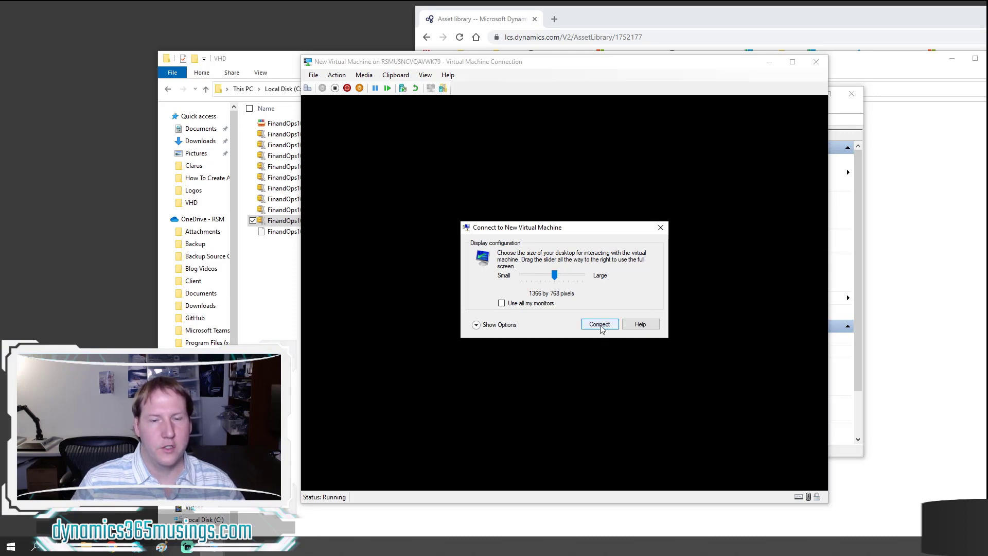
Connect at 1366 by 768 and sign in to the VM as Administrator to reach the desktop.
left_click(599, 324)
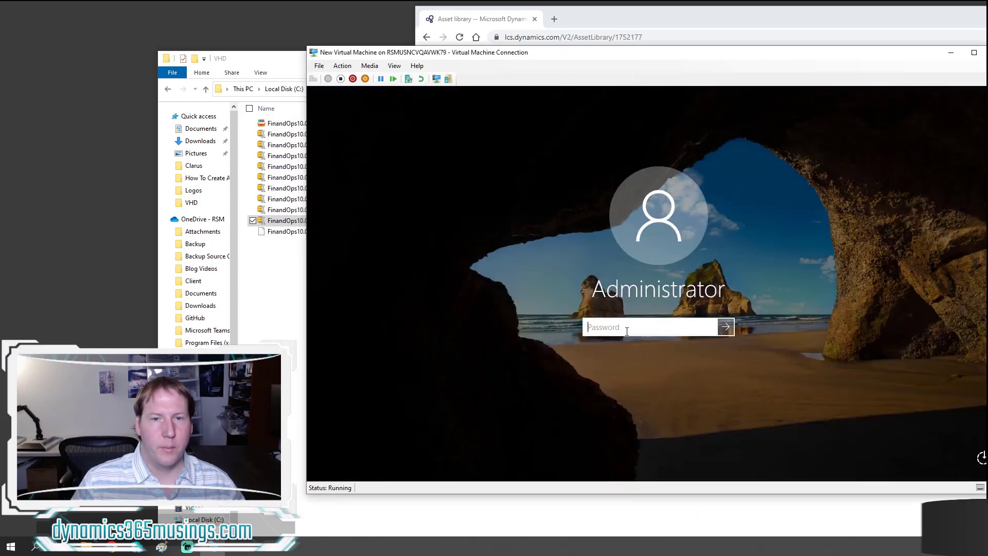
mouse_move(748, 292)
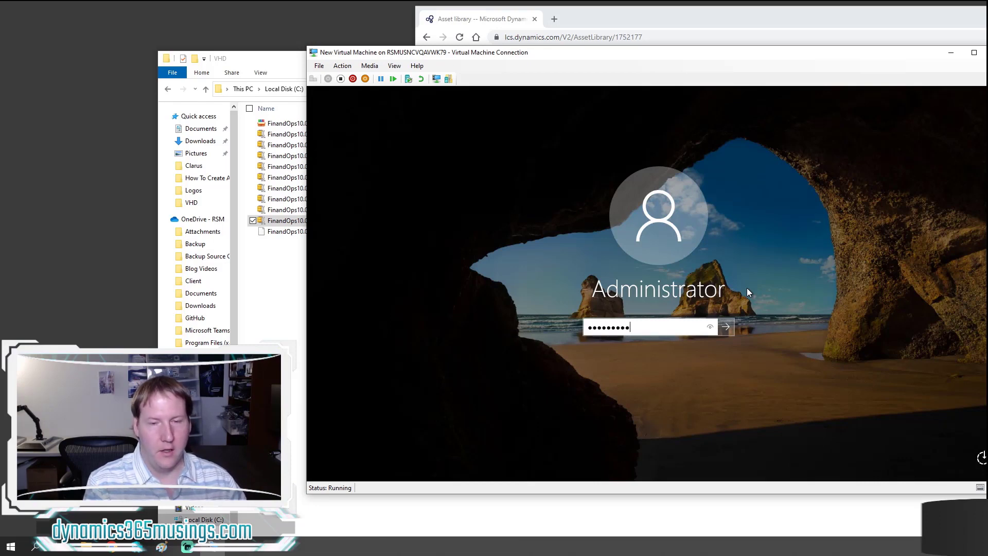
left_click(726, 327)
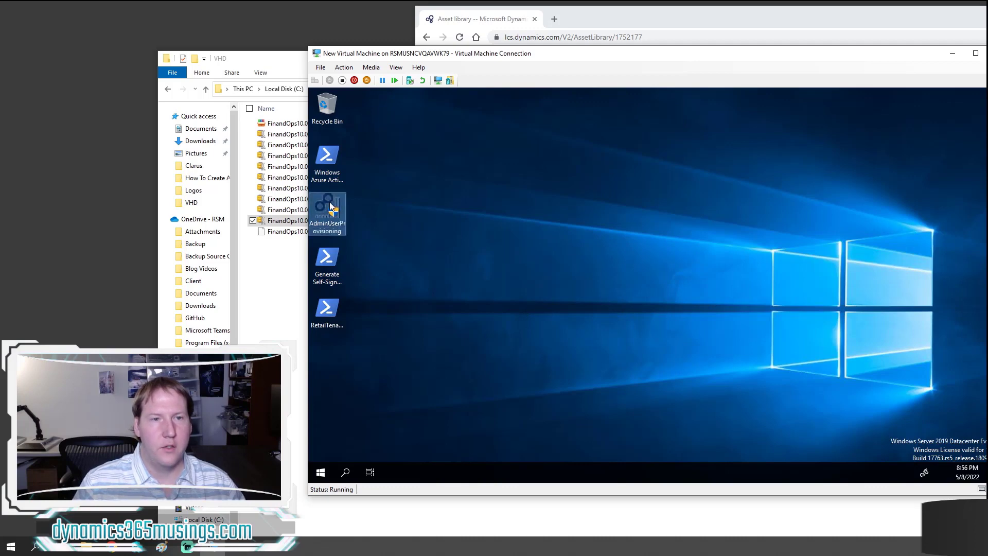
mouse_move(334, 209)
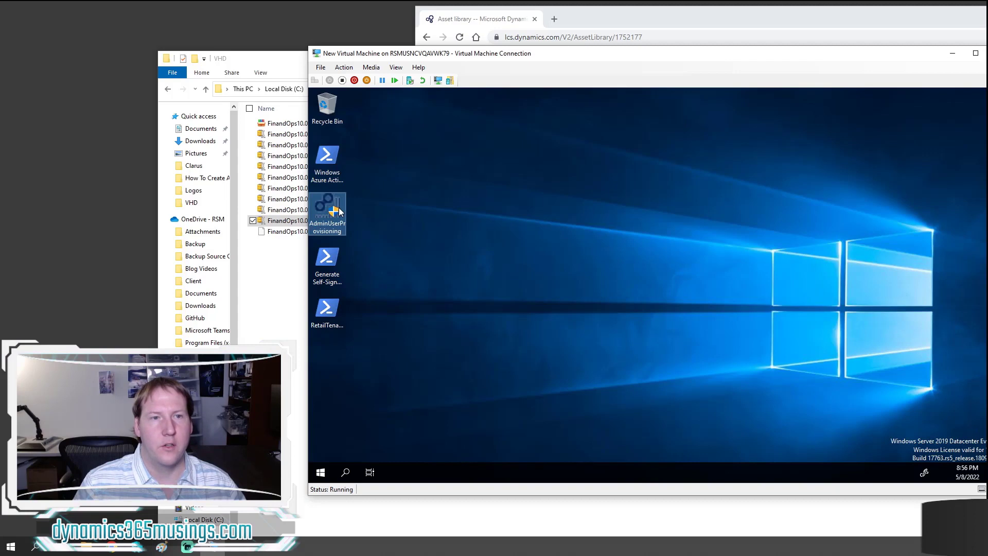
mouse_move(332, 215)
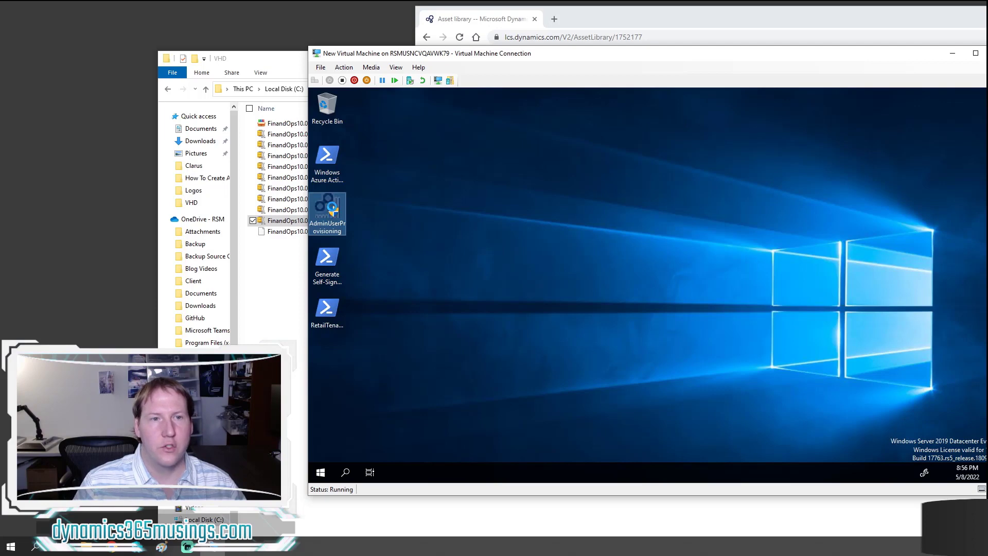
Launch the AdminUserProvisioning tool from the VM desktop, then close its form.
right_click(326, 205)
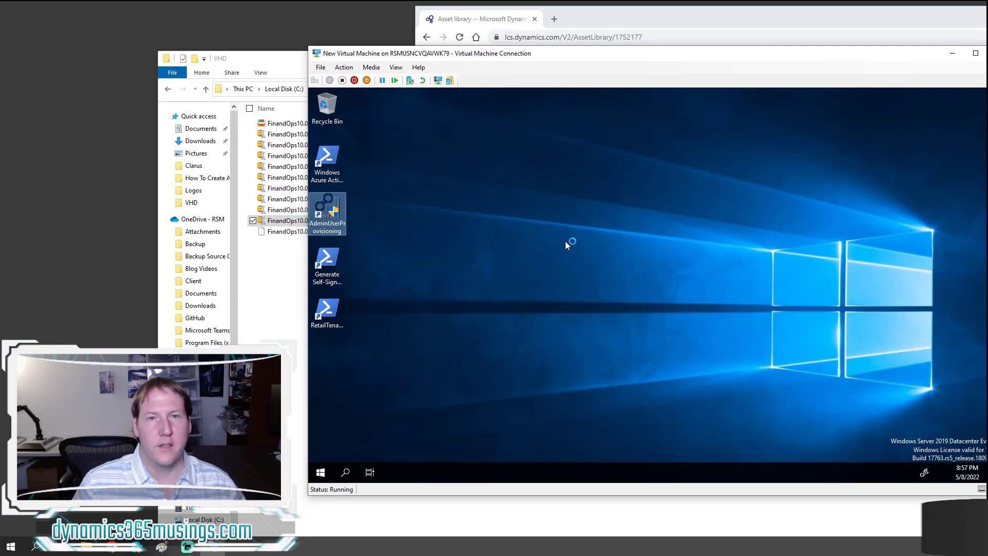
mouse_move(534, 232)
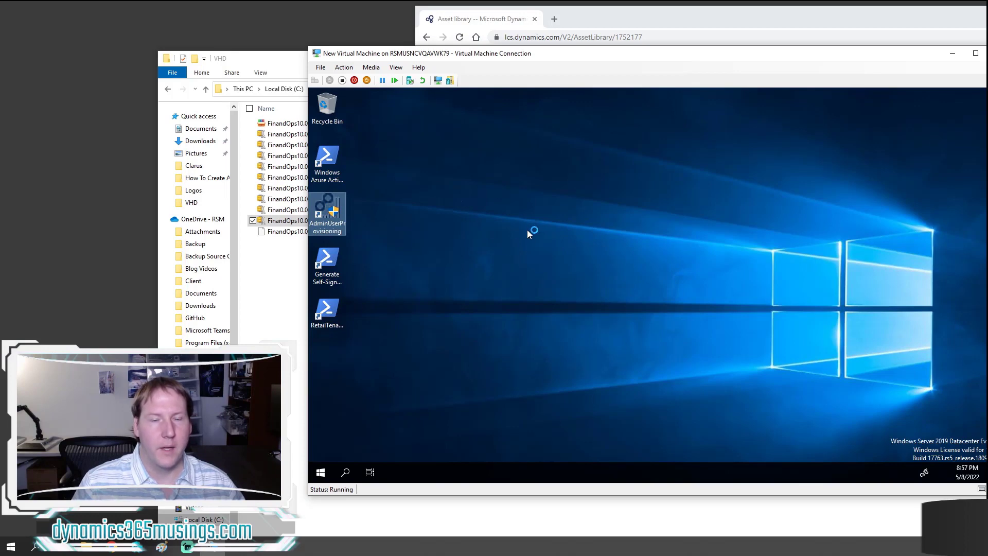
double_click(326, 209)
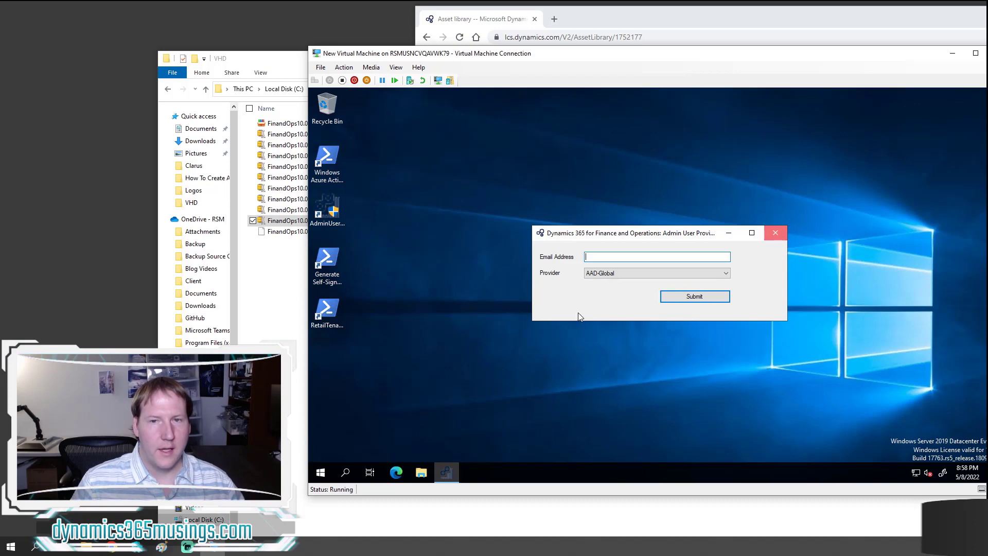
left_click(775, 232)
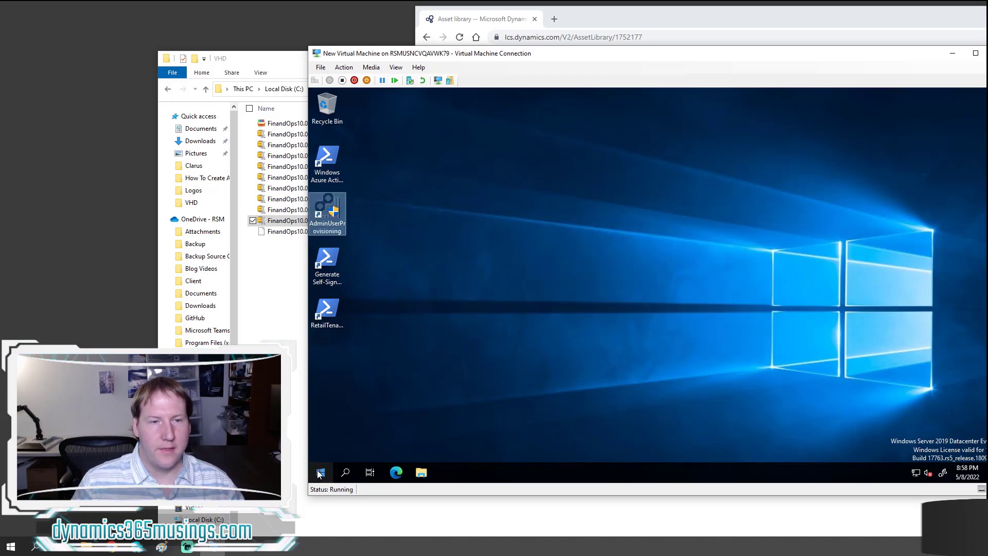
mouse_move(319, 473)
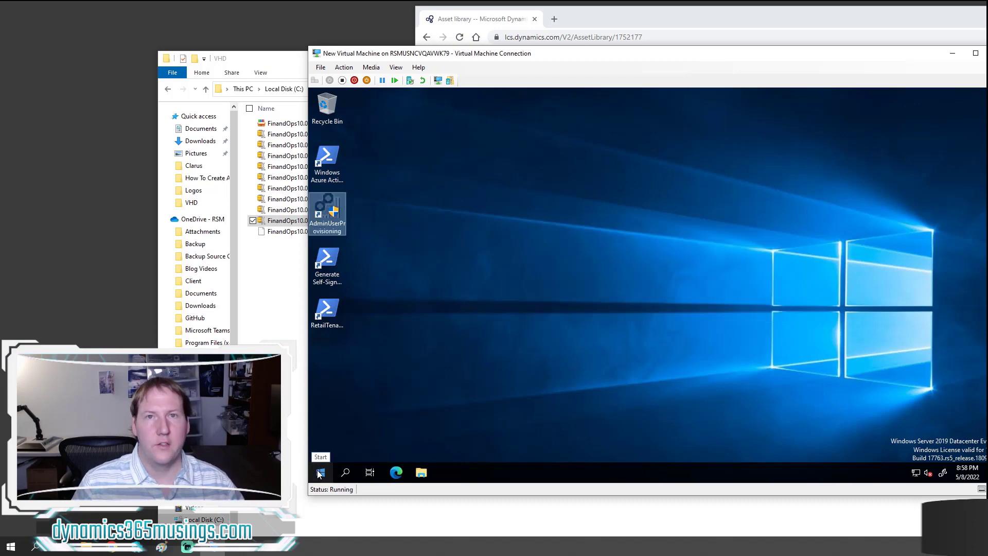
Search the VM's Start menu for 'iis' and launch IIS Manager.
left_click(320, 473)
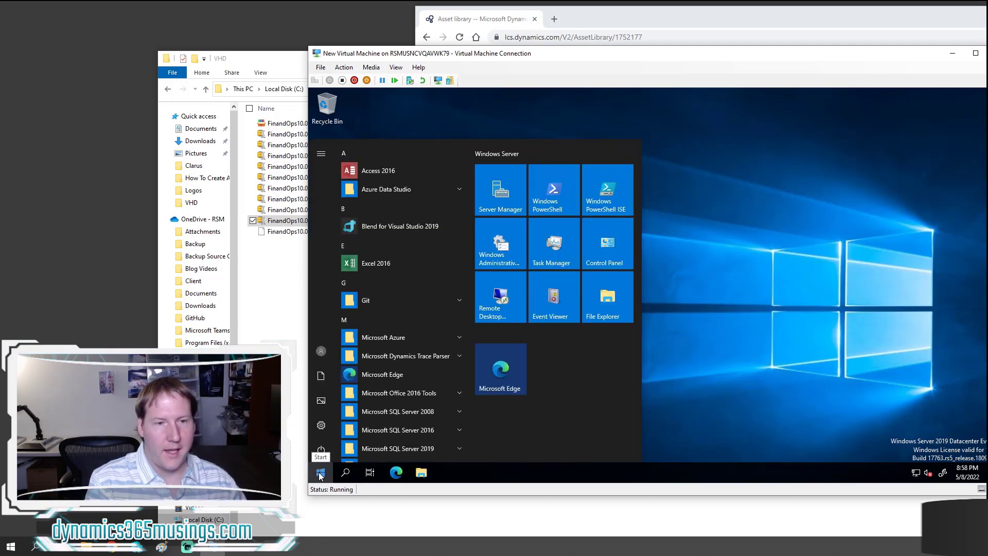
type("iis")
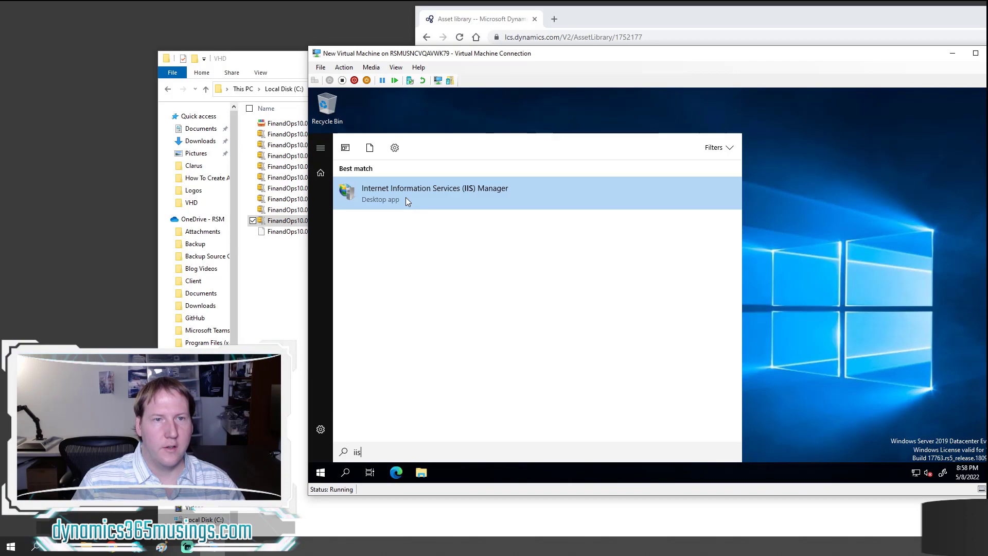
mouse_move(415, 203)
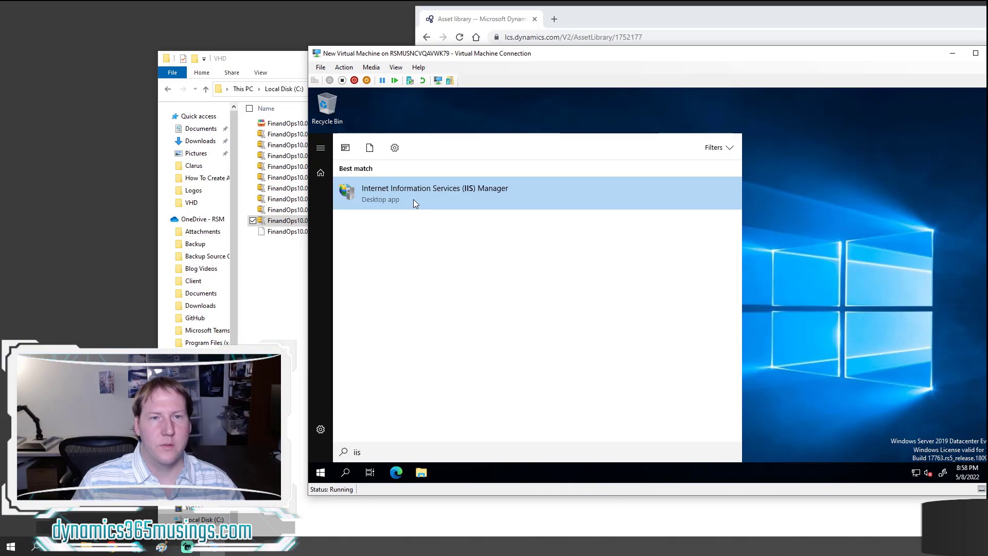
left_click(434, 187)
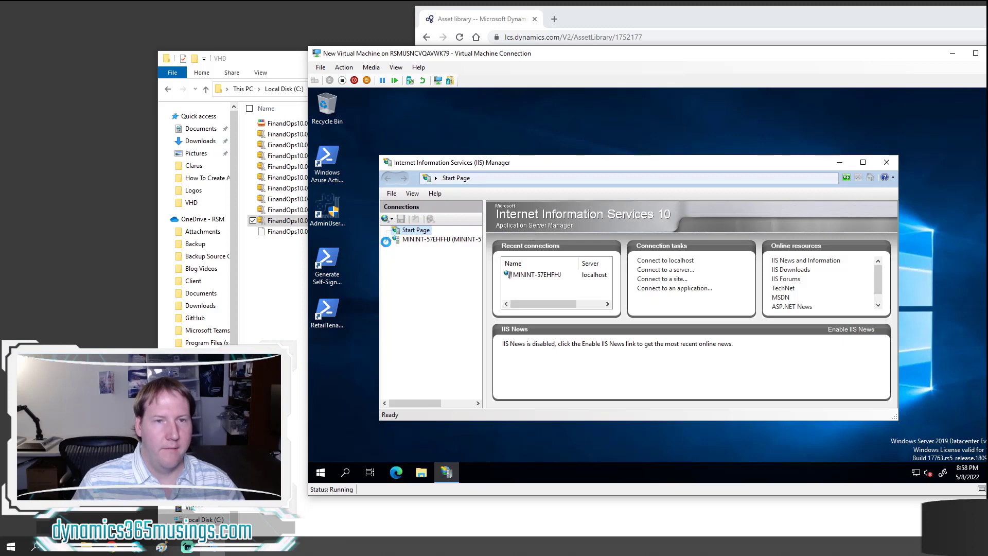
Select the server node, expand Sites and show the AOSService site home.
left_click(442, 239)
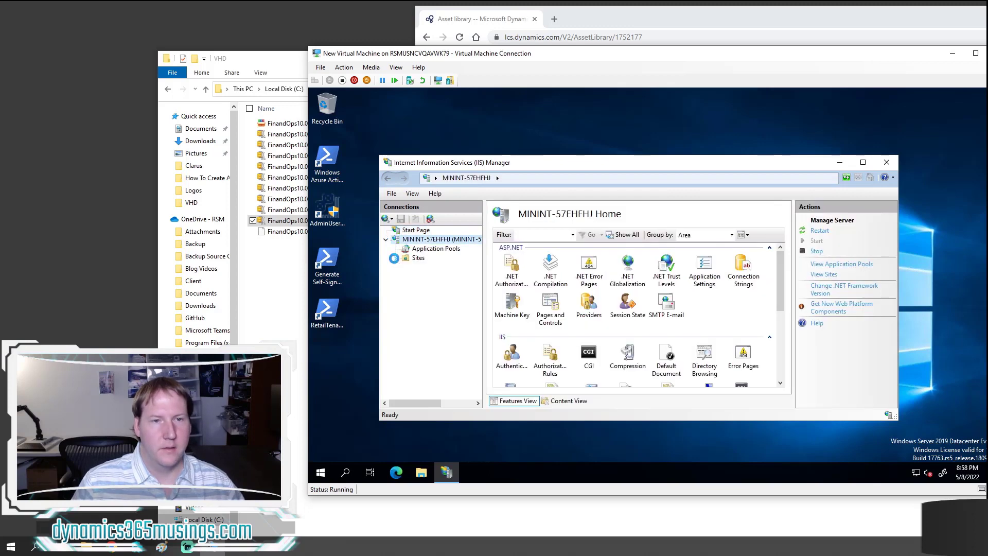
left_click(395, 258)
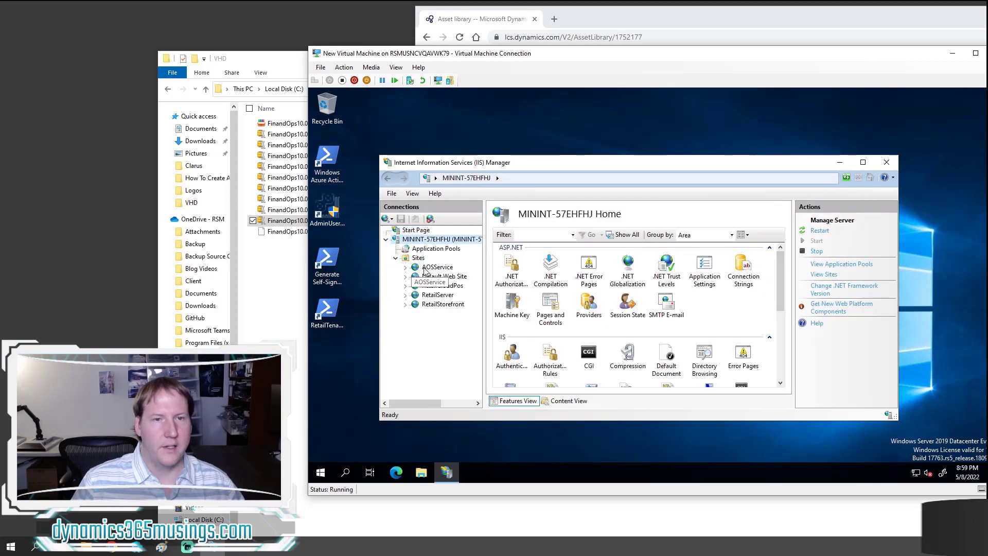
left_click(437, 267)
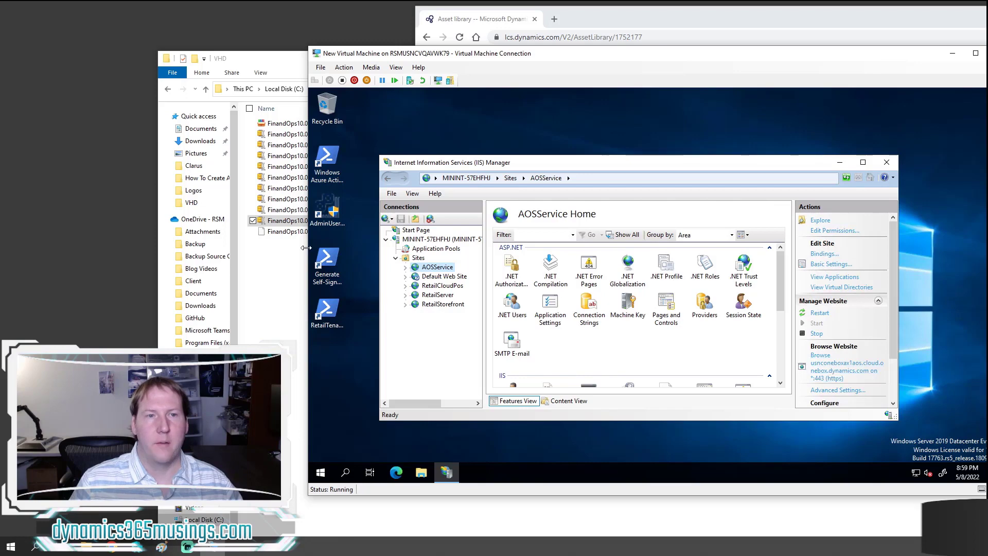
mouse_move(337, 454)
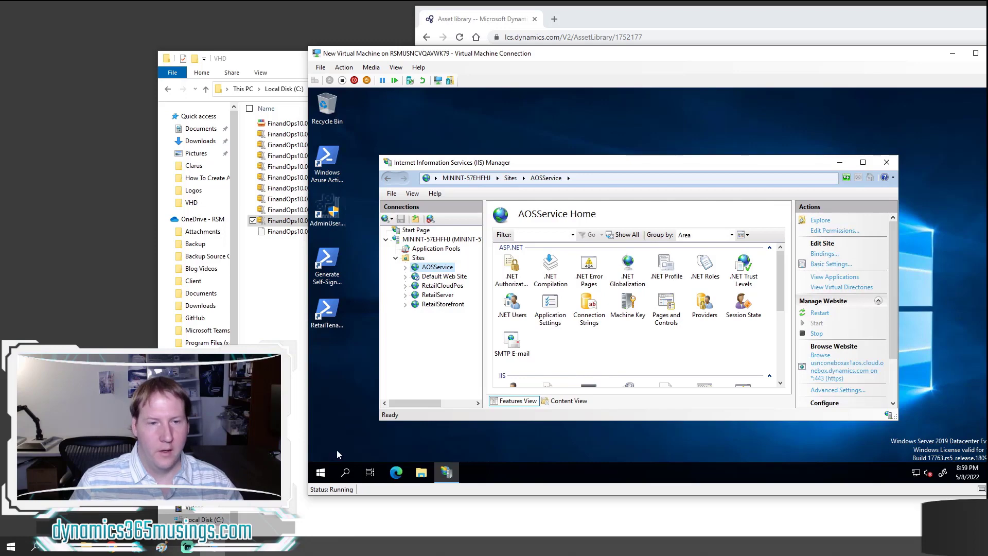
left_click(320, 473)
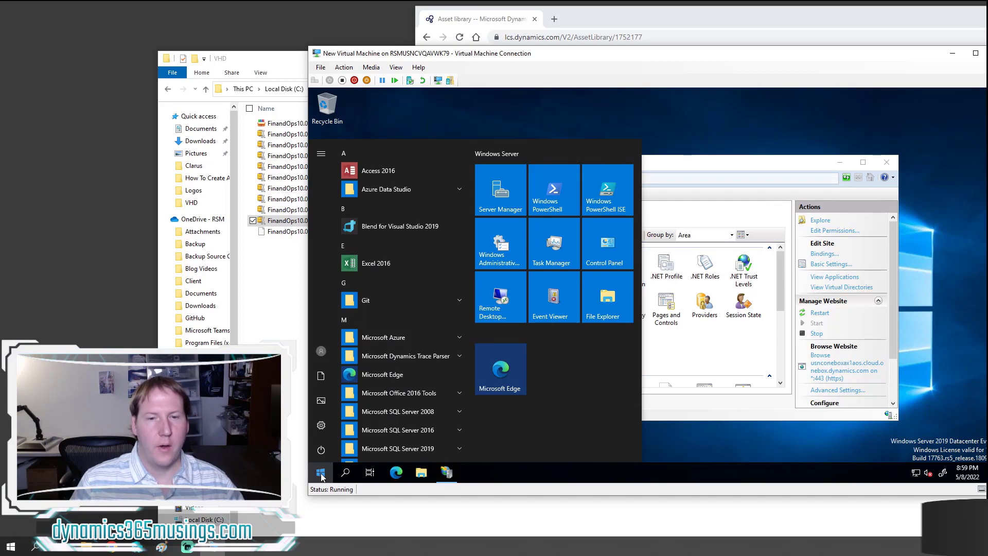
Search the VM's Start menu for 'services' and launch the Services console.
left_click(320, 472)
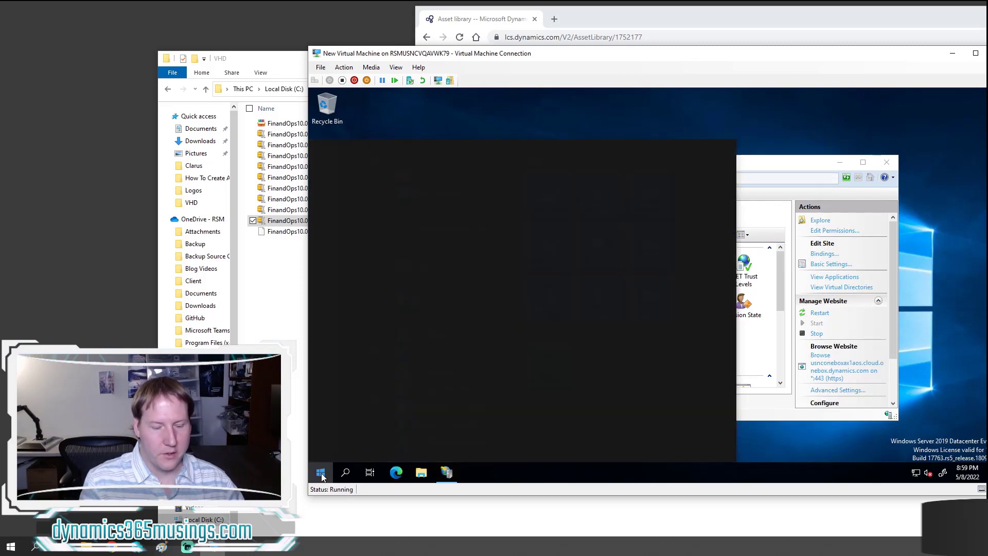
left_click(321, 473)
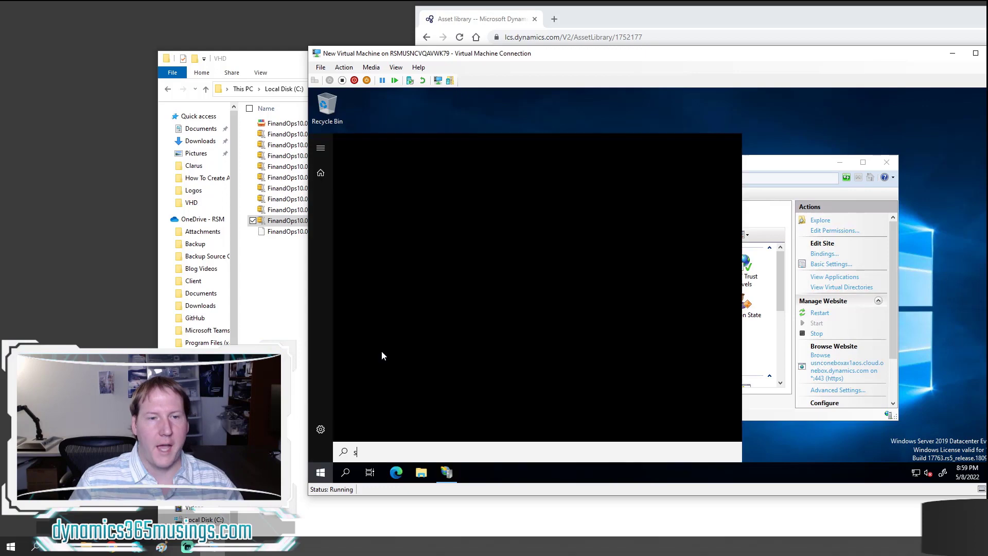
type("s")
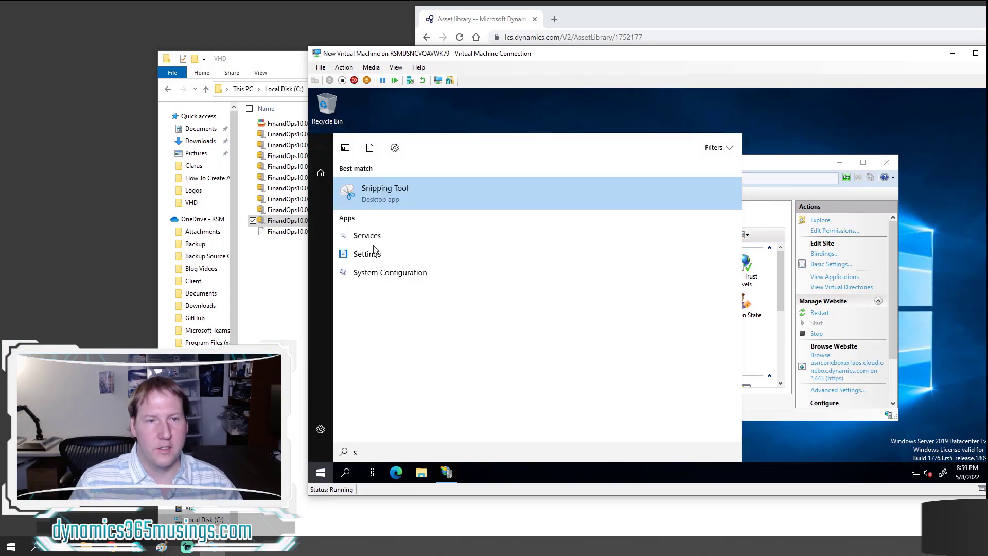
type("ervices")
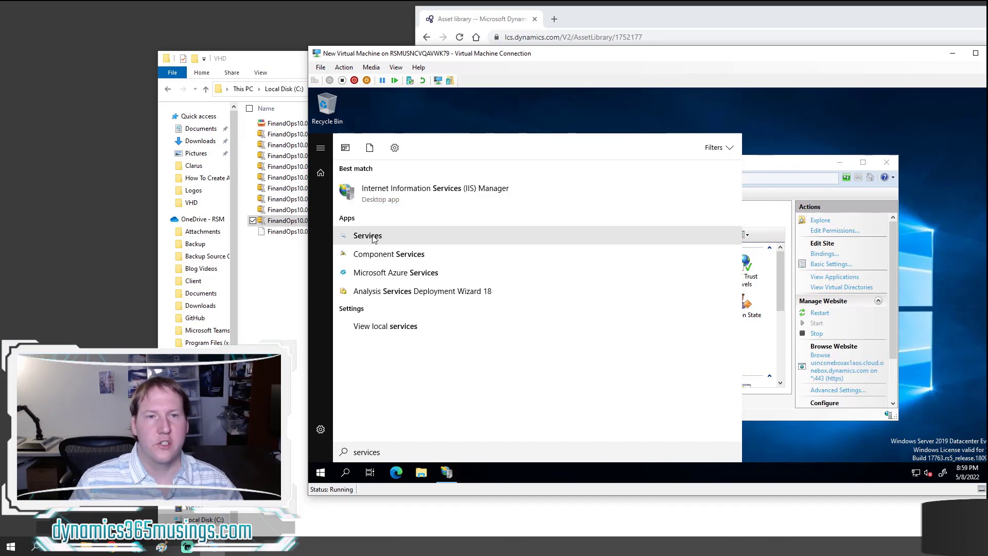
left_click(435, 187)
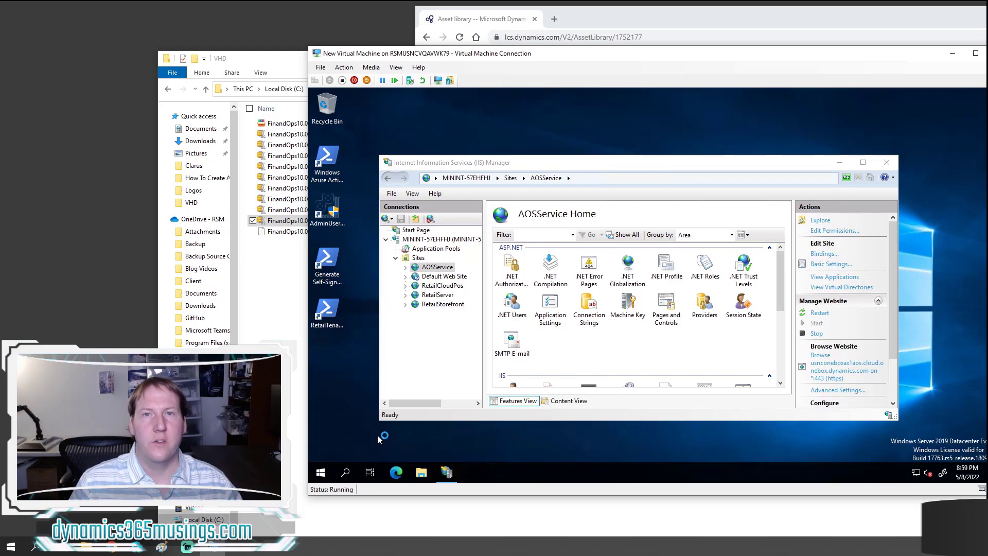
mouse_move(378, 434)
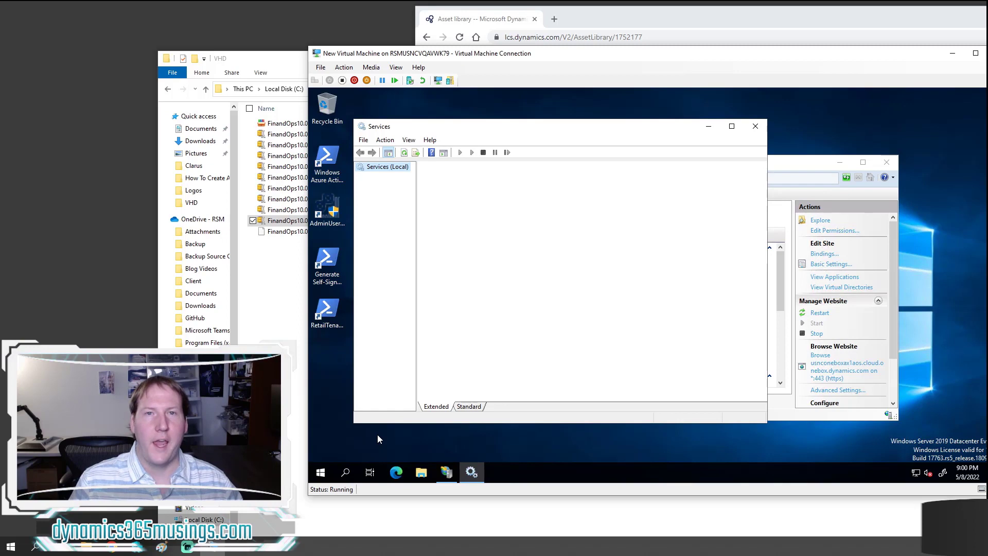
Select Services (Local) to load the full list of local services.
left_click(386, 166)
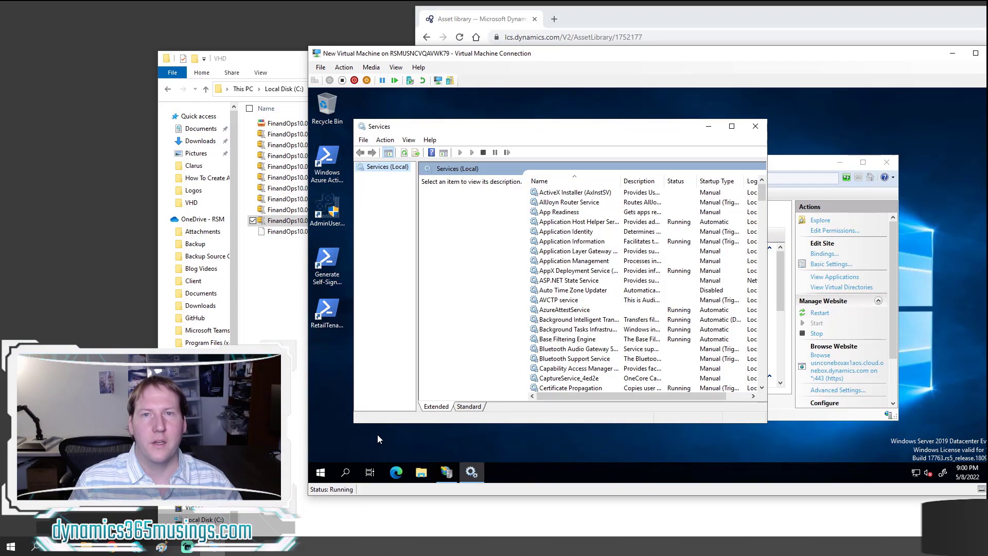
mouse_move(369, 422)
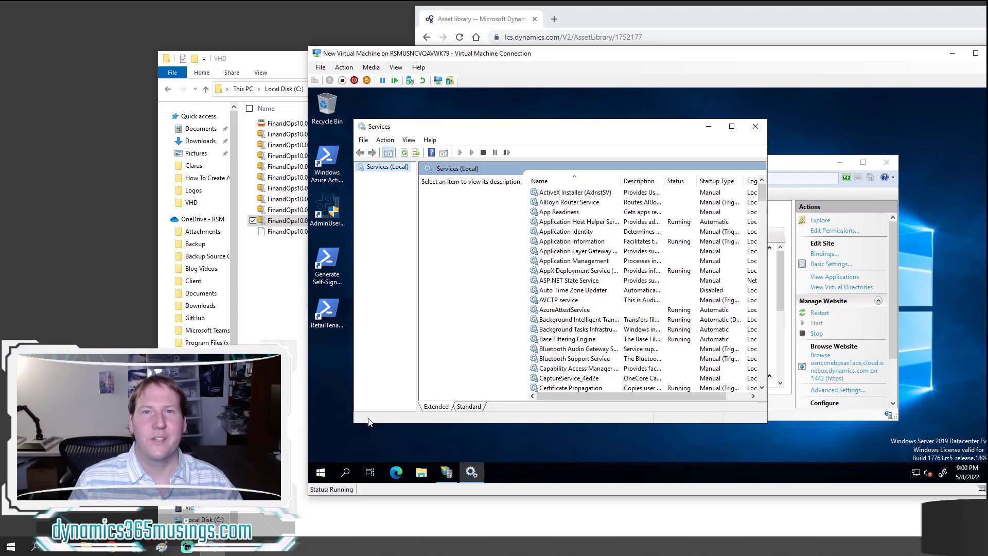